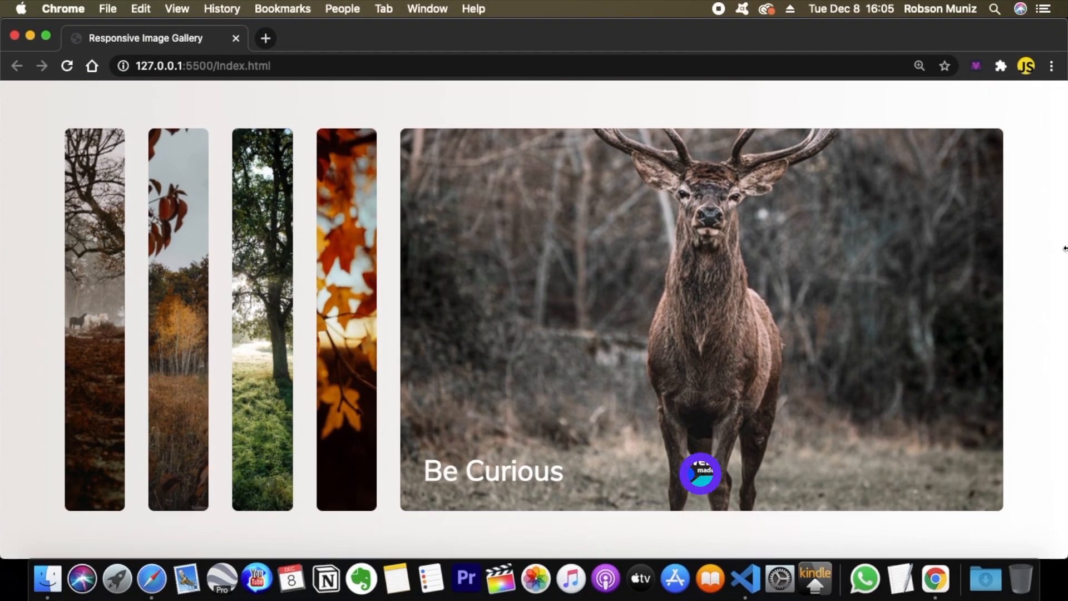
- Expand the Explore the World panel, then narrow and widen the browser to check responsiveness
click(93, 317)
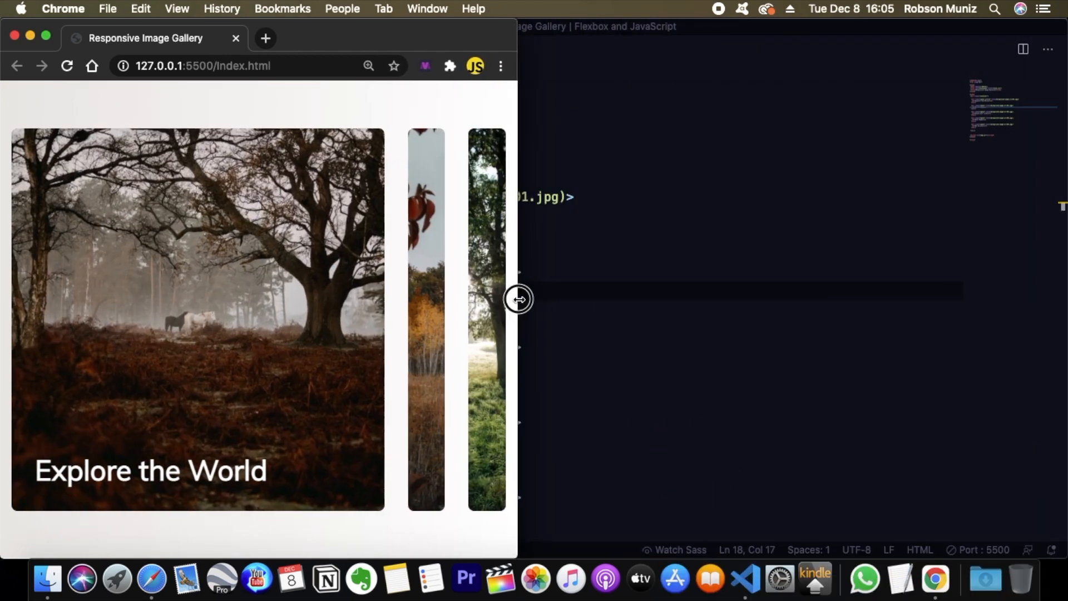
drag(518, 300, 575, 300)
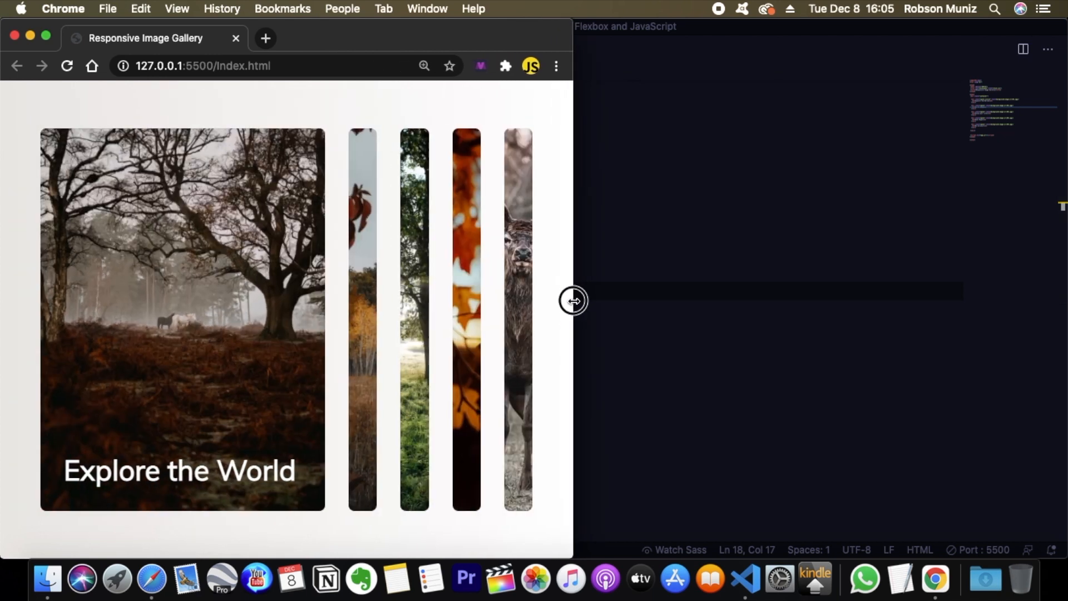
drag(574, 300, 517, 300)
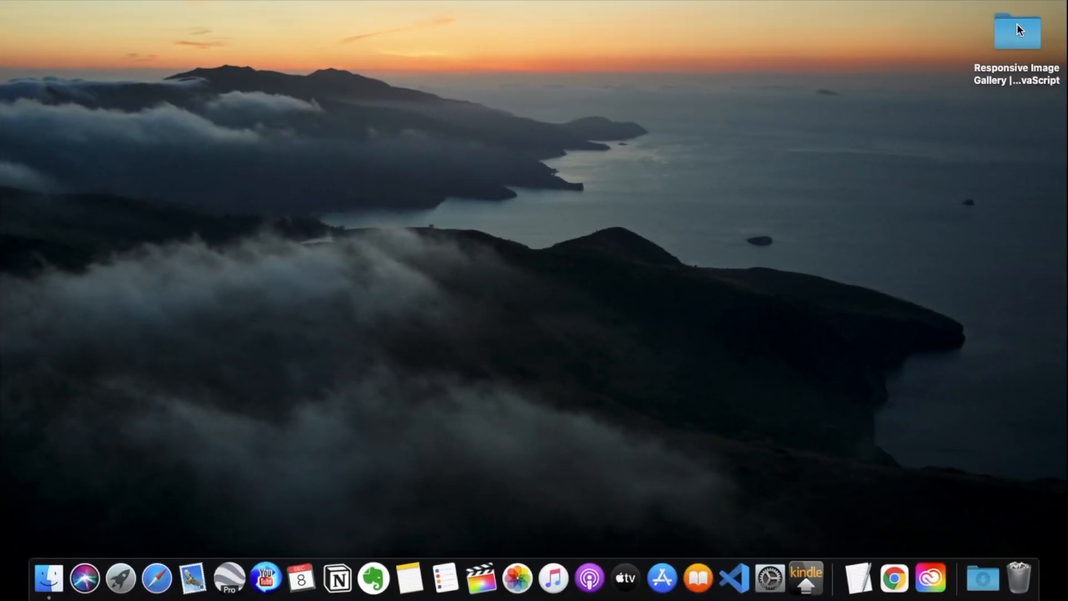
- Open the Responsive Image Gallery folder and show its files in the Explorer
click(1016, 33)
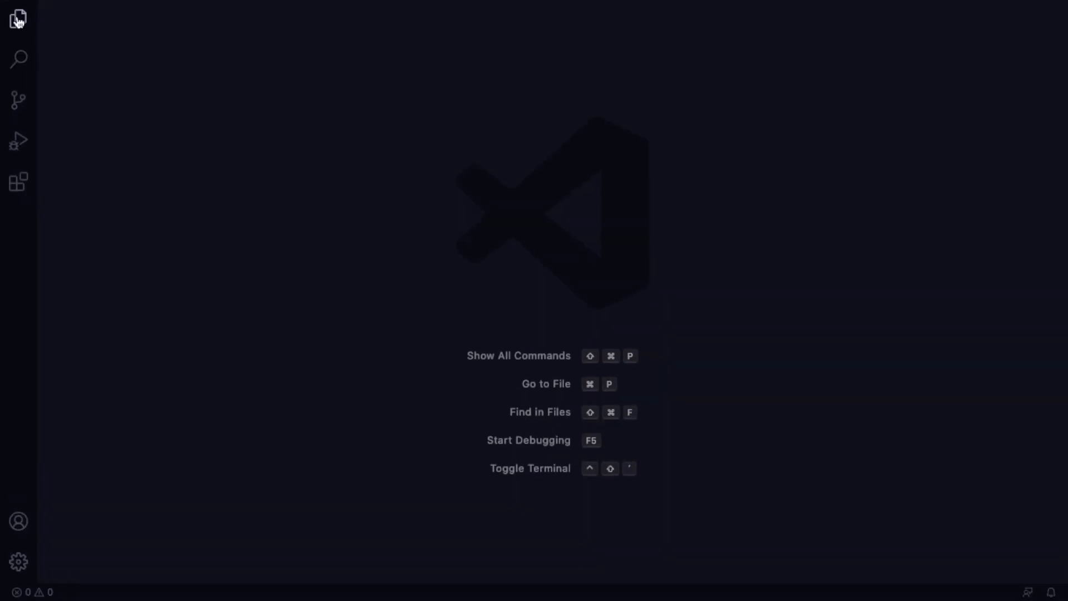
click(19, 19)
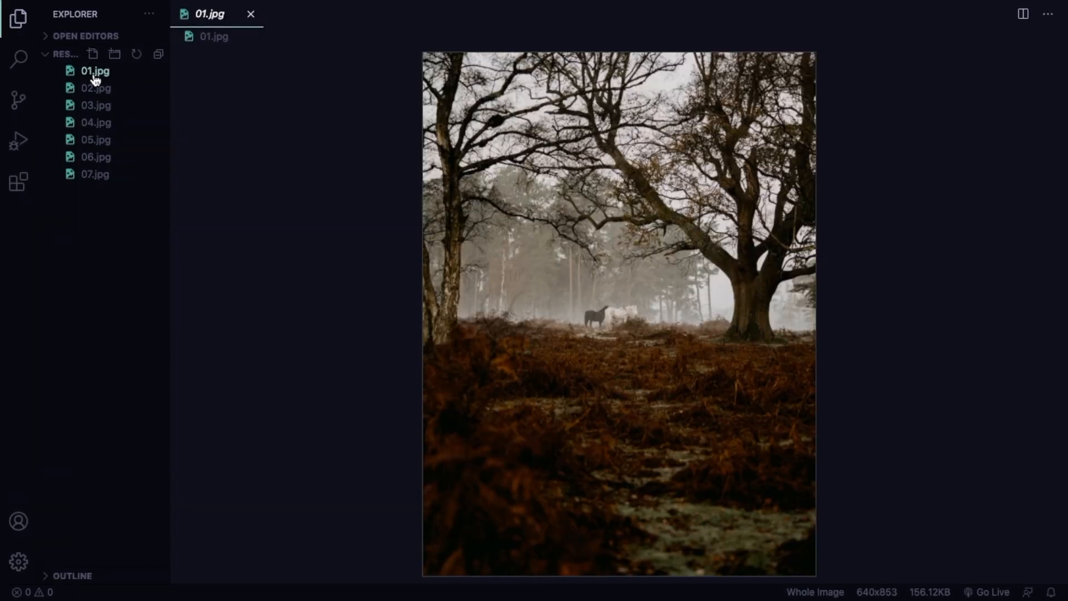
- Preview photos 03.jpg, 05.jpg and 07.jpg, then close the preview
click(96, 104)
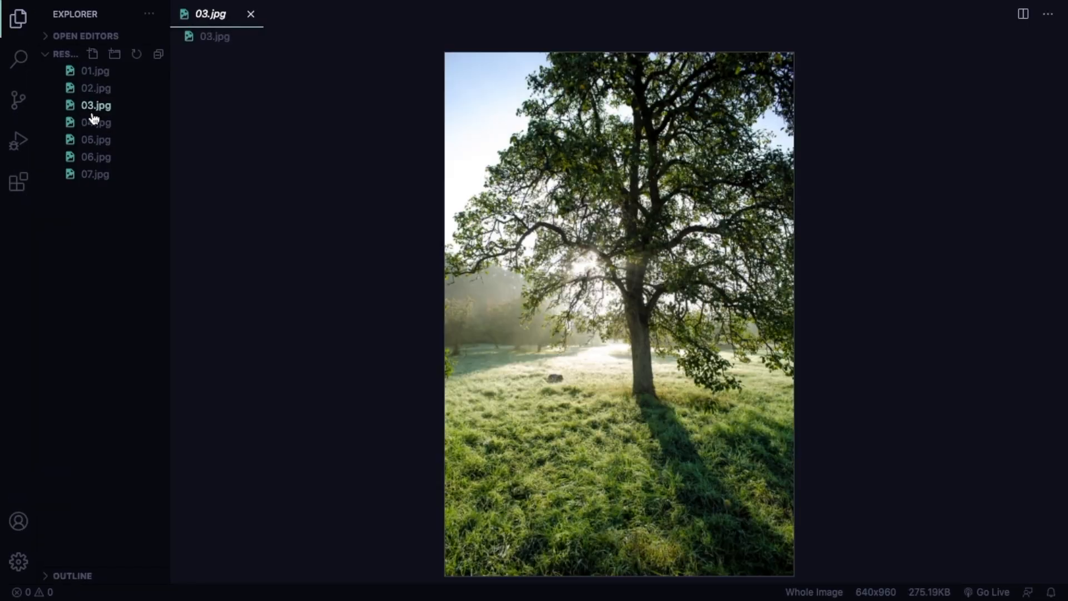
click(96, 140)
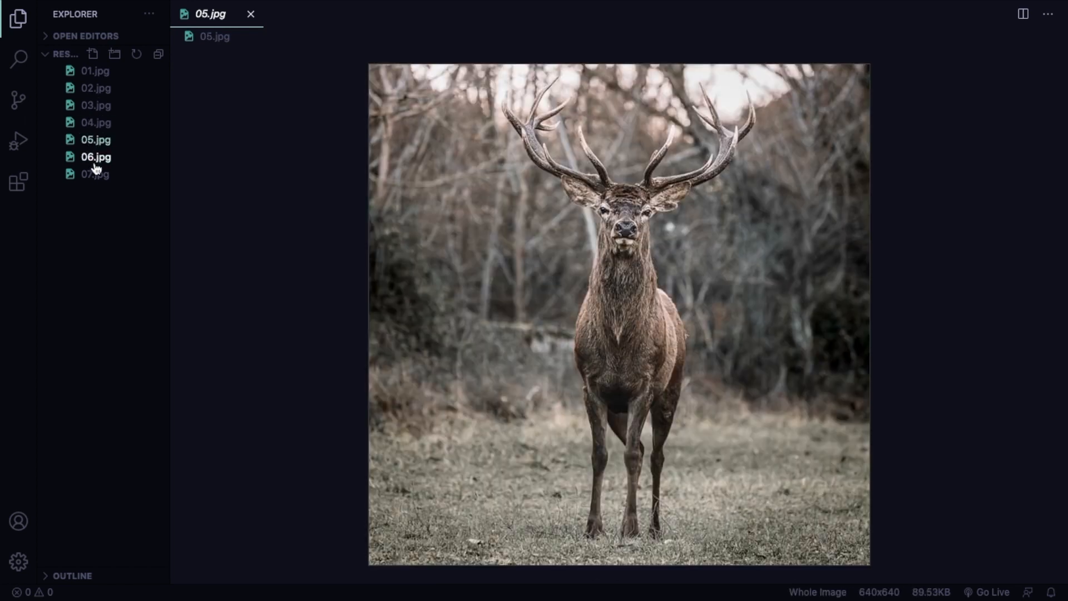
click(95, 173)
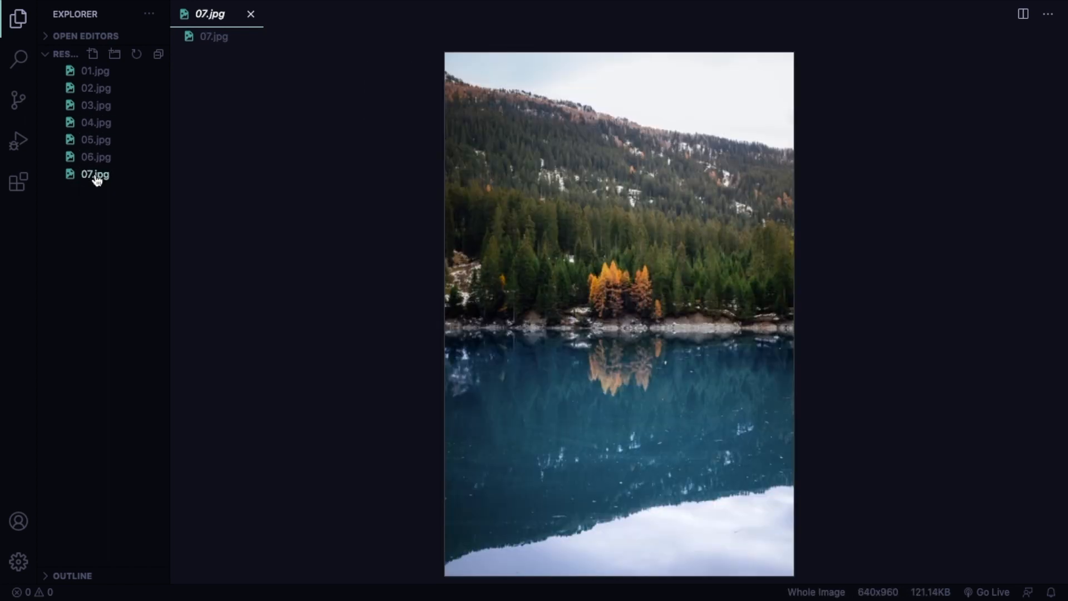
click(250, 13)
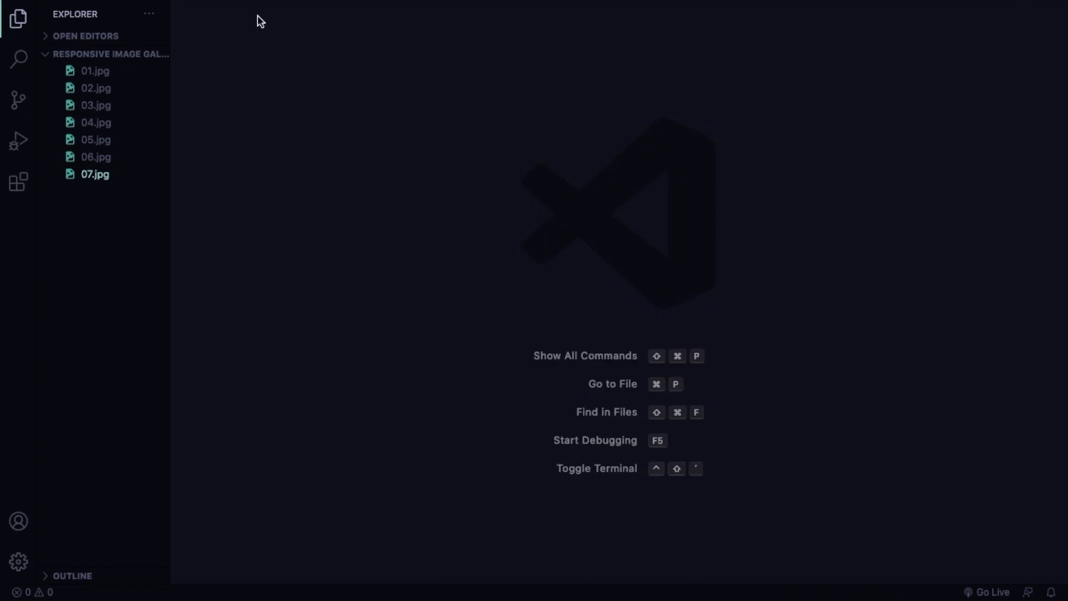
- Create styles.css, index.html and app.js, and switch to index.html
click(93, 54)
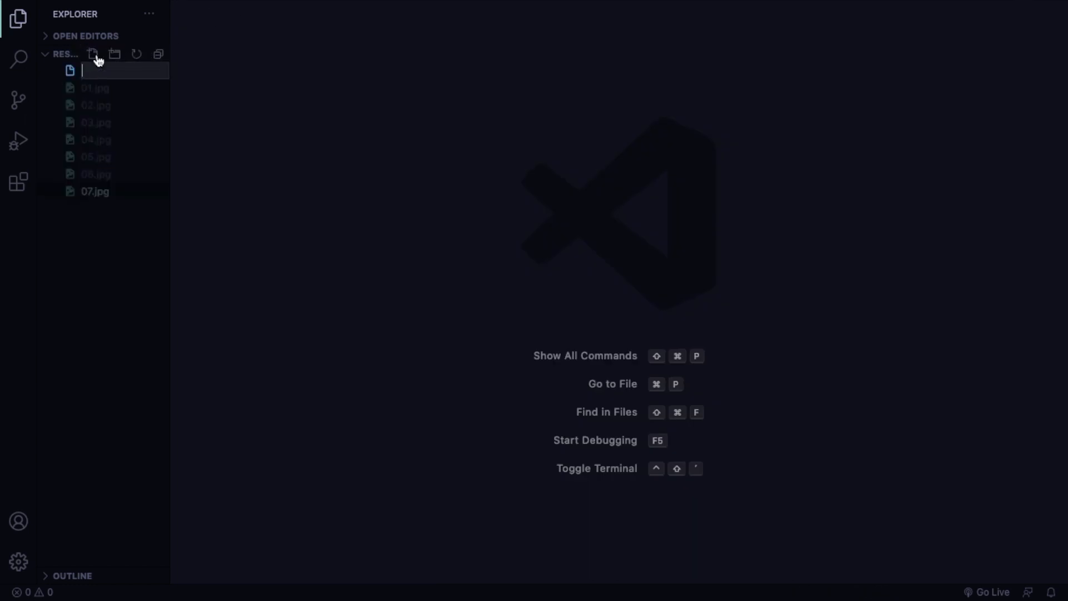
text(style)
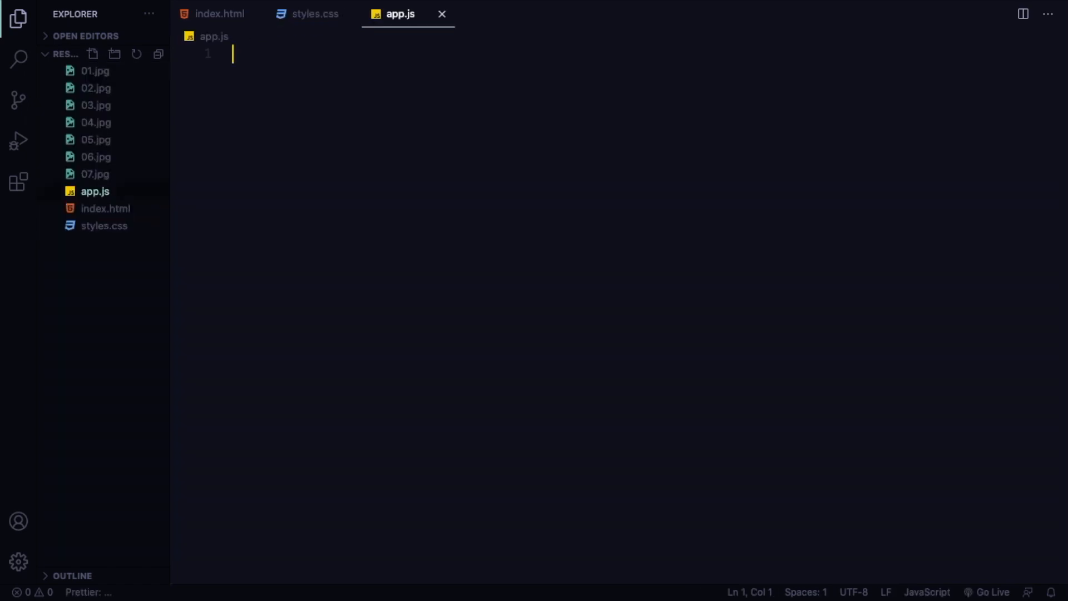
click(220, 13)
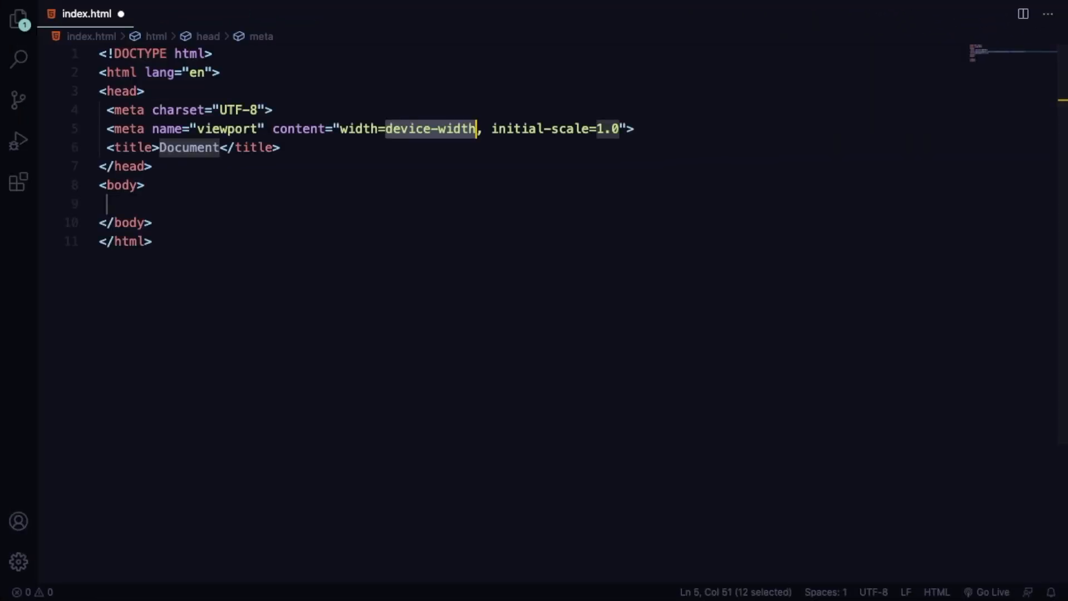
- Add a stylesheet link to styles.css in the head
key(ctrl+s)
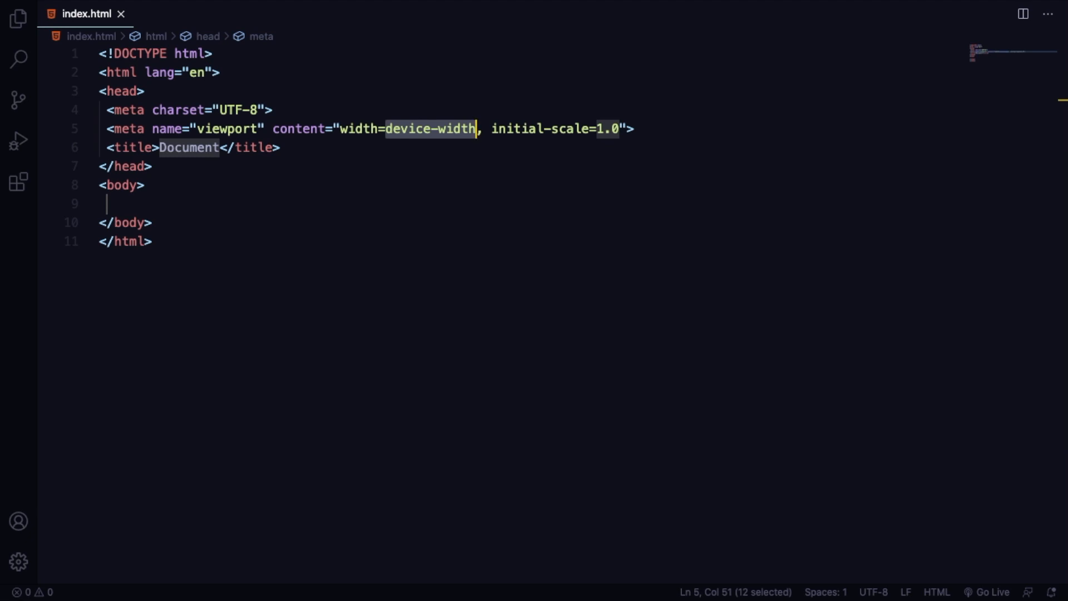
text(link)
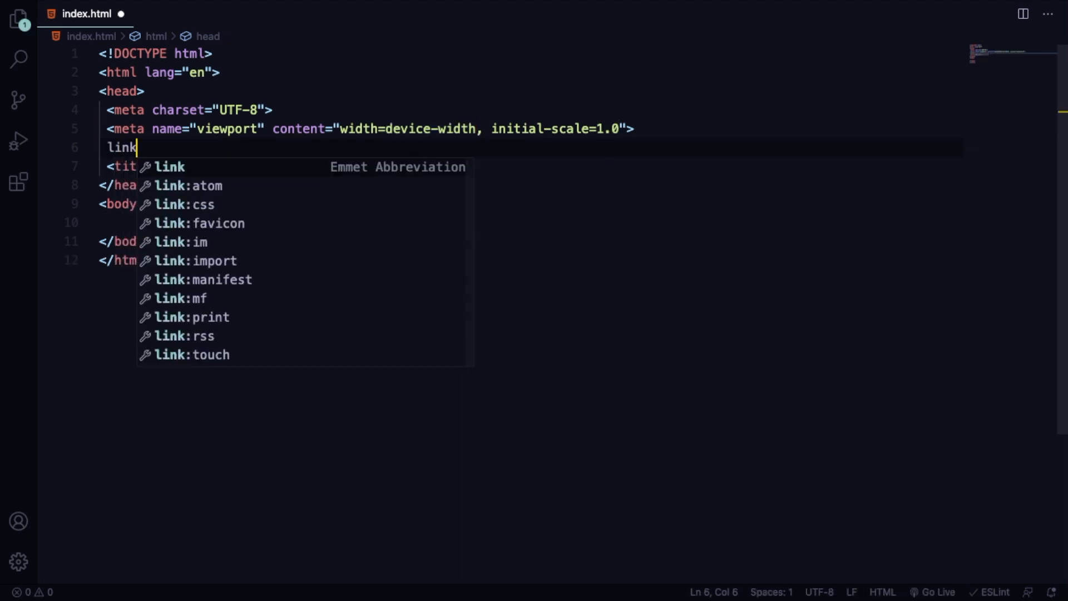
key(Tab)
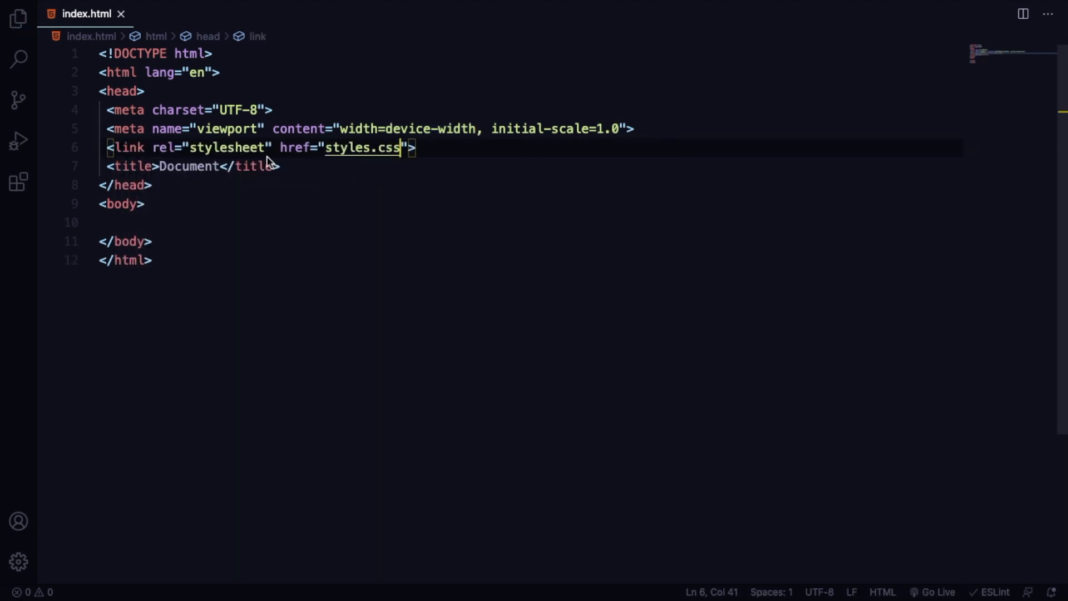
- Set the page title to Responsive Image Gallery | Flexbox&JS
double_click(189, 166)
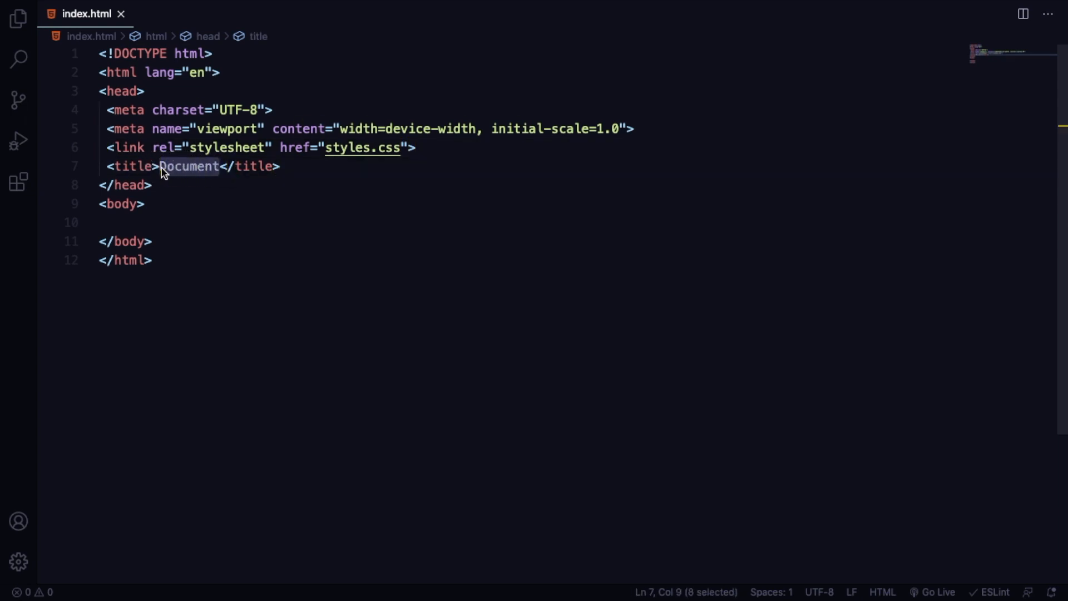
text(Responsive Image Gallery | G)
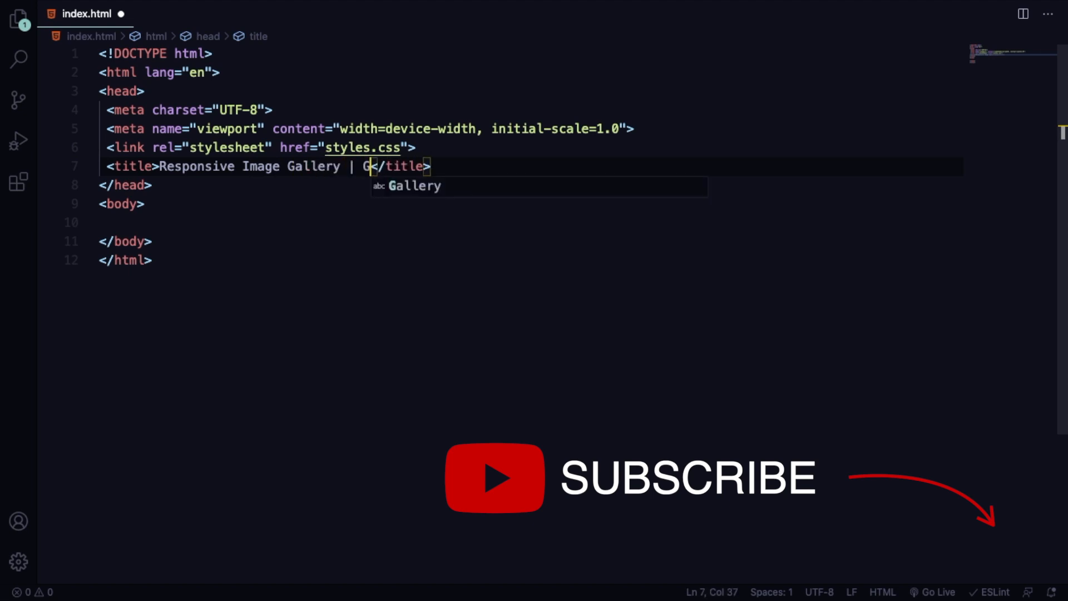
text(Flexbox)
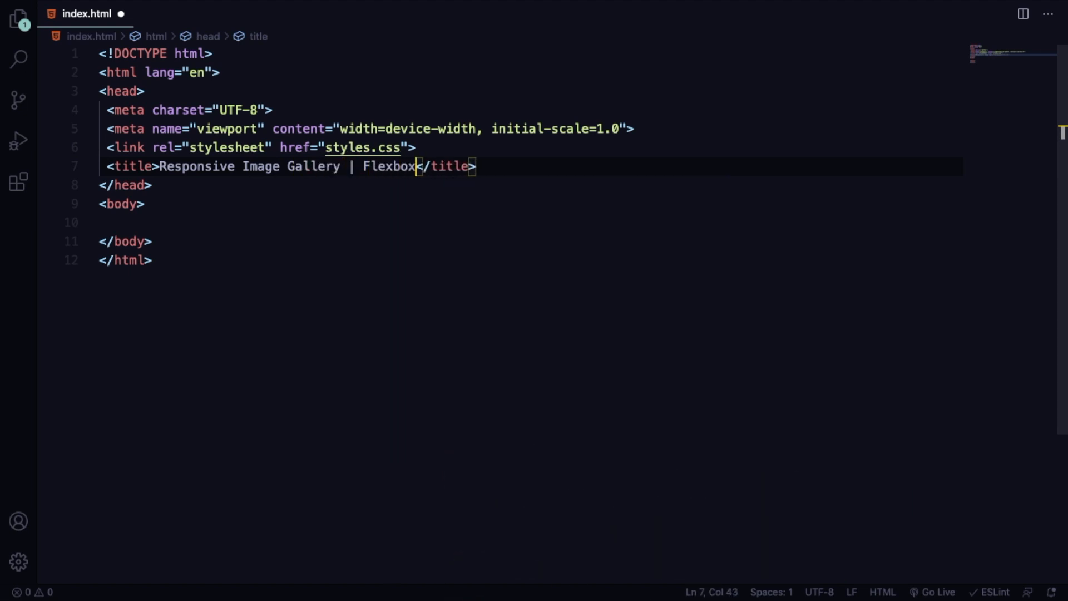
text(&JS)
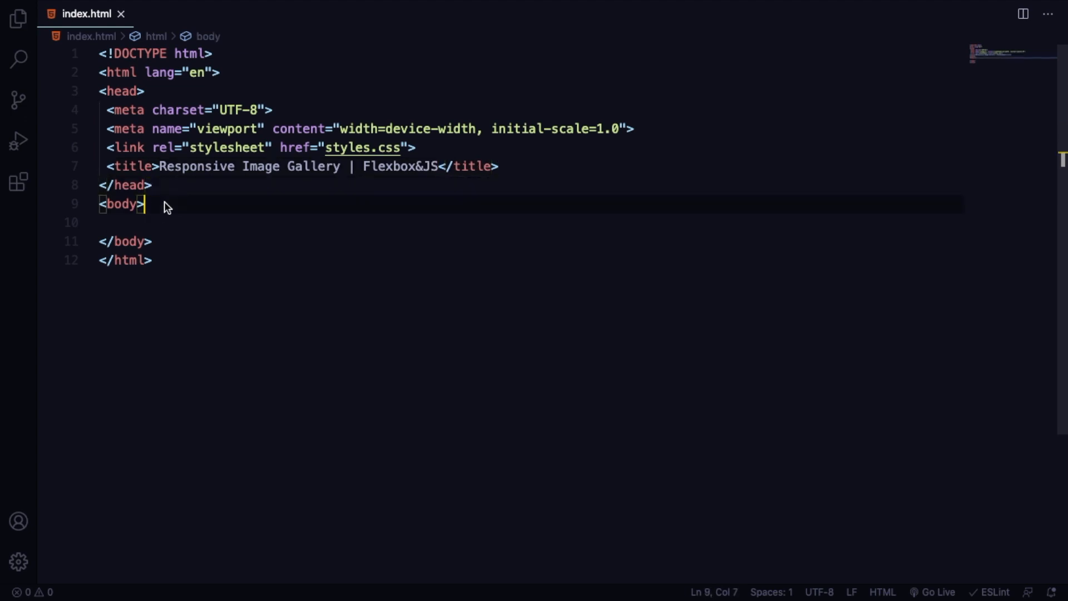
- Add a script tag loading app.js inside the body
key(enter)
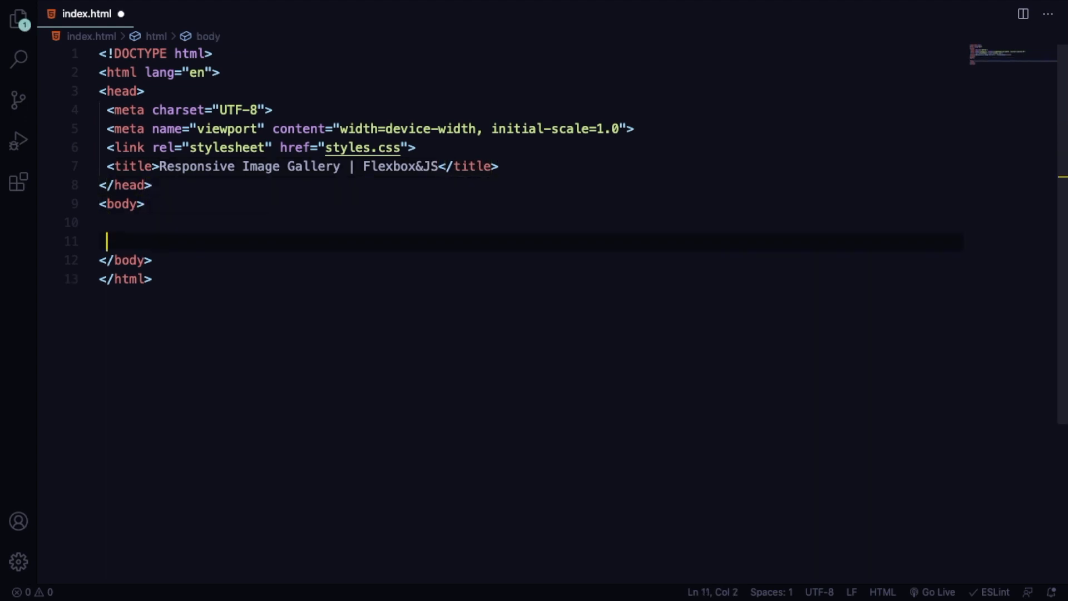
text(scr)
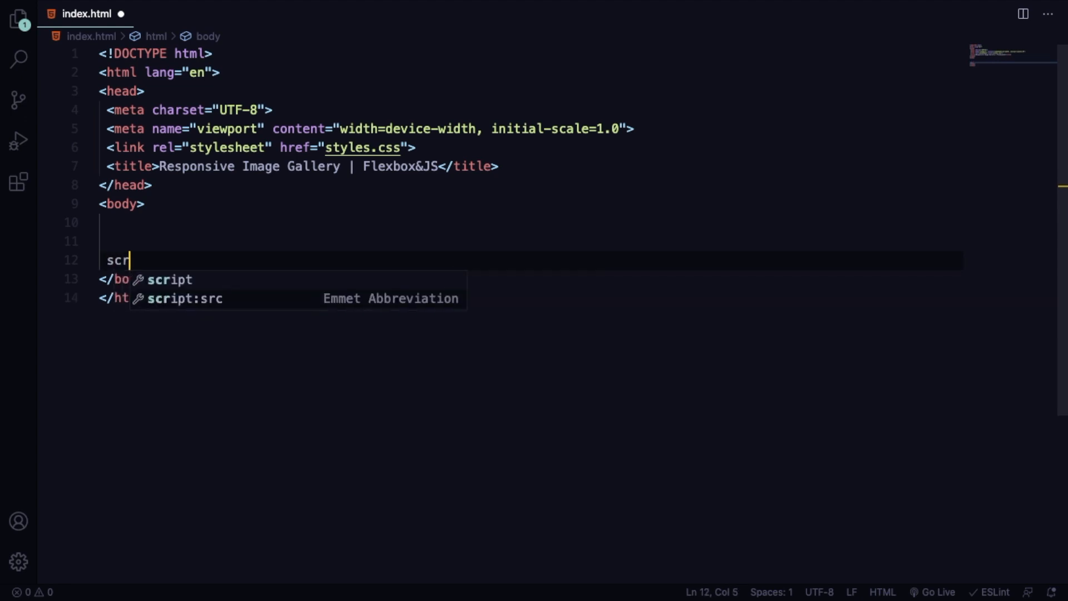
key(Tab)
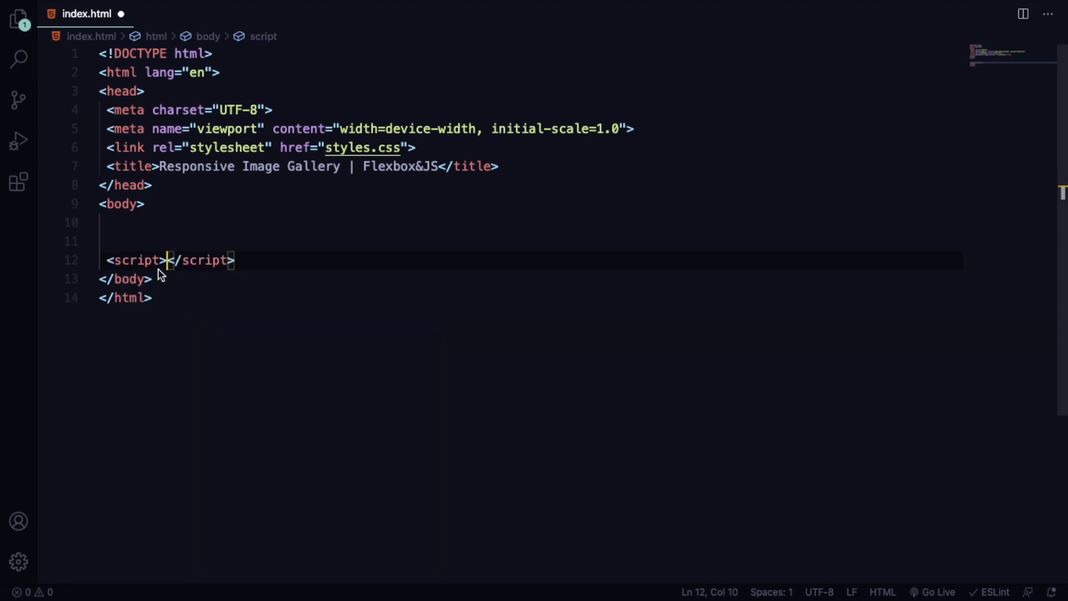
text(src="a")
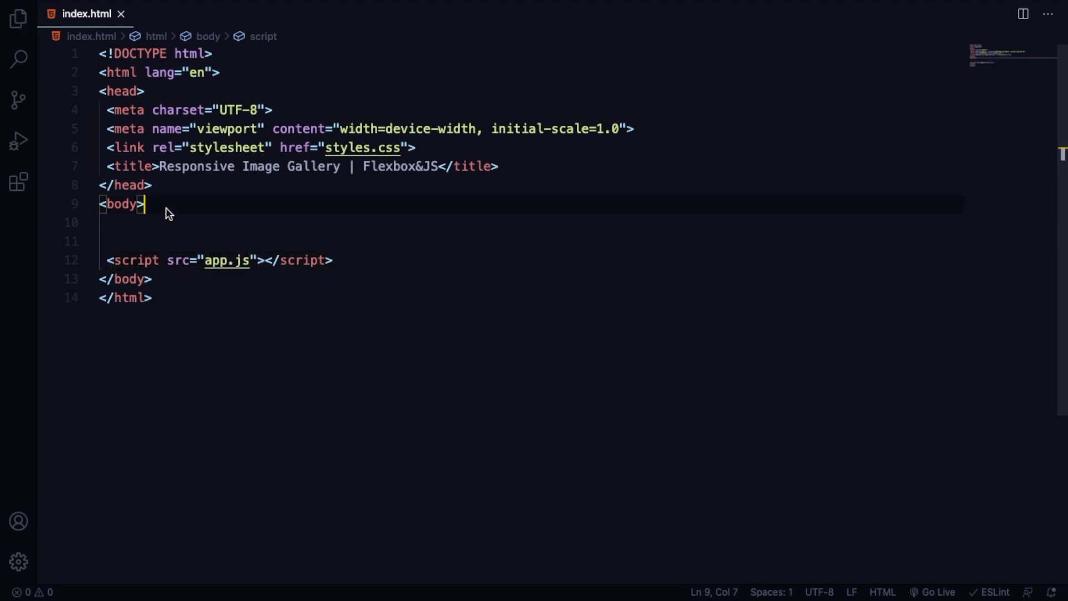
key(Enter)
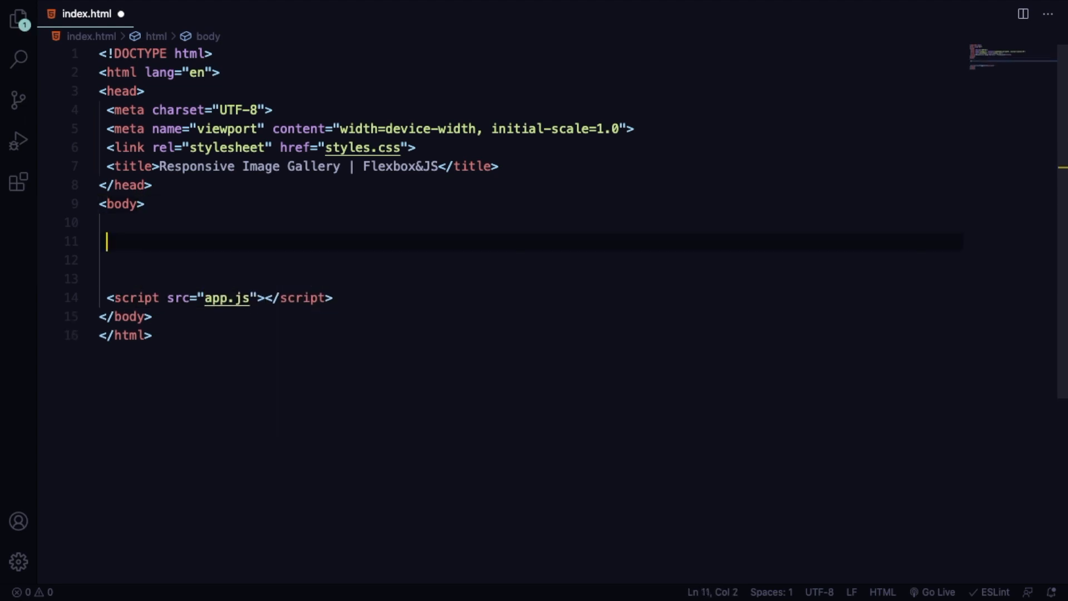
- Add a container div holding an active panel with a 01.jpg background image
text(.container)
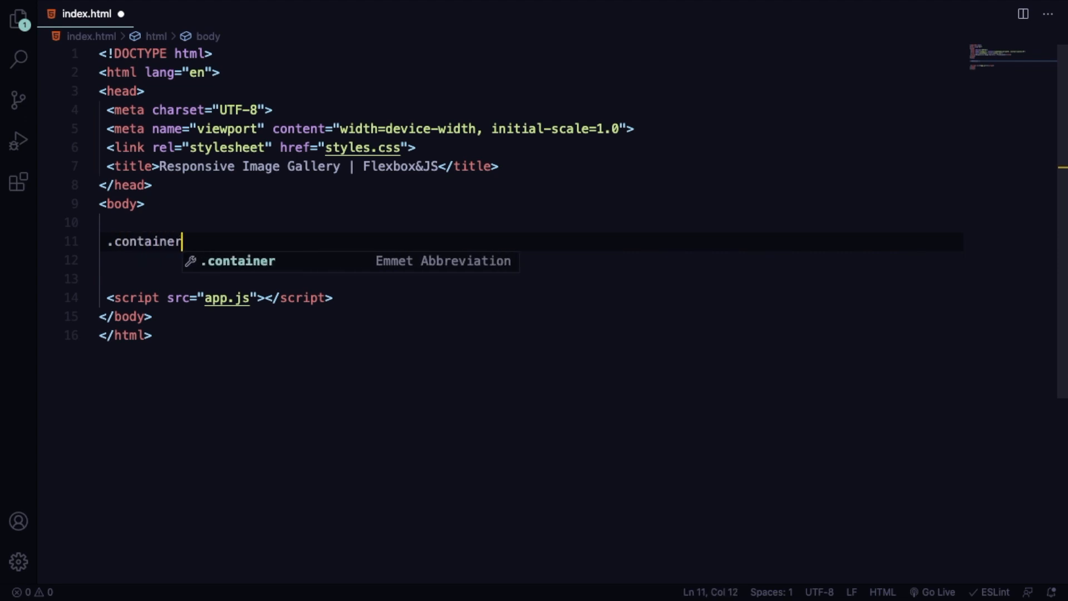
key(Tab)
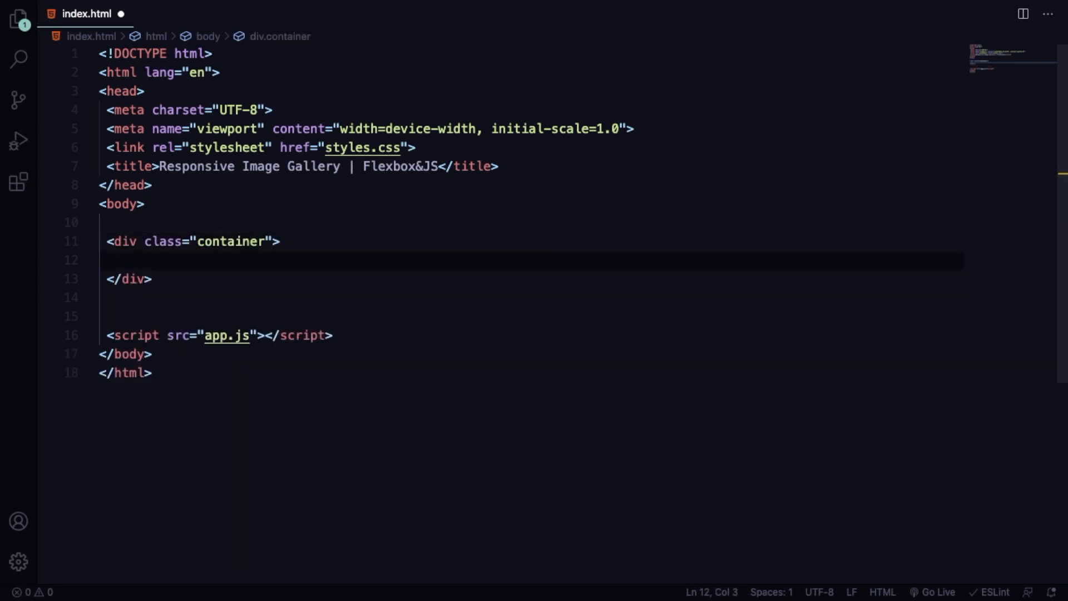
key(Enter)
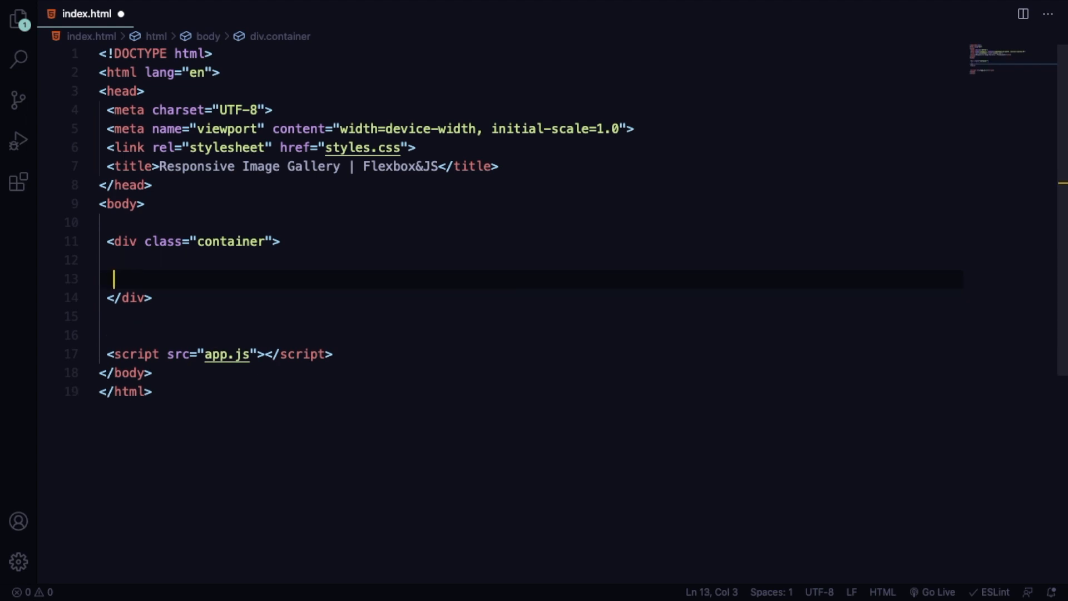
text(.panel active"></div>)
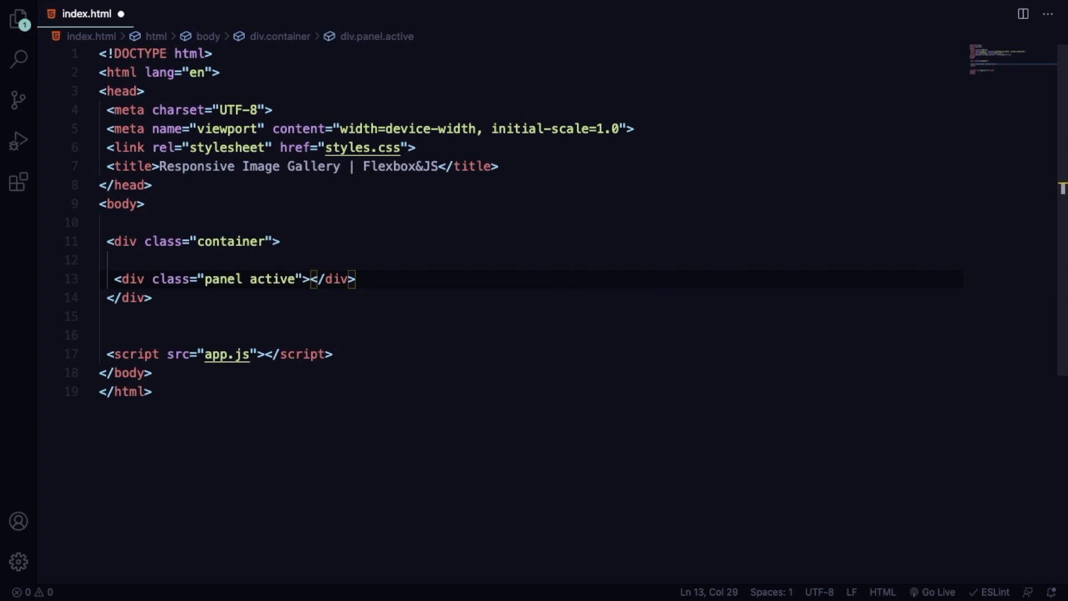
text(style="")
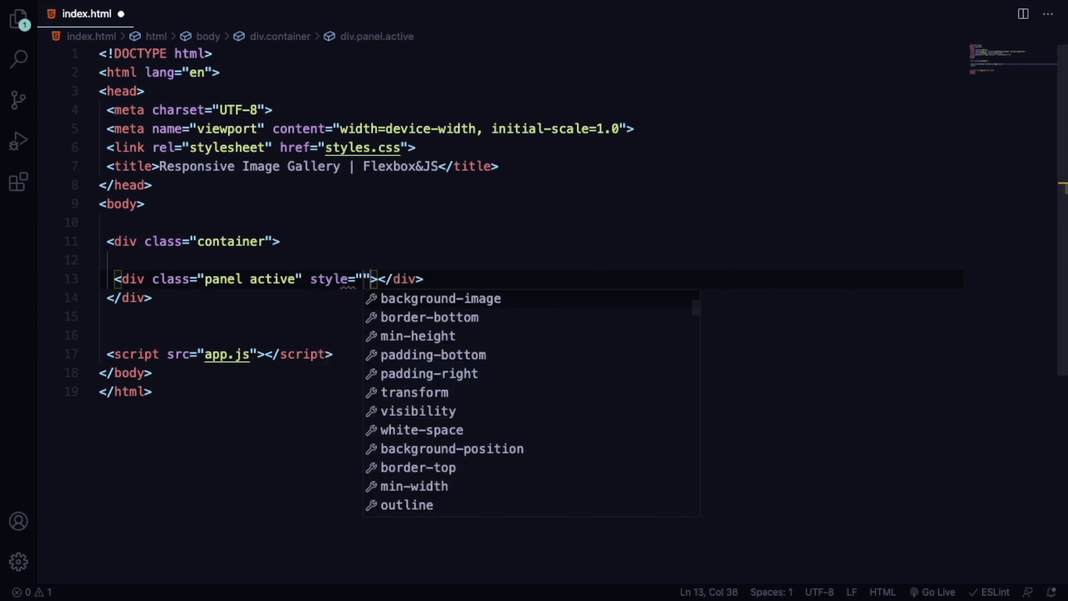
text(background-image: url(01);)
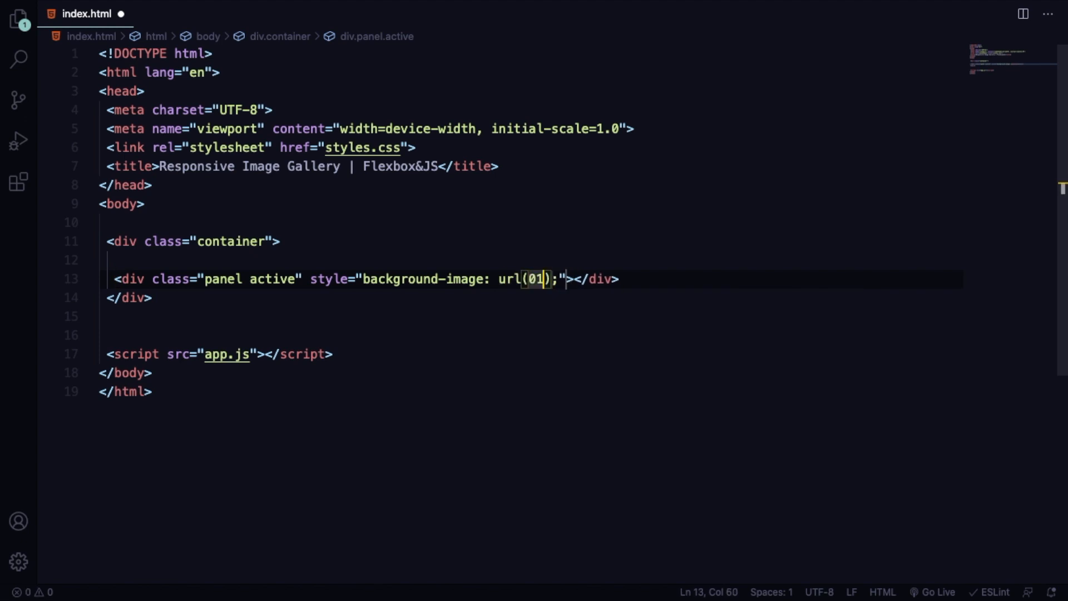
text(.jpg)
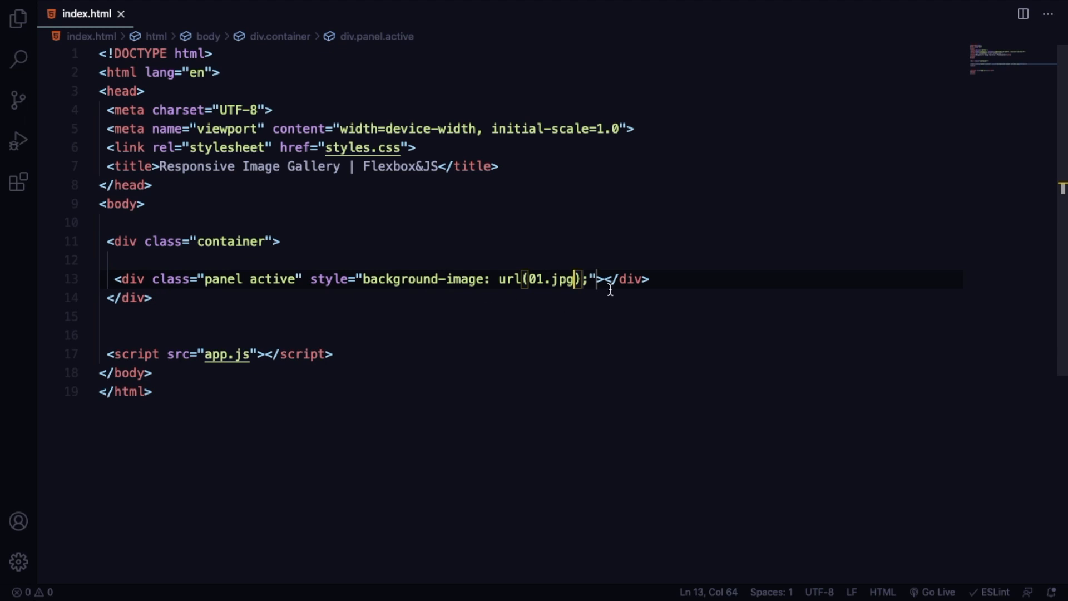
- Add an Explore the World h3 heading inside the panel
key(Enter)
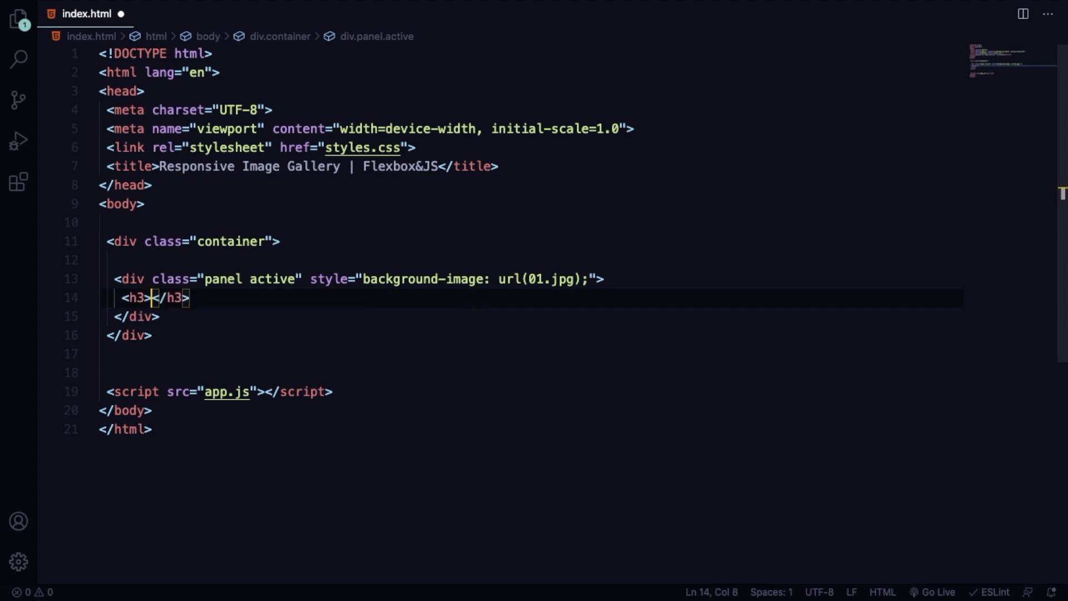
text(Explore the)
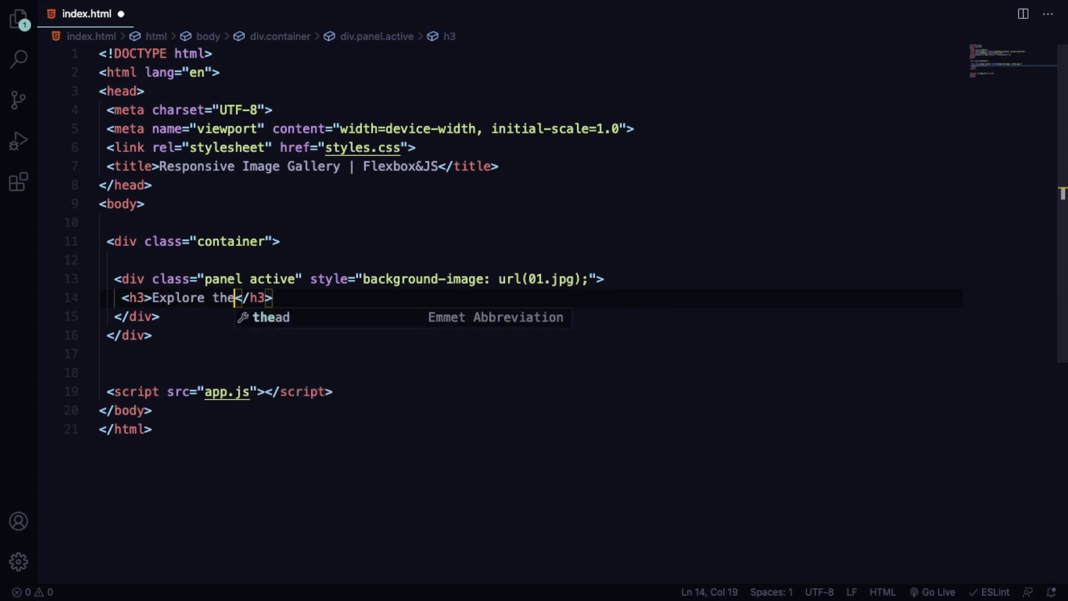
text(World)
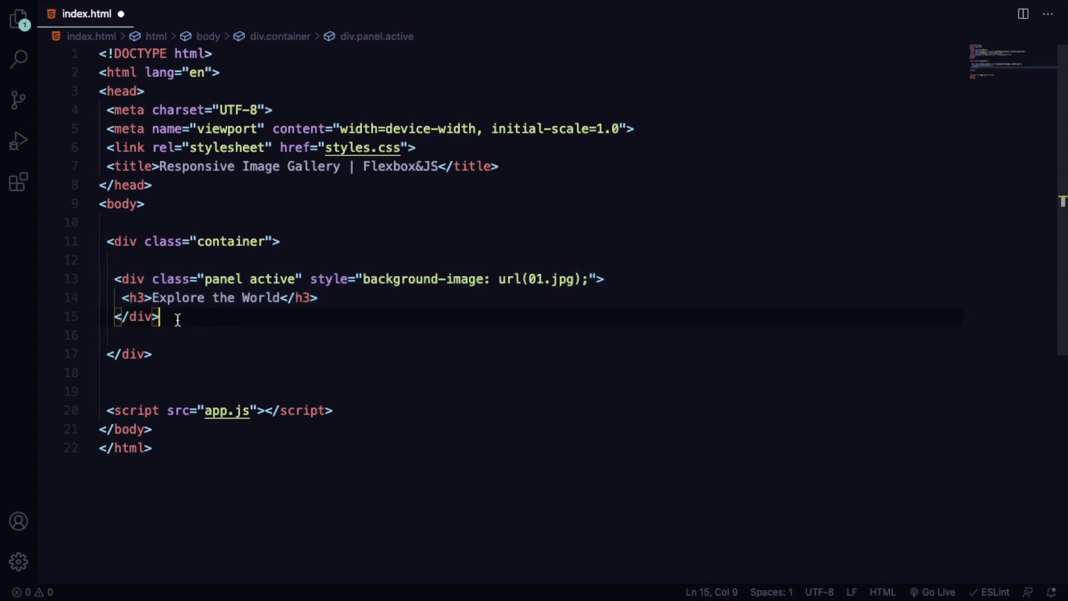
- Duplicate the panel into five, keep active only on the first, and use images 01 to 05
drag(160, 316, 114, 278)
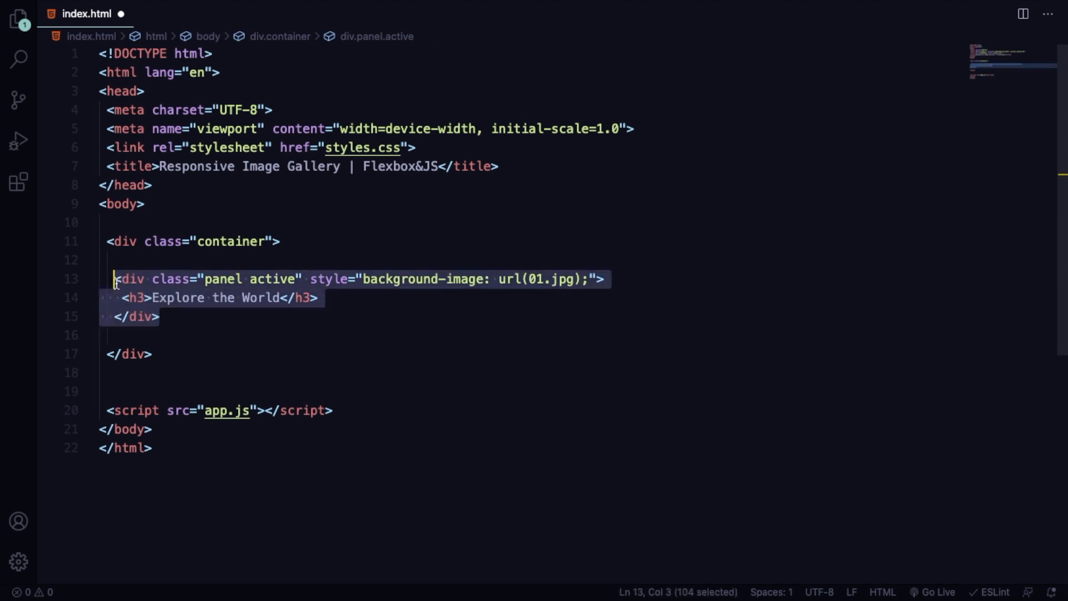
key(ctrl+v)
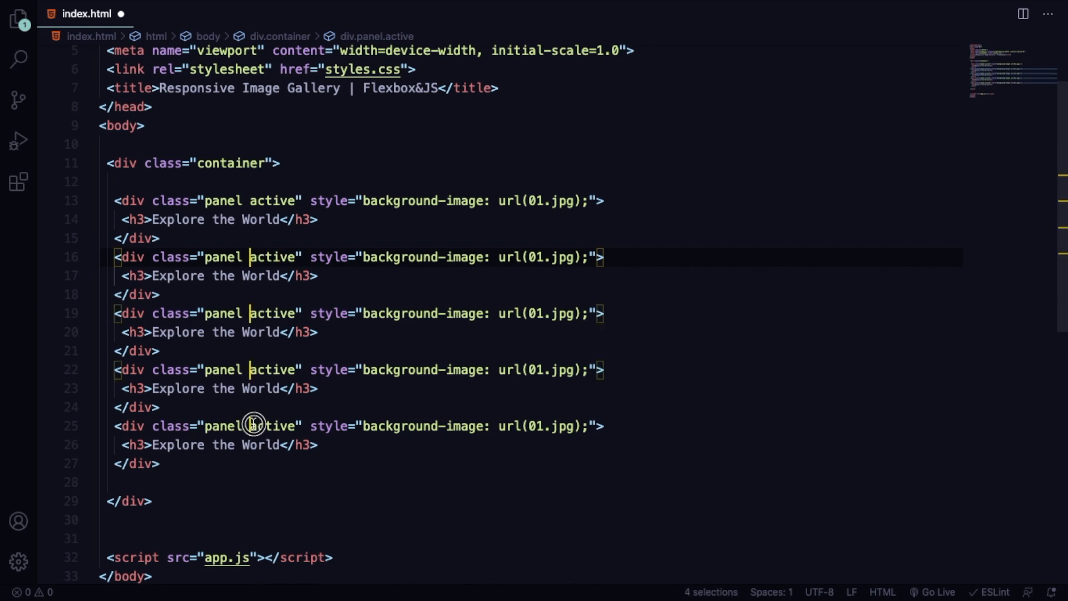
key(Backspace)
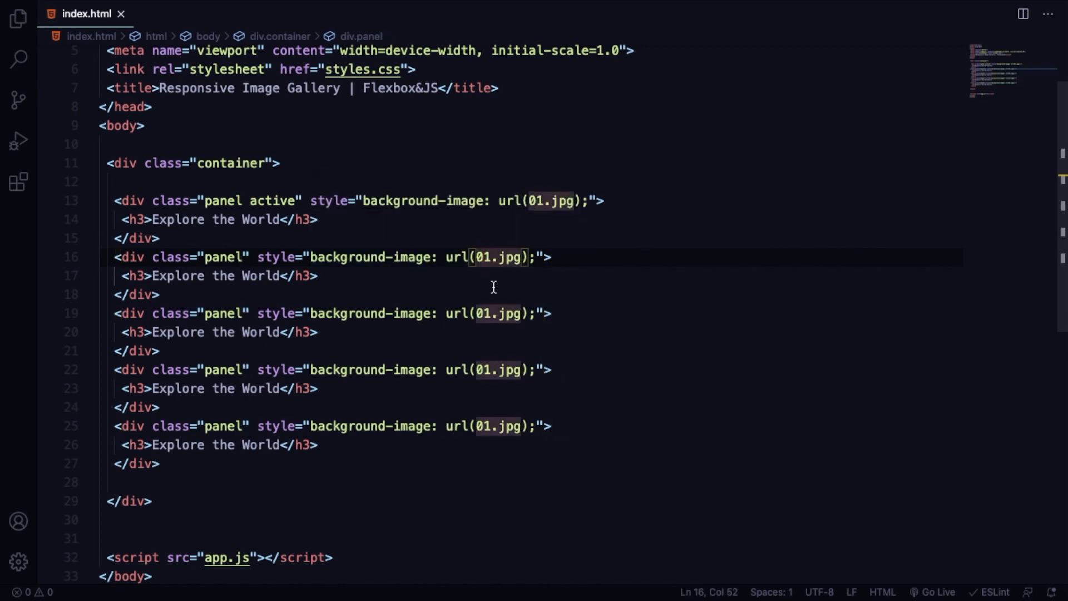
text(2)
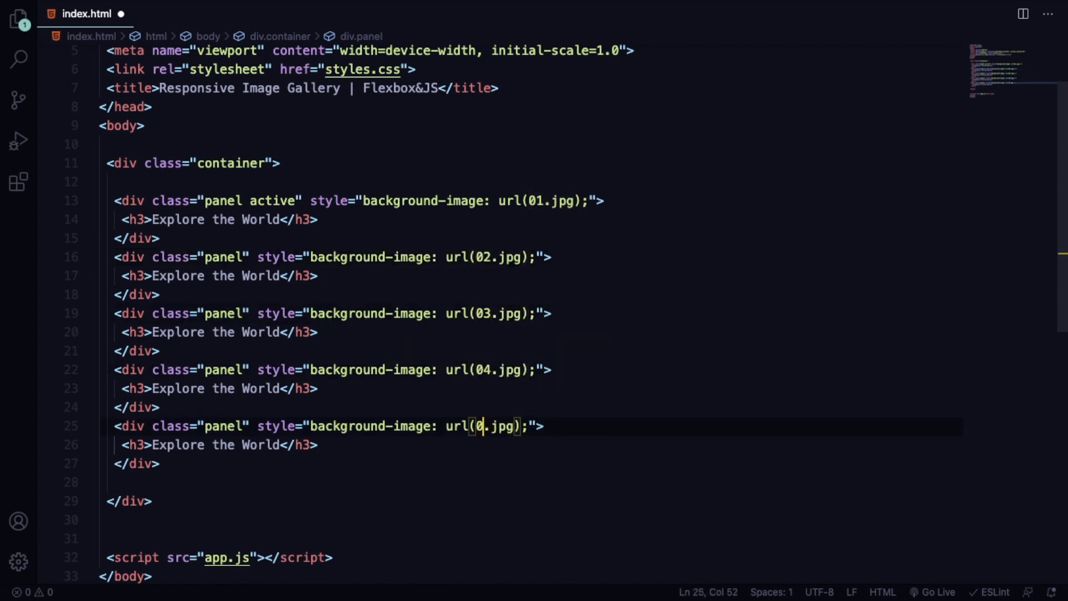
text(5)
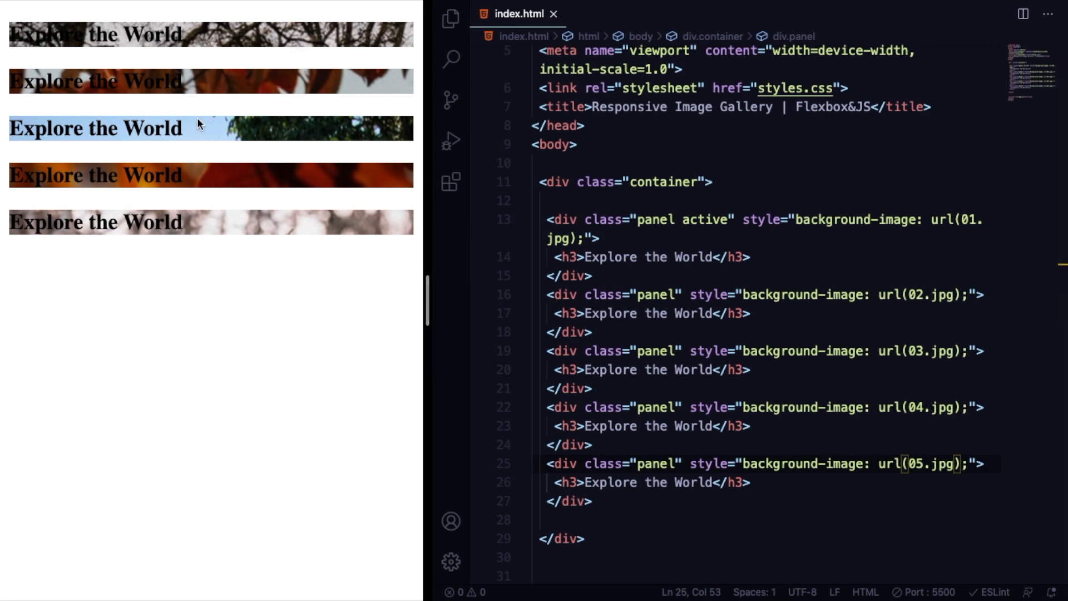
mouse_move(161, 218)
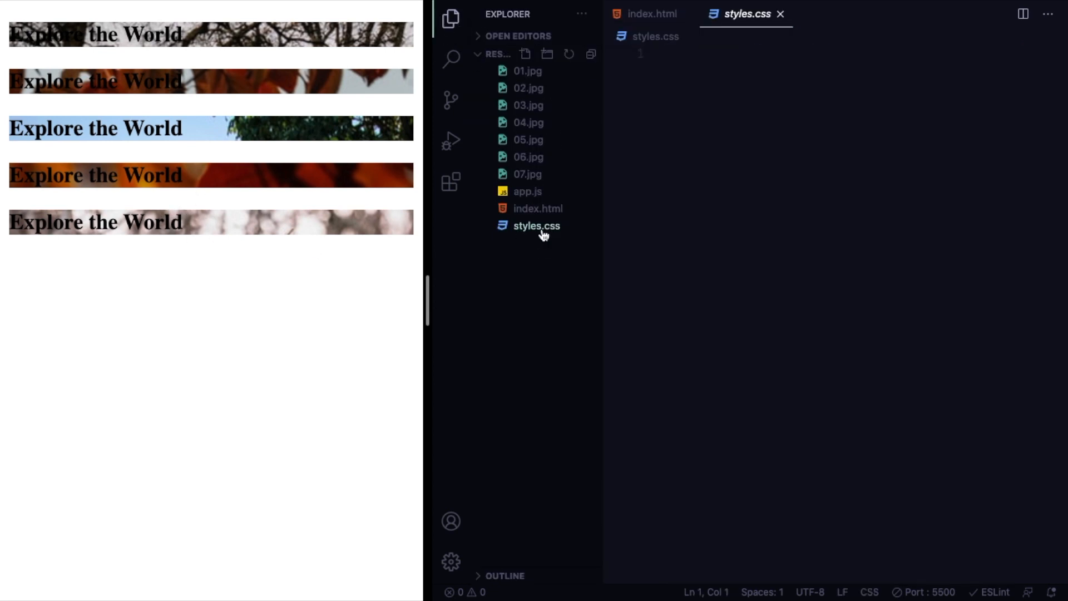
- Open the empty styles.css stylesheet
click(450, 19)
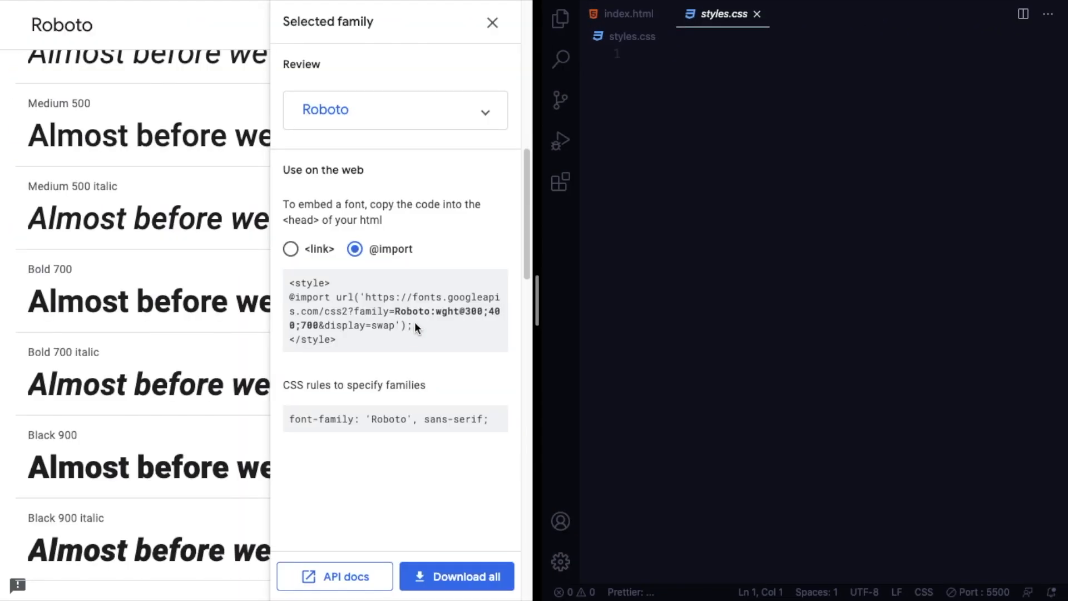
double_click(307, 297)
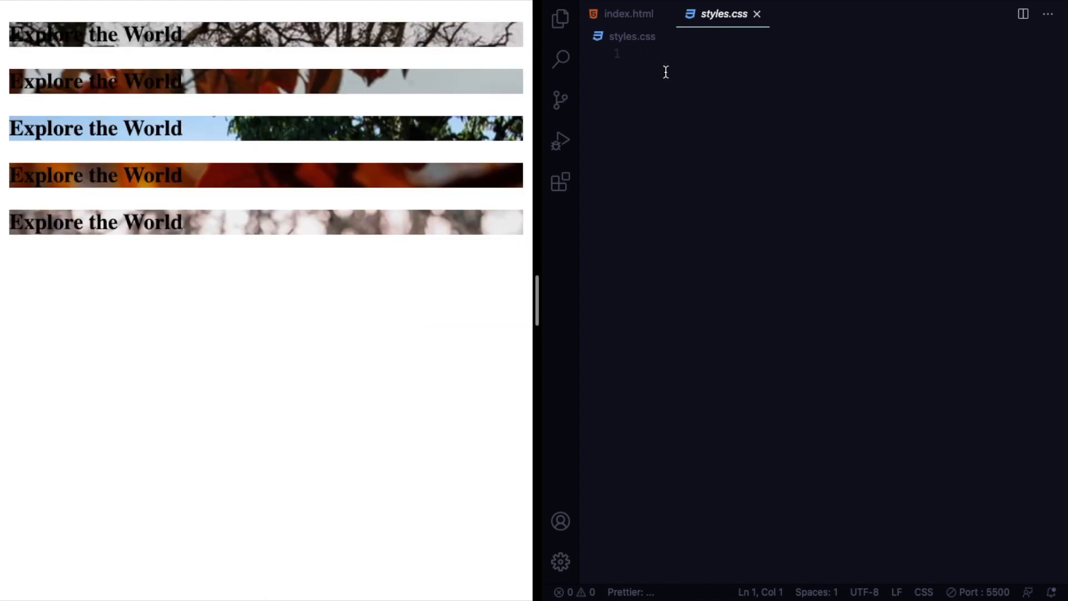
text(@import url('https://fonts.googleapis.com/css2?family=Roboto:wght@300;400;700&display=swap');)
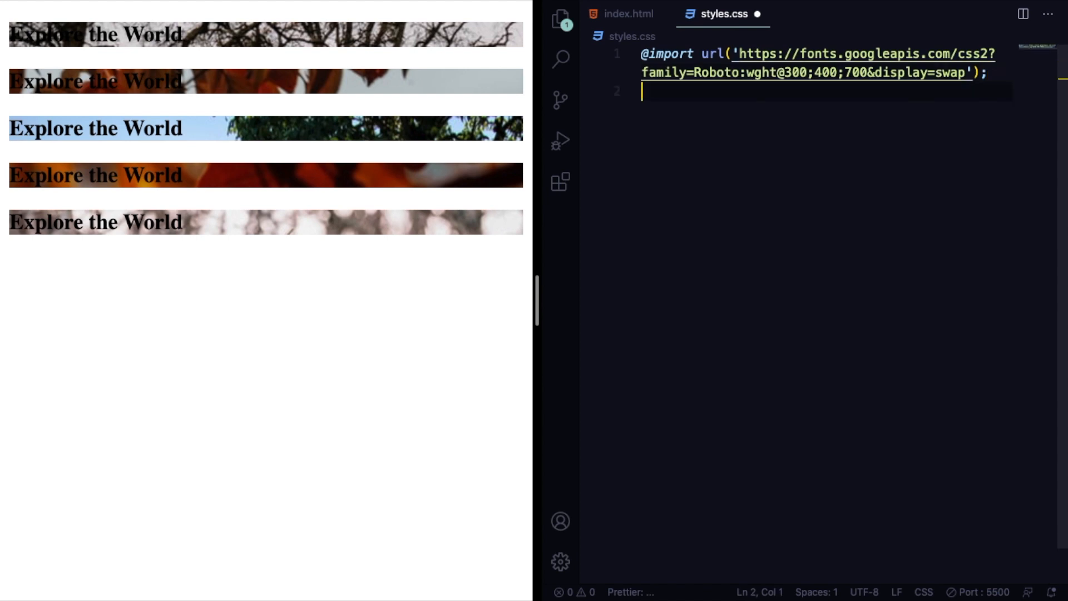
key(Enter)
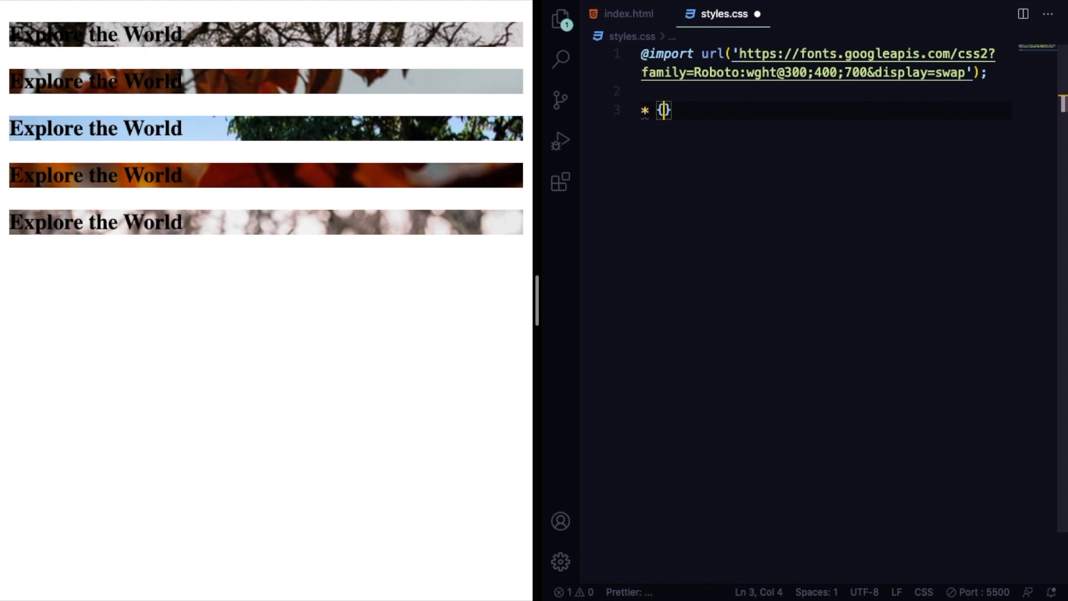
text(box-sizing: border-box;)
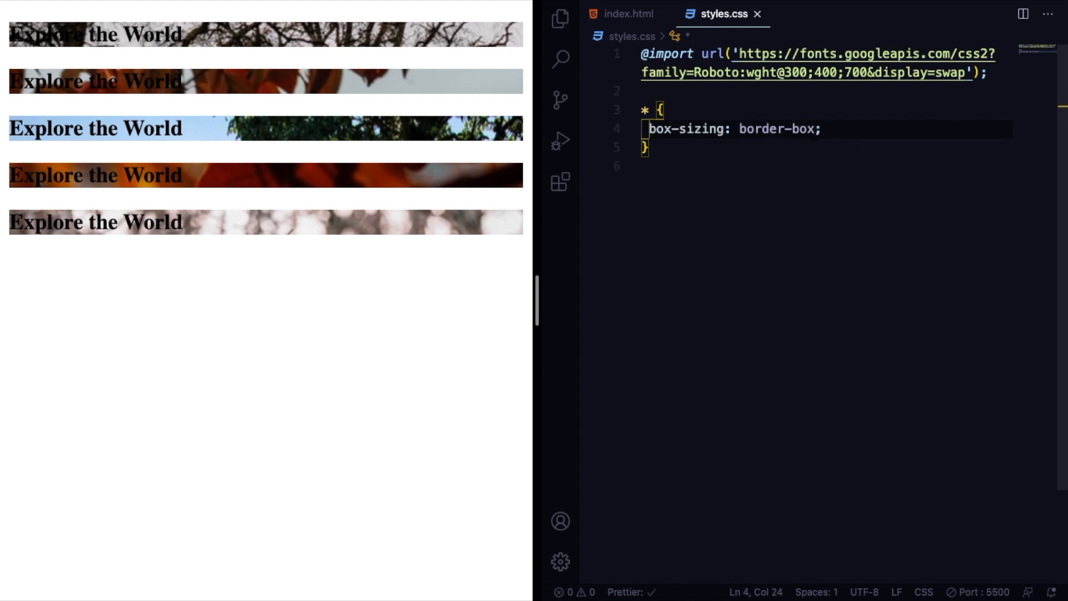
text(body {)
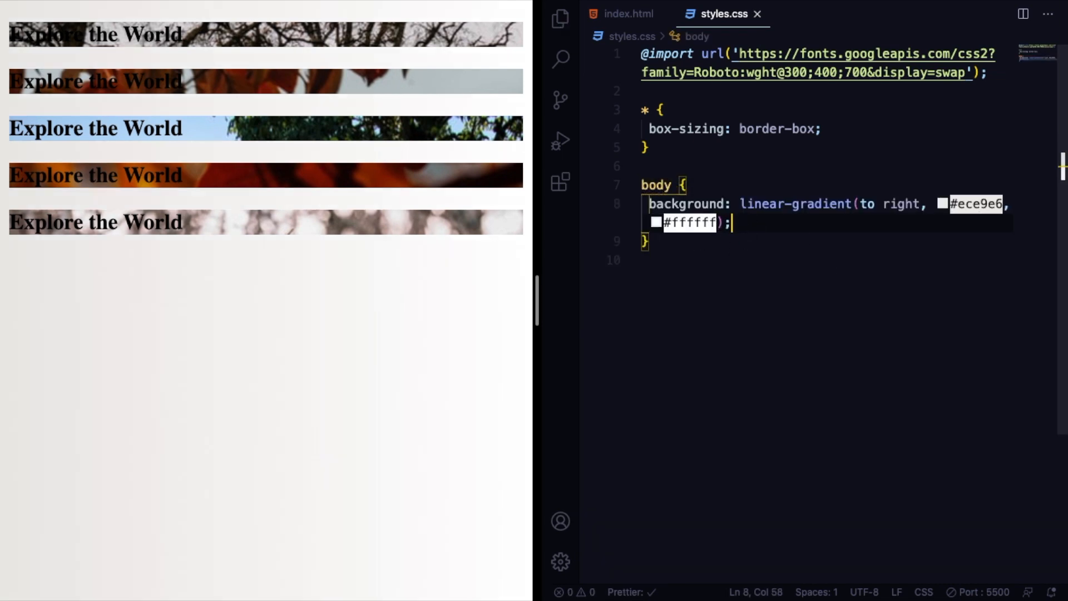
- Centre the body content with flex and align/justify center, at 100vh height
text(display: flex;)
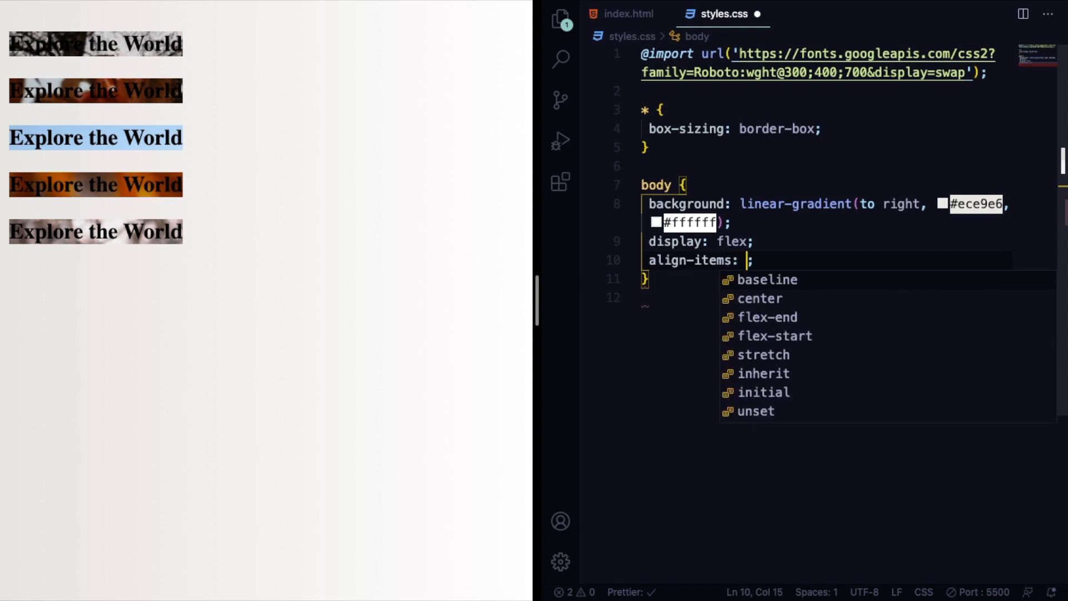
text(center)
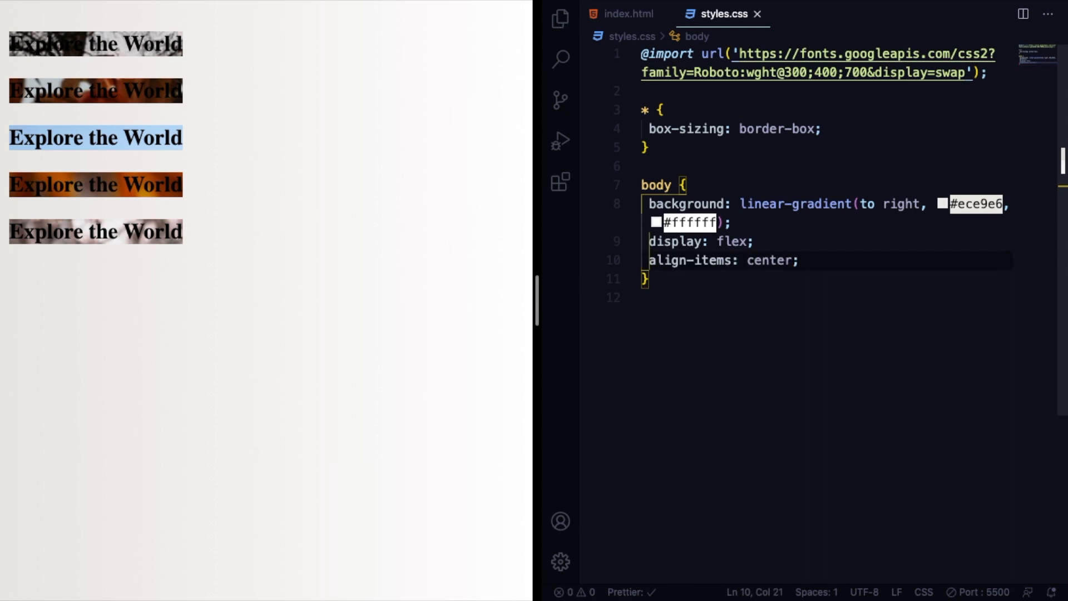
text(justify-content: center;)
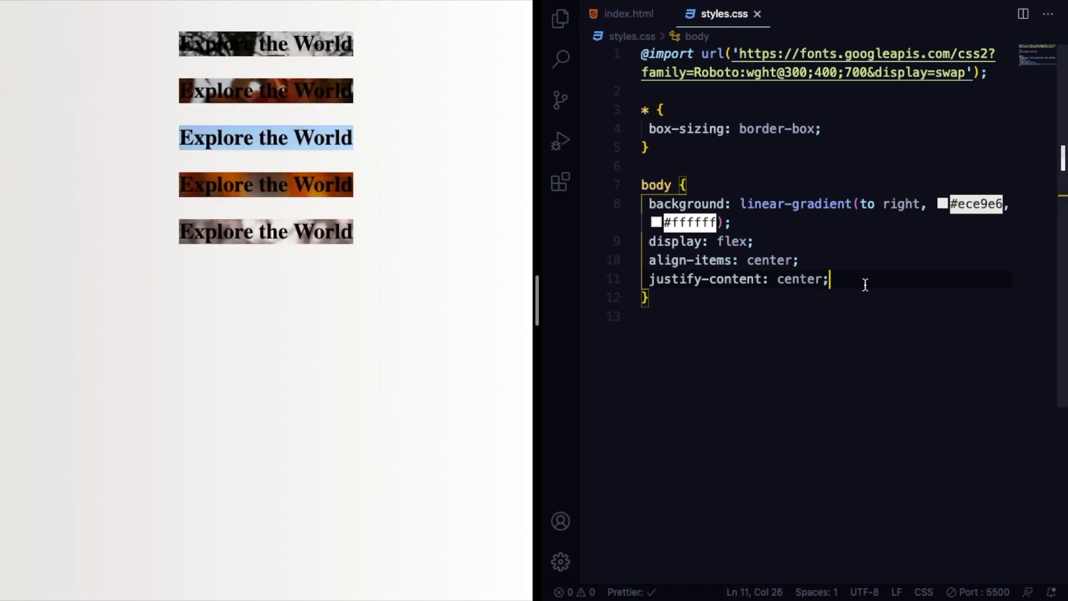
key(enter)
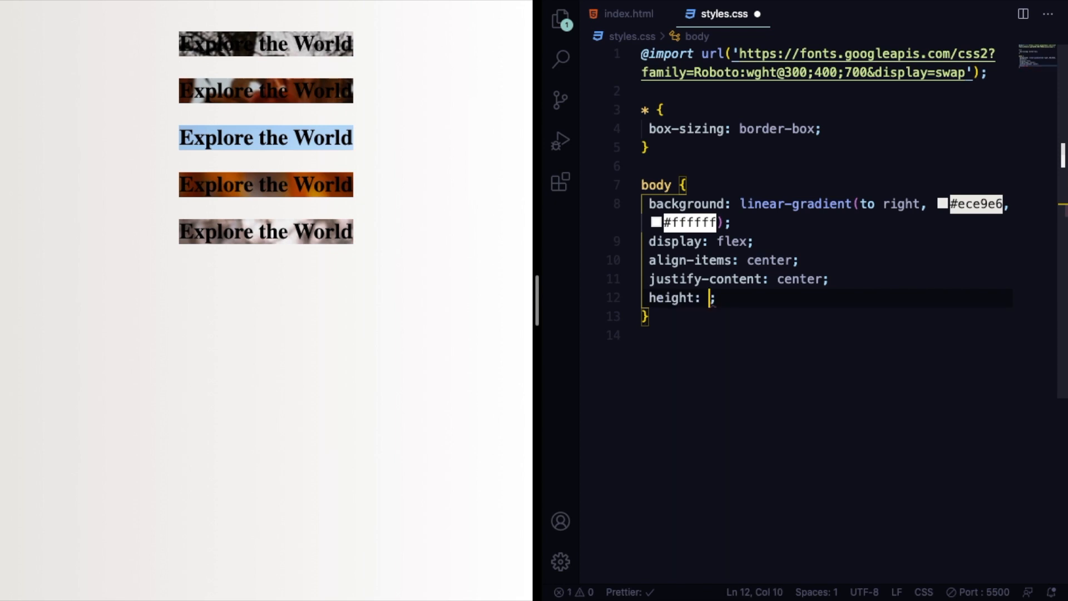
text(100vh)
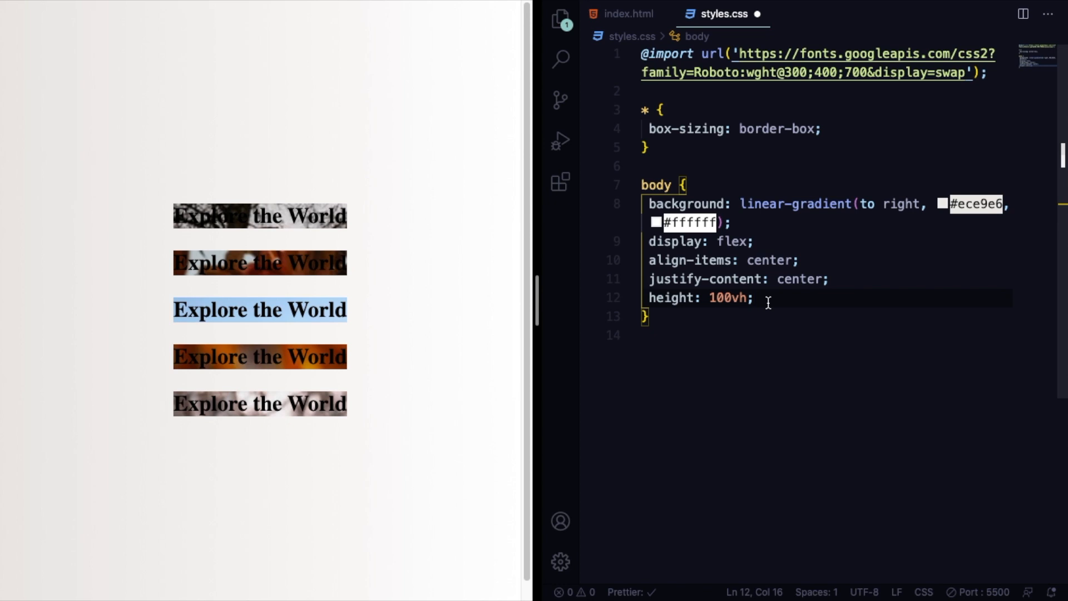
- Add overflow: hidden and margin: 0 to the body rule
click(754, 298)
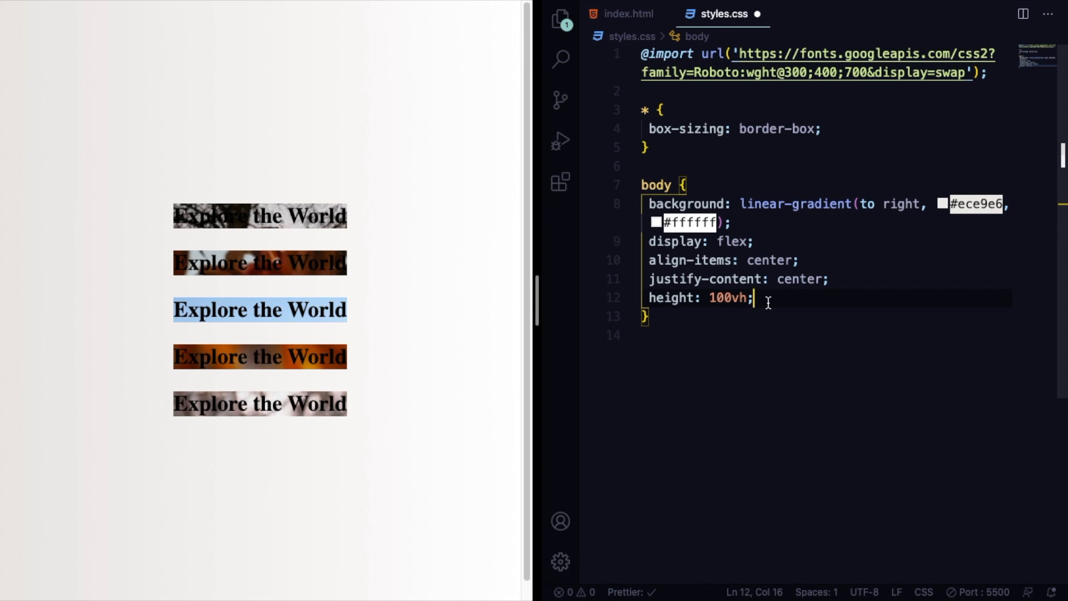
text(overflow: hidden;)
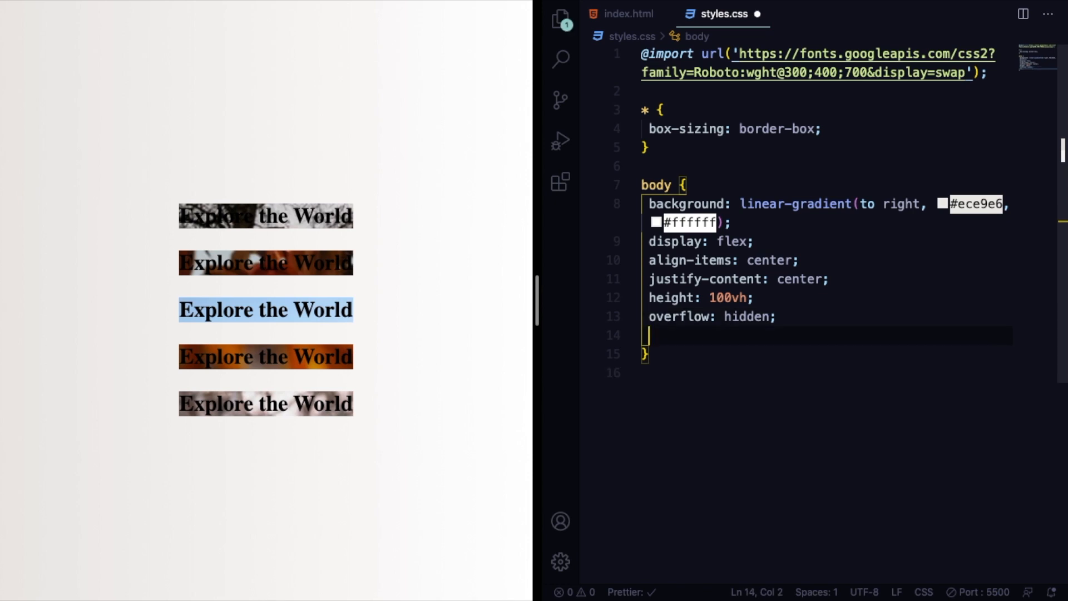
text(margin: 0;)
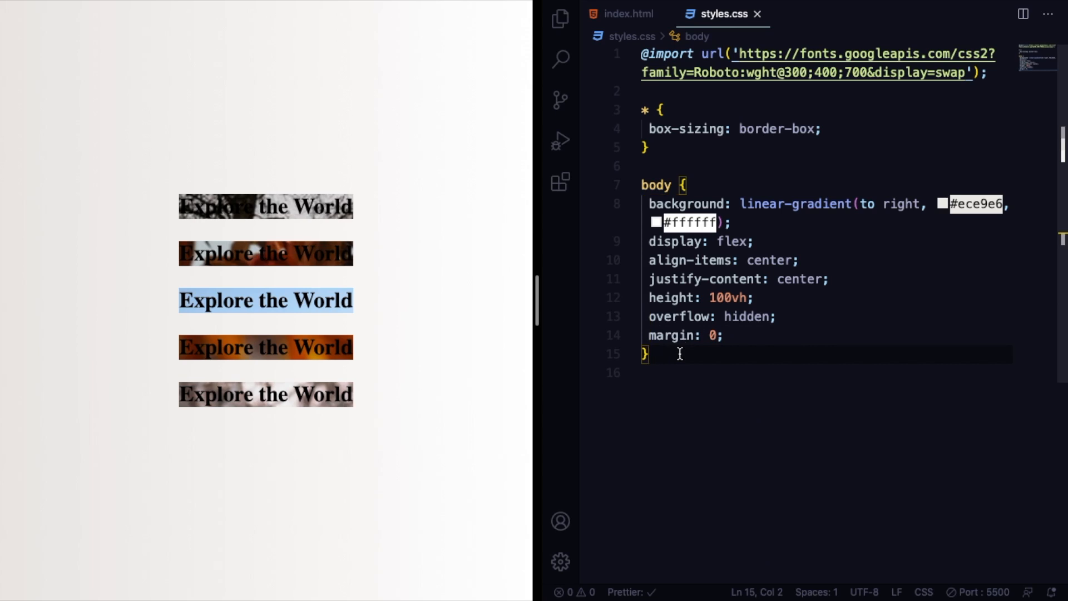
key(Enter)
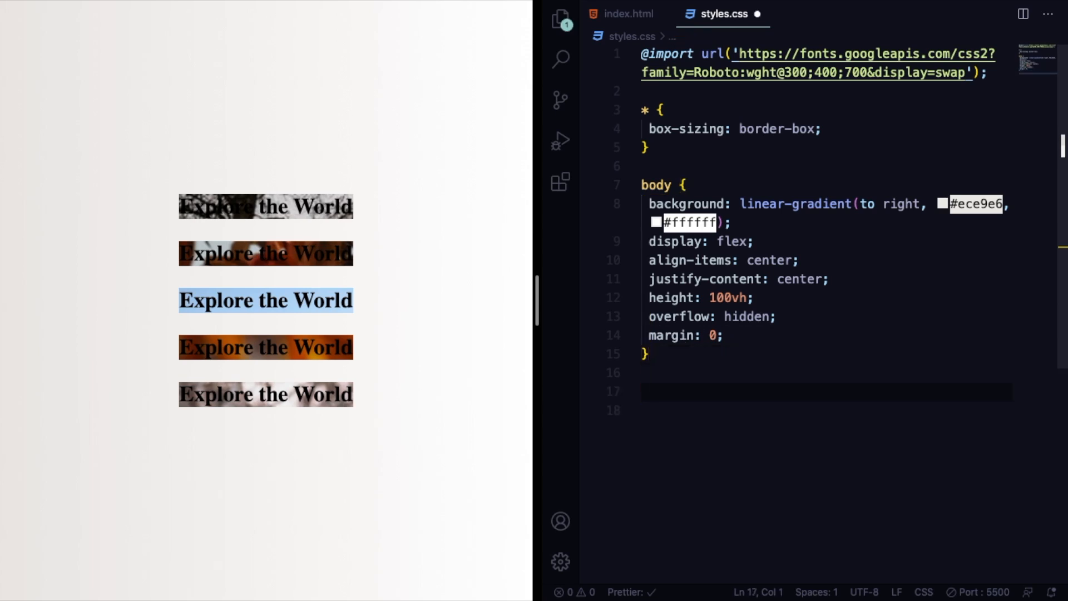
mouse_move(4, 331)
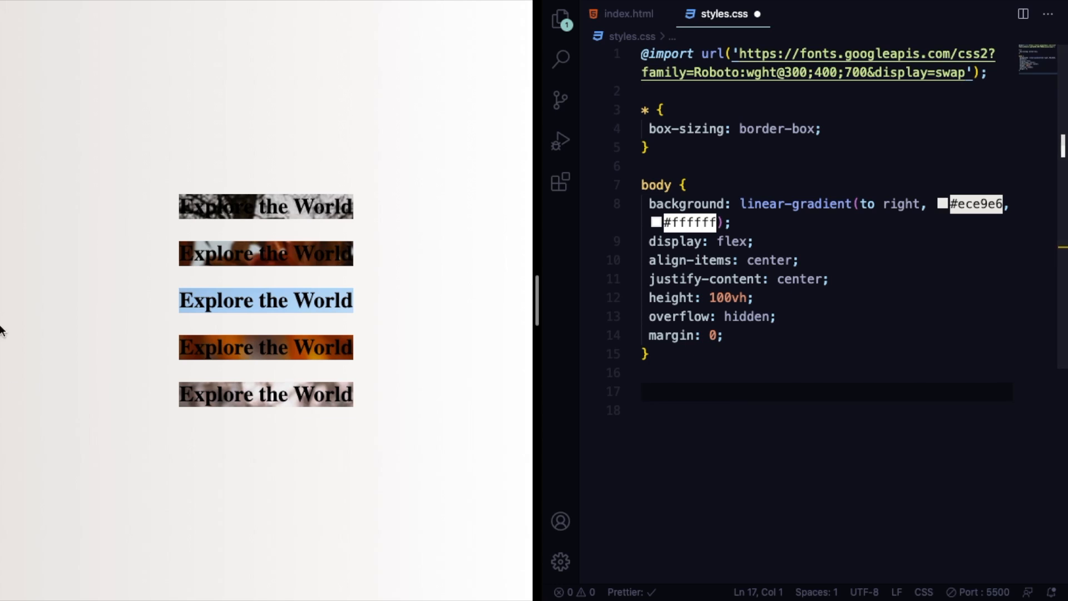
- Write a .container rule with display: flex and width: 90vw
text(.cont)
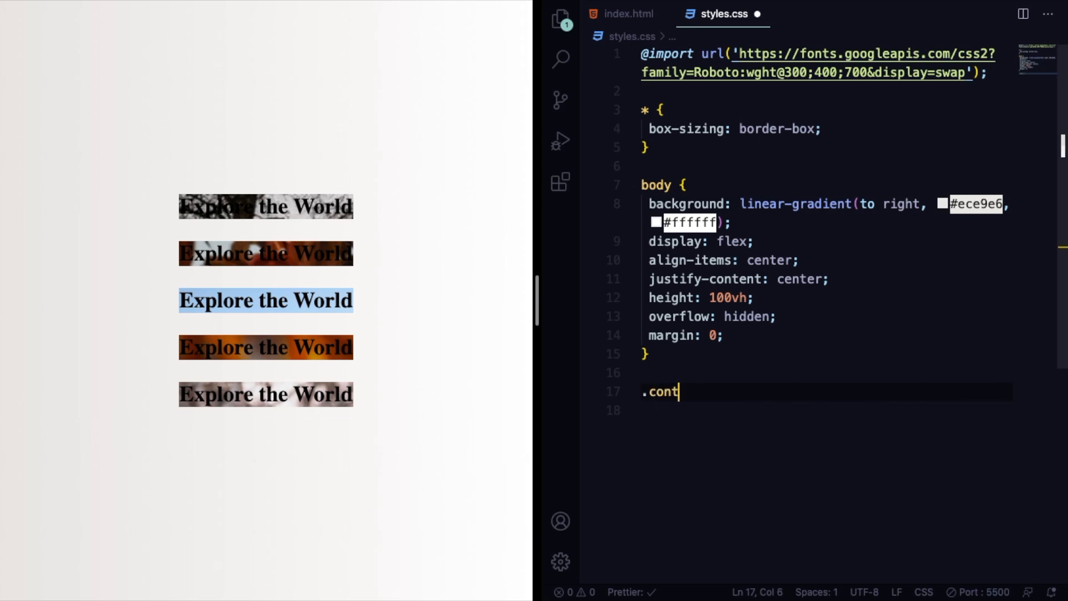
text(ainer {)
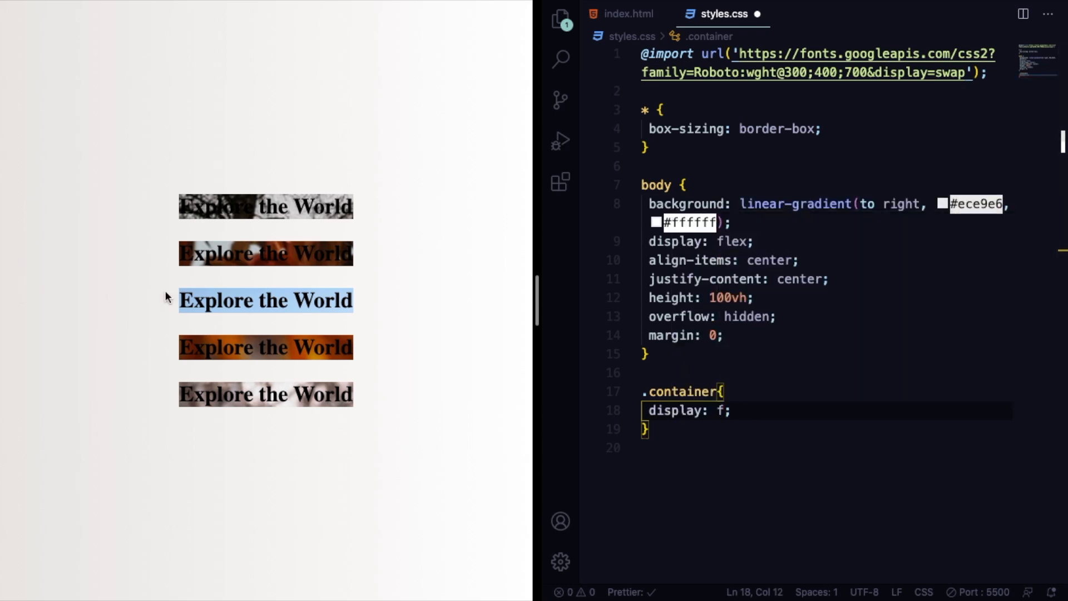
click(329, 63)
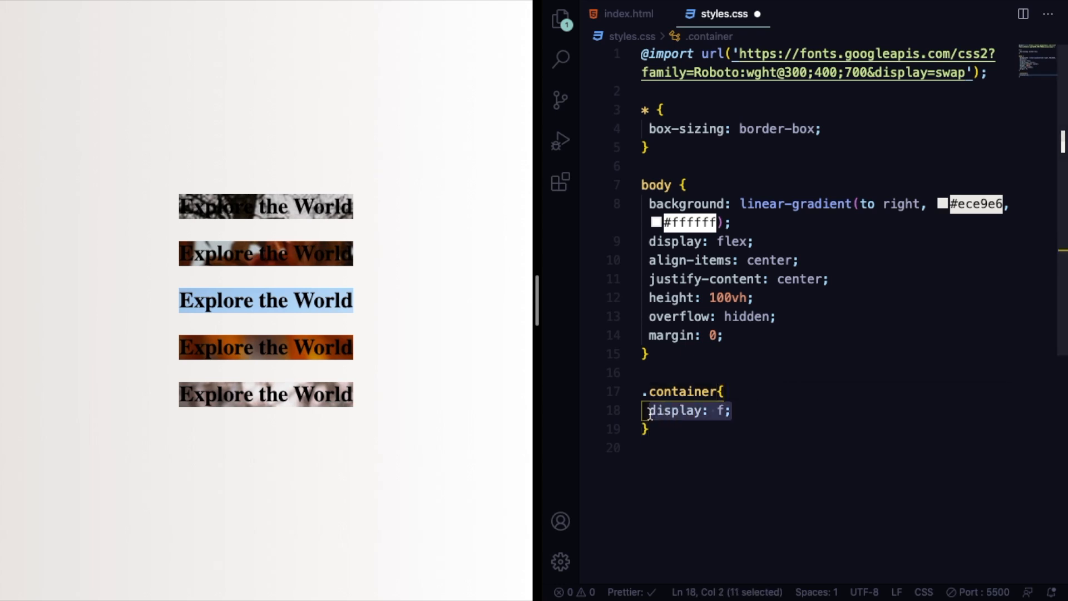
text(lex)
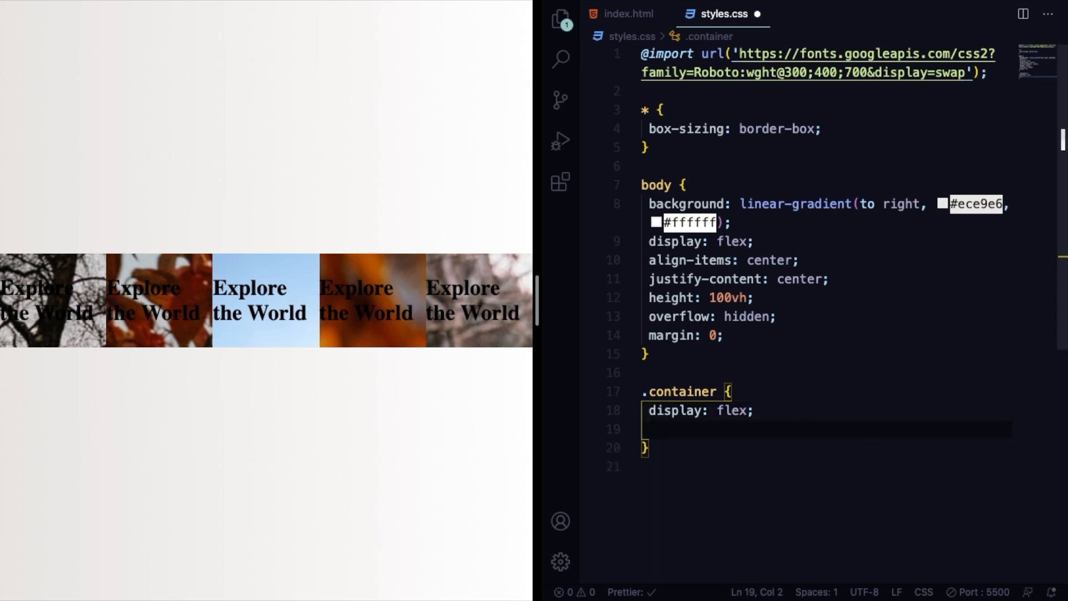
text(width: 90;)
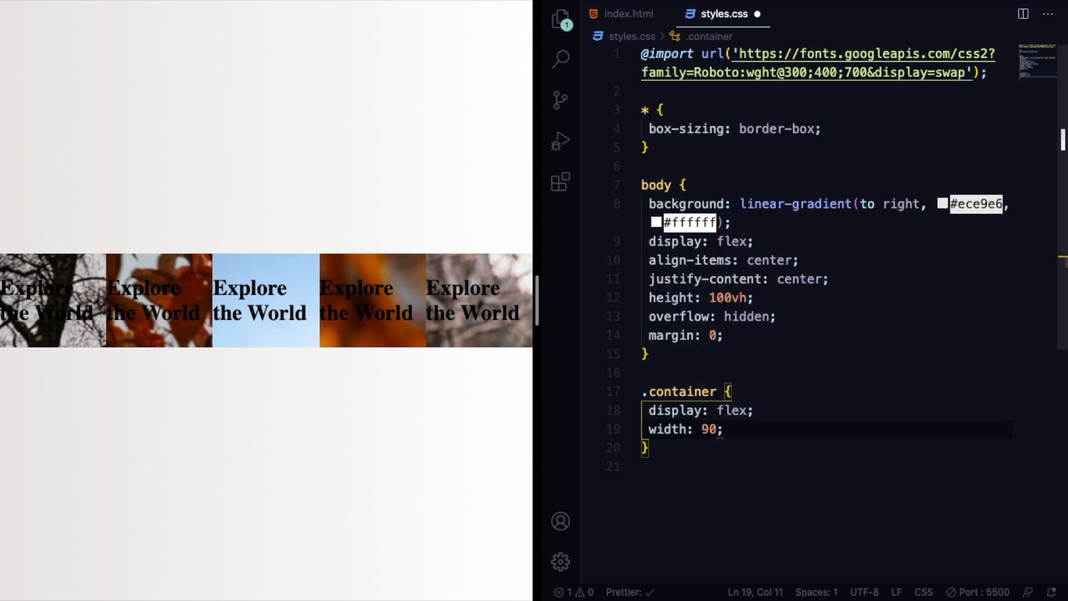
text(vw)
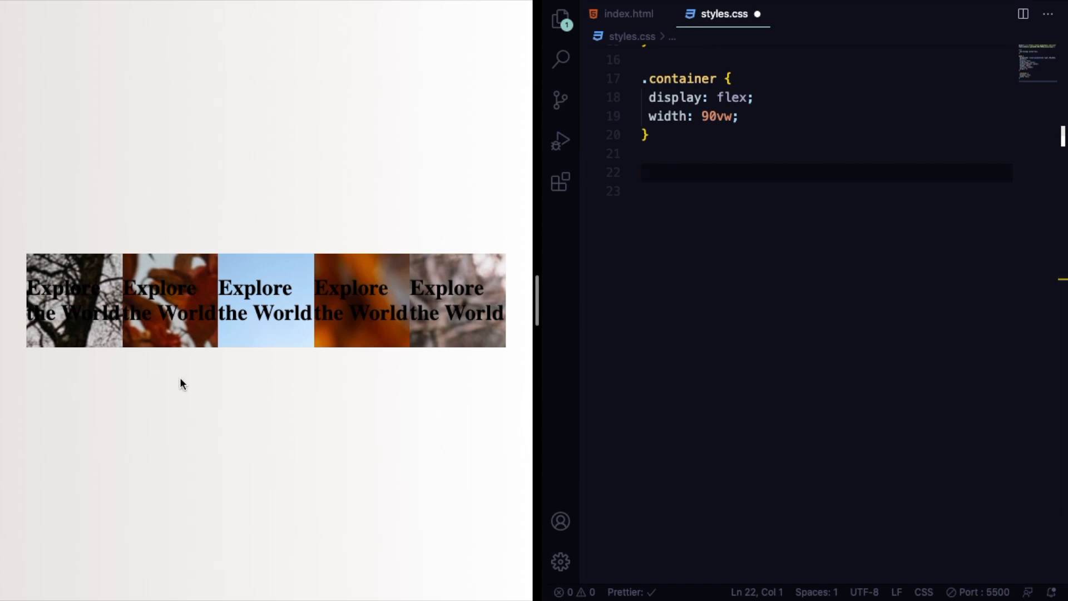
mouse_move(785, 242)
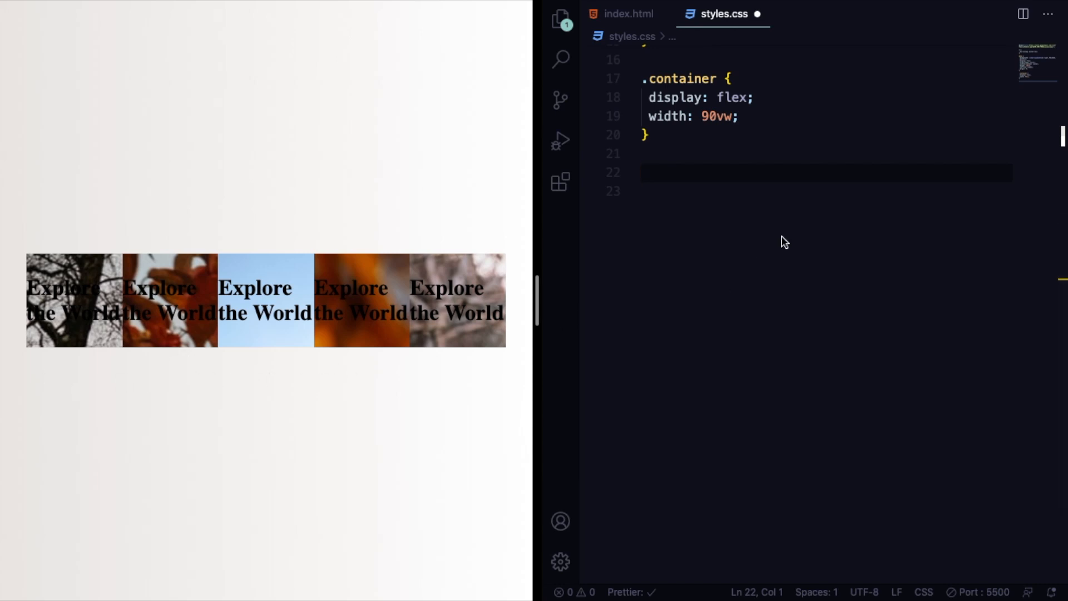
click(676, 191)
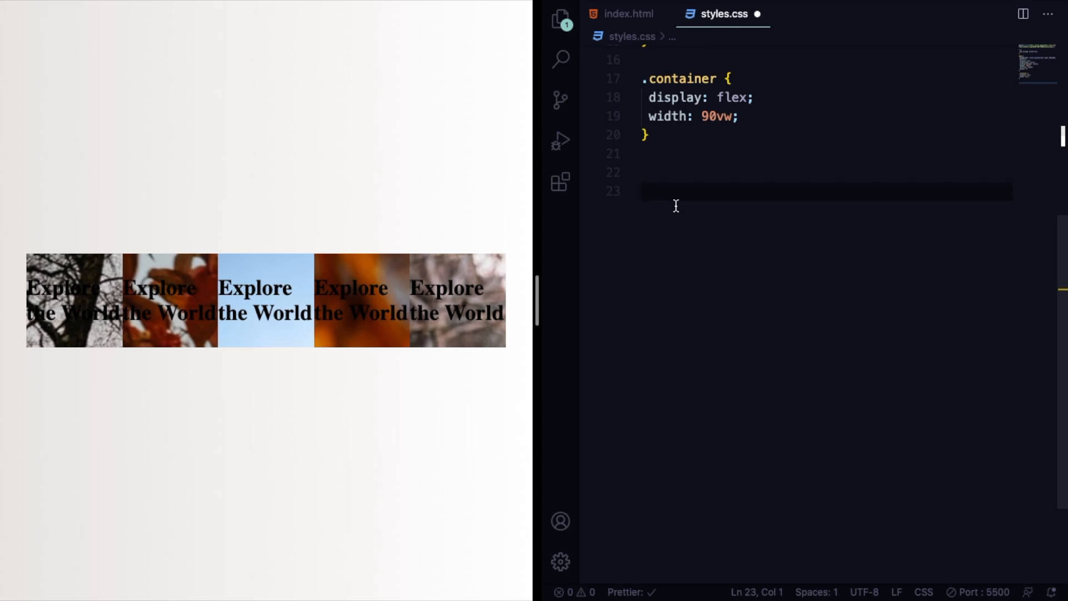
- Add a .panel rule with background-size cover, background-position center and background-repeat no-repeat
text(.panel{)
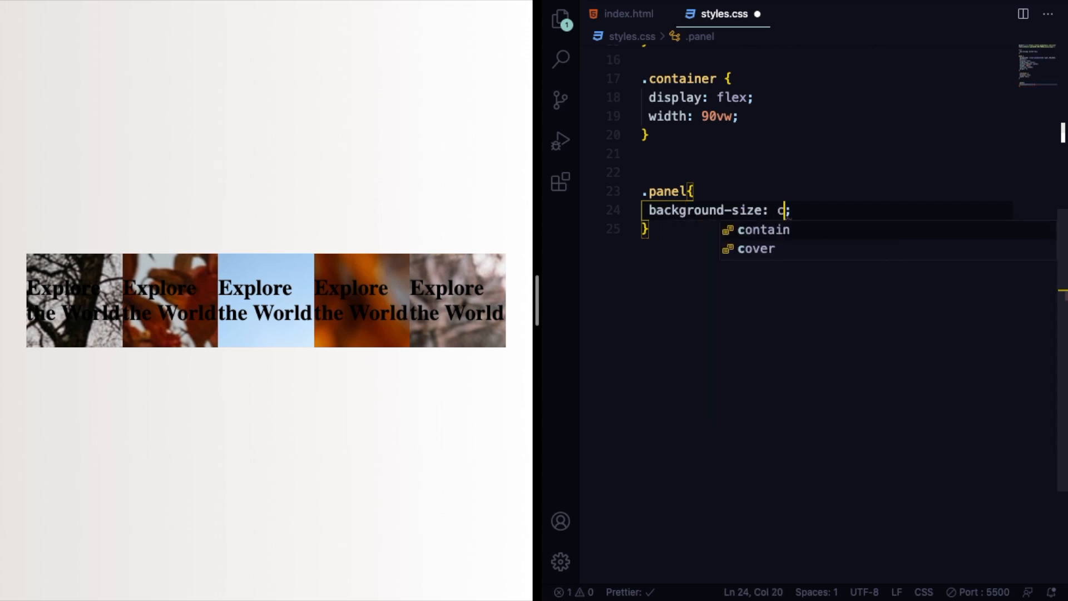
click(757, 248)
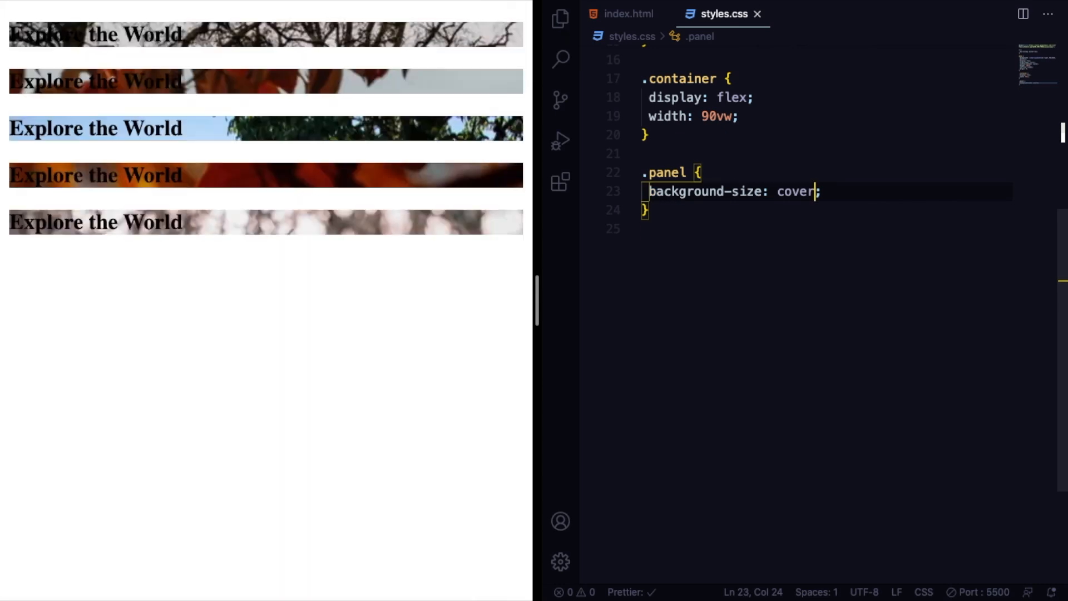
text(bask)
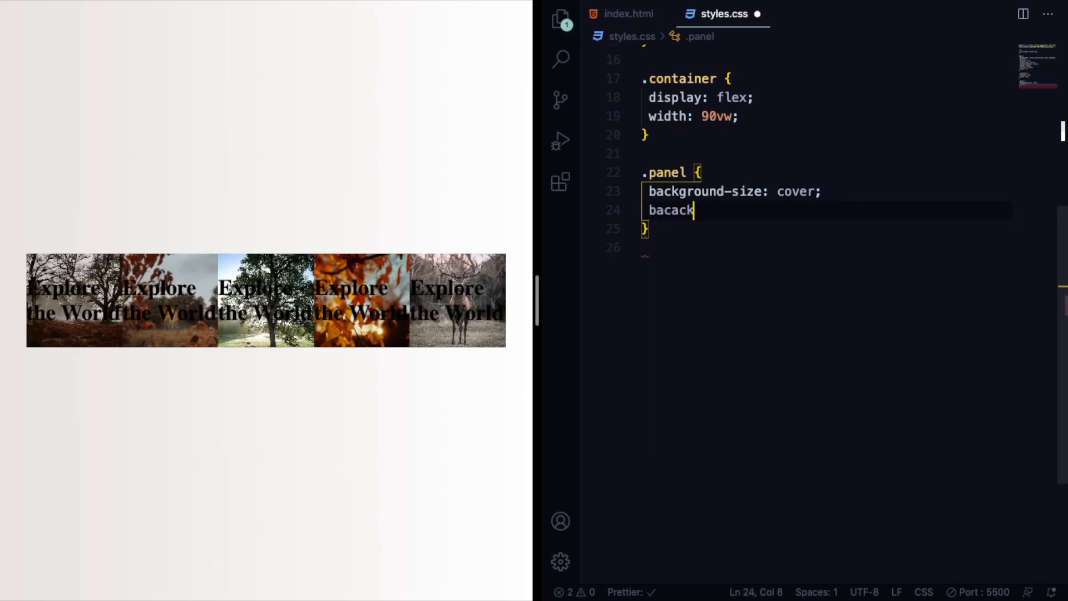
text(background-position: center;)
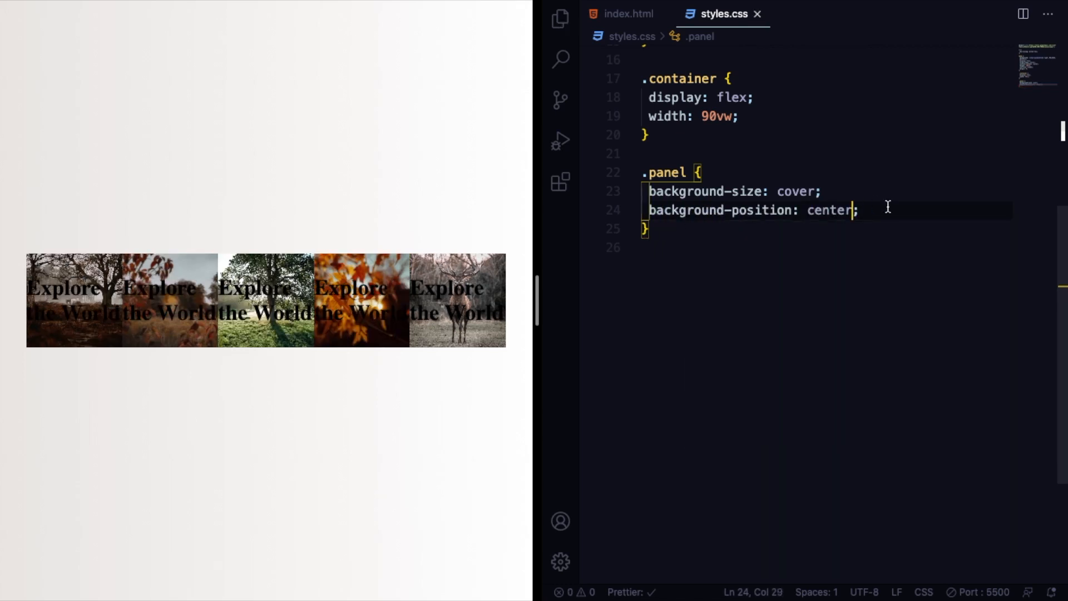
text(background-repeat: no-repeat;)
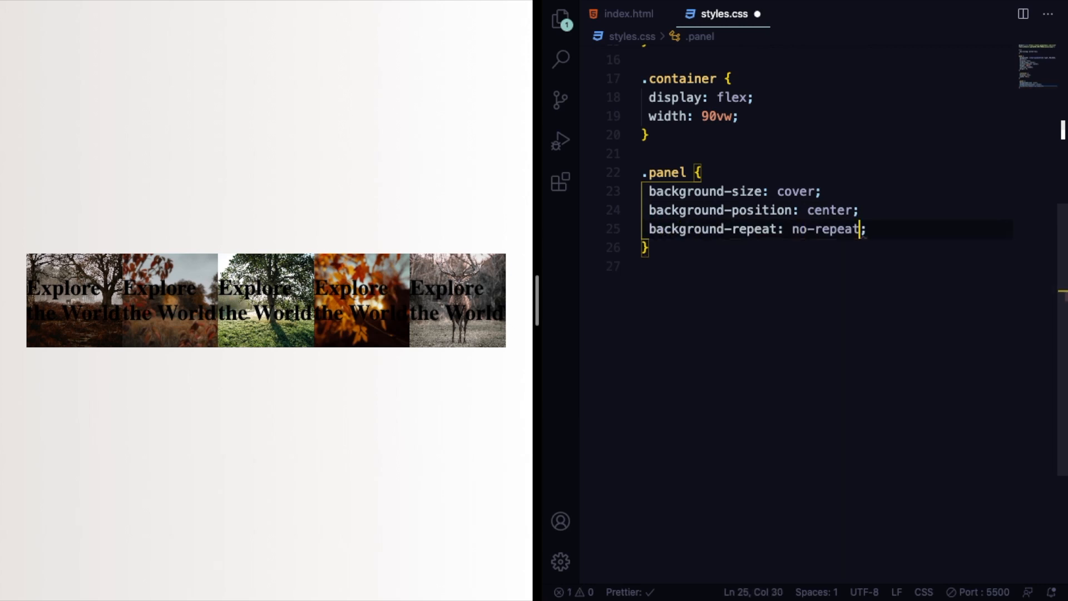
- Give the panels a height of 85vh
key(Enter)
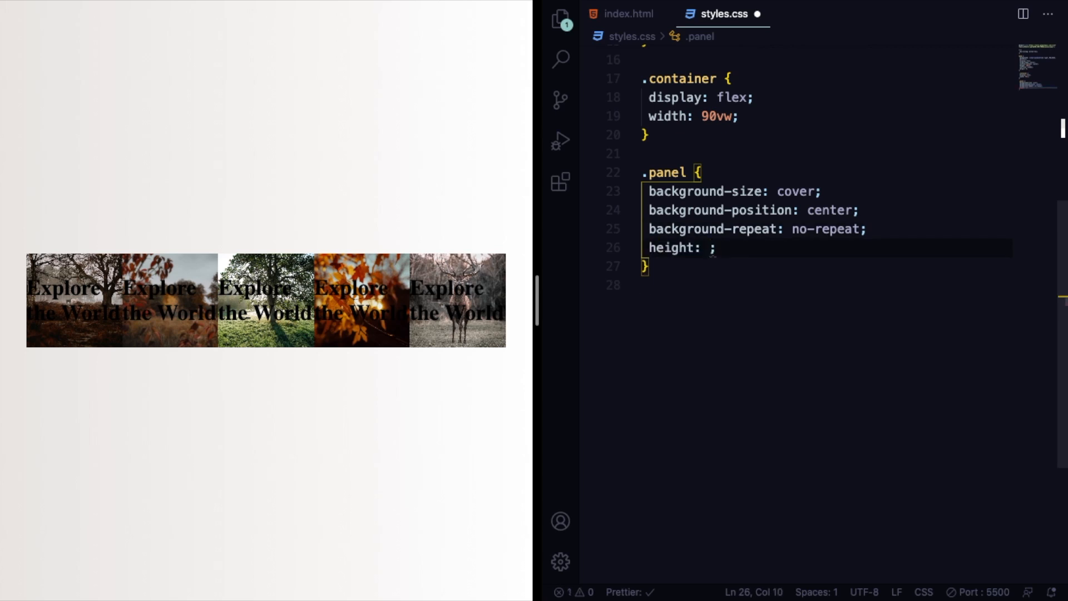
text(85)
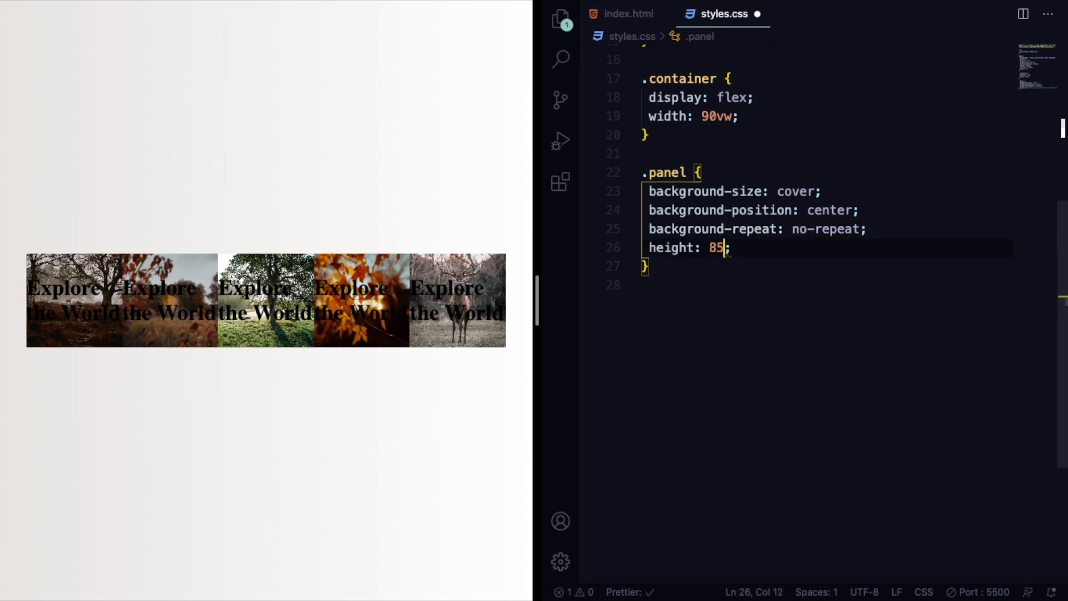
text(vh)
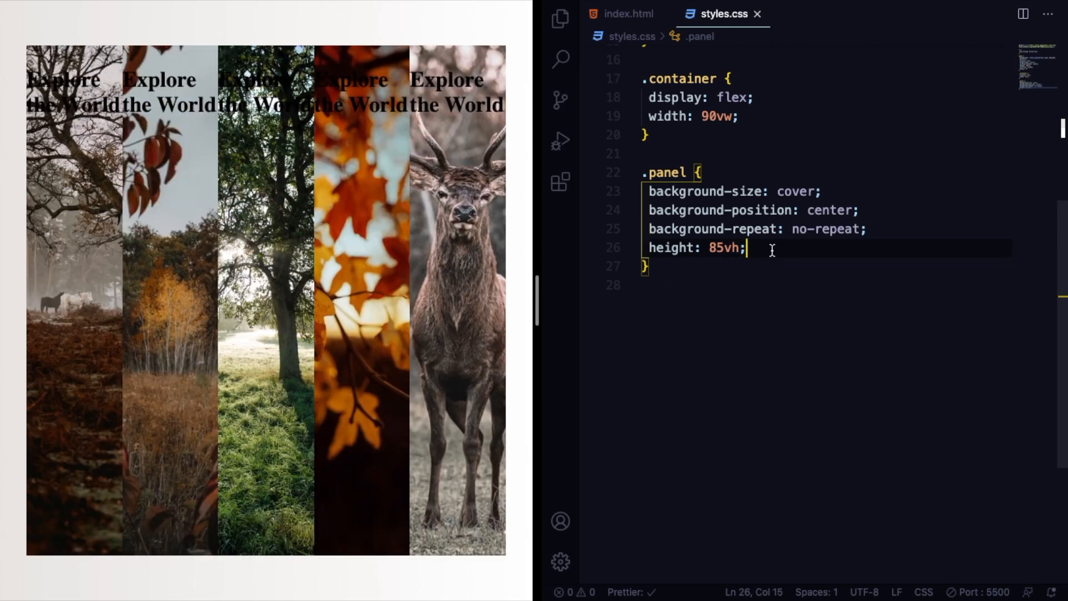
- Add border-radius 5px, color #ffffff and cursor pointer to the .panel rule
text(border-radius: ;)
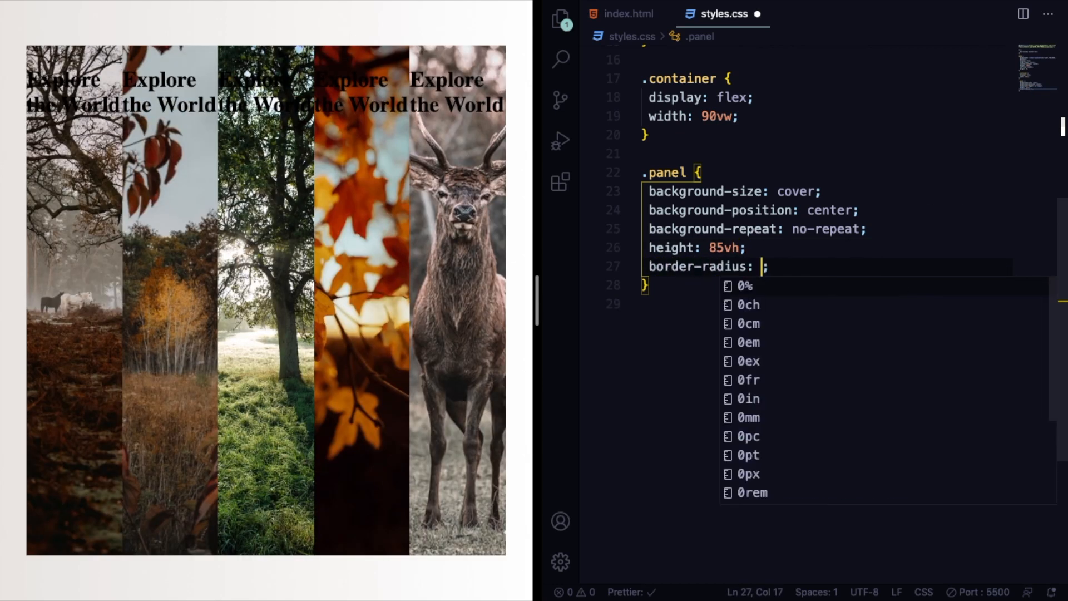
text(5px)
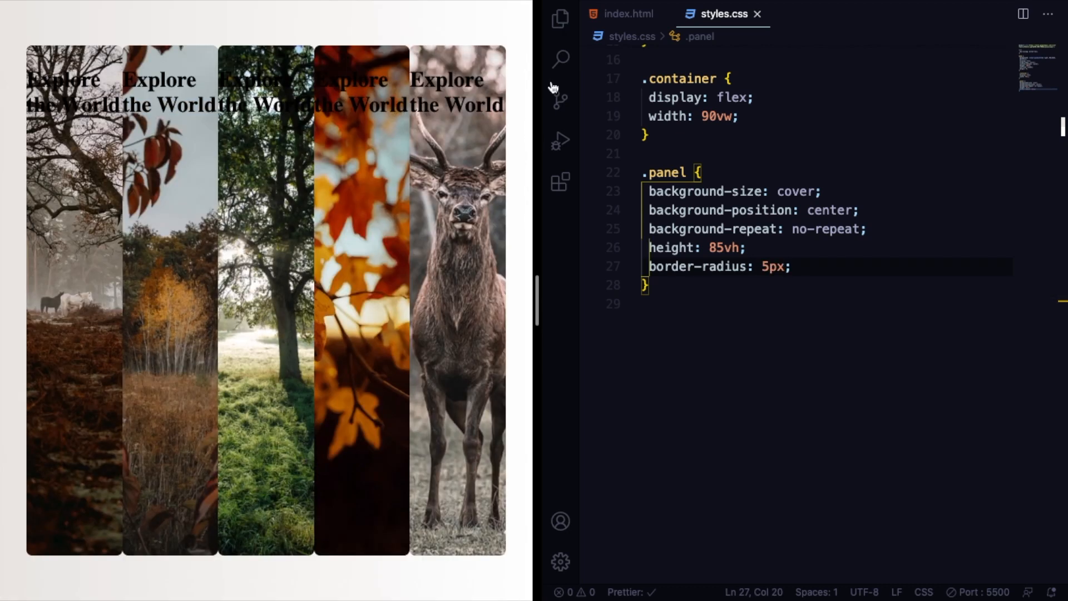
key(Enter)
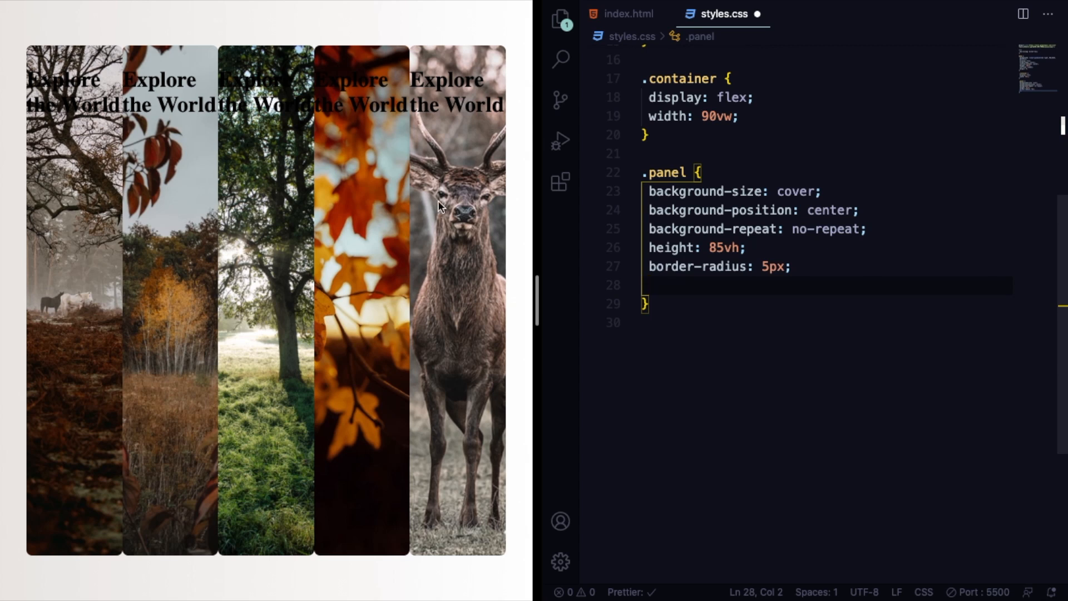
mouse_move(667, 262)
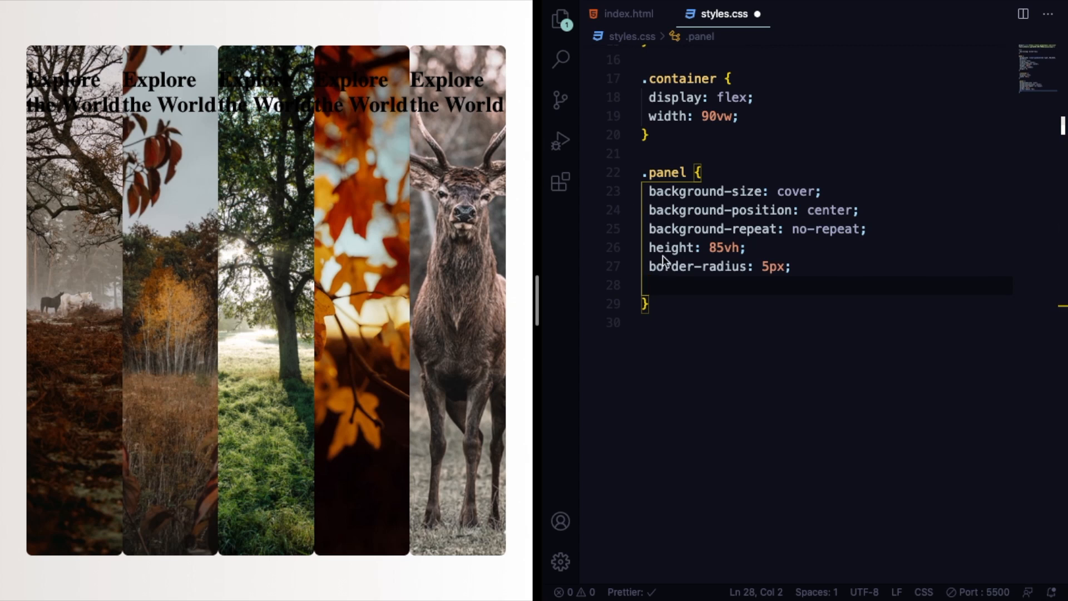
text(col)
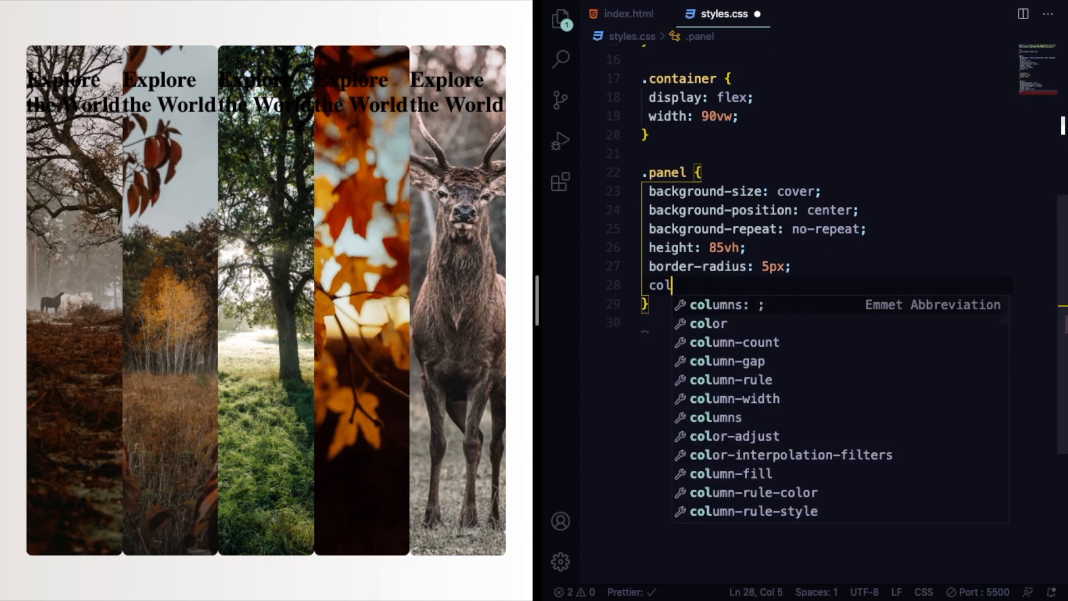
text(or: #ffffff;)
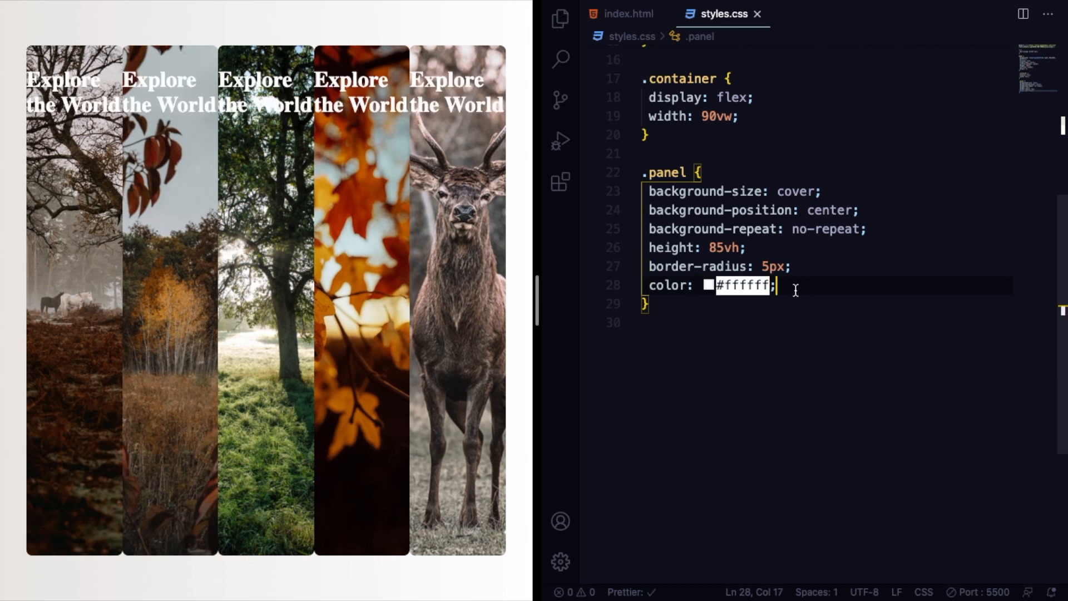
text(cursor: ;)
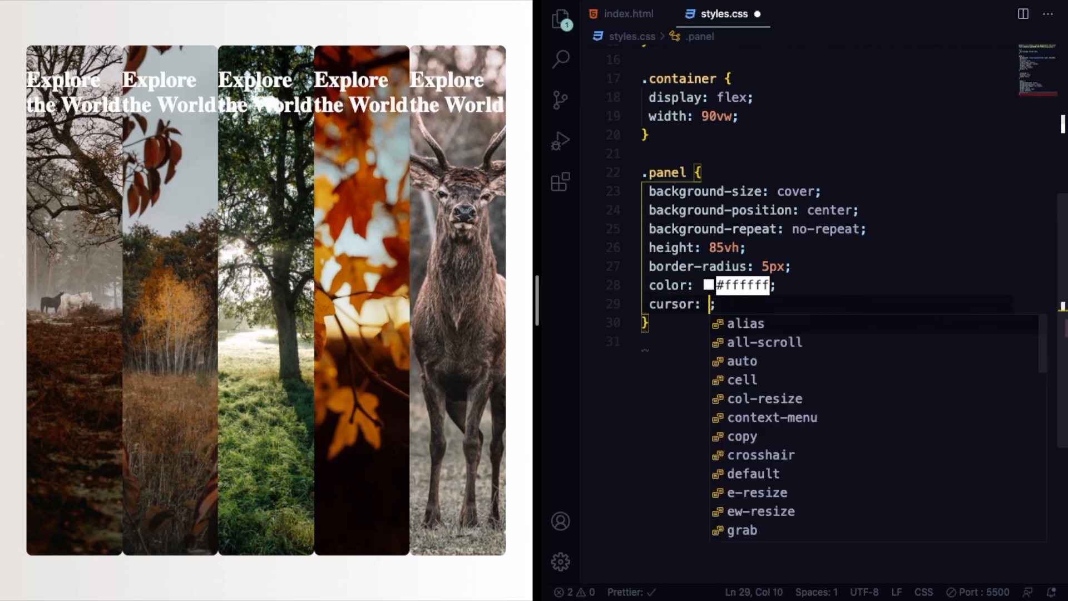
text(pointer)
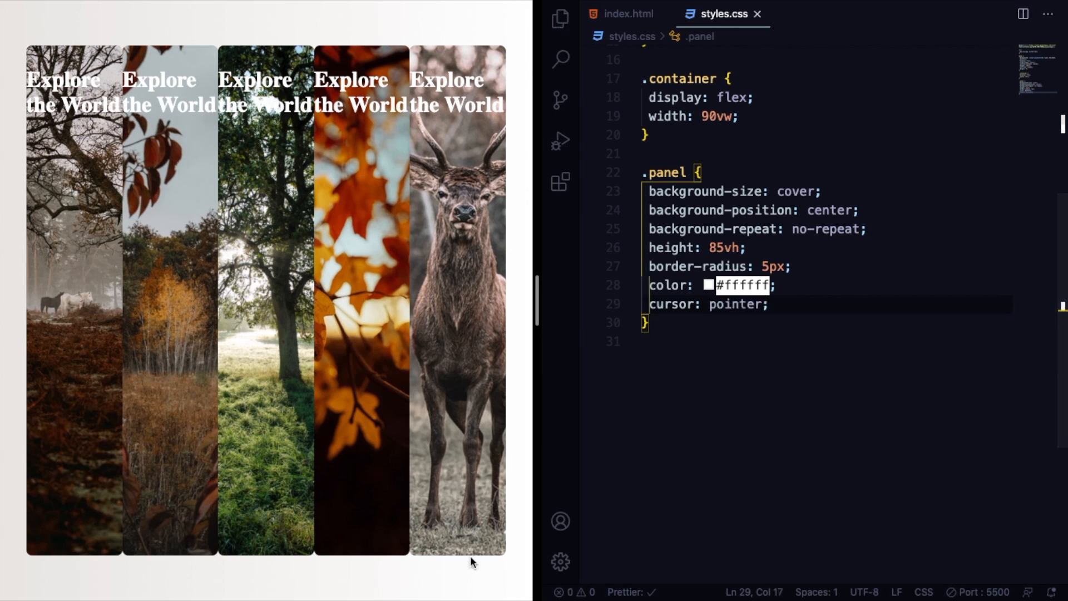
click(801, 303)
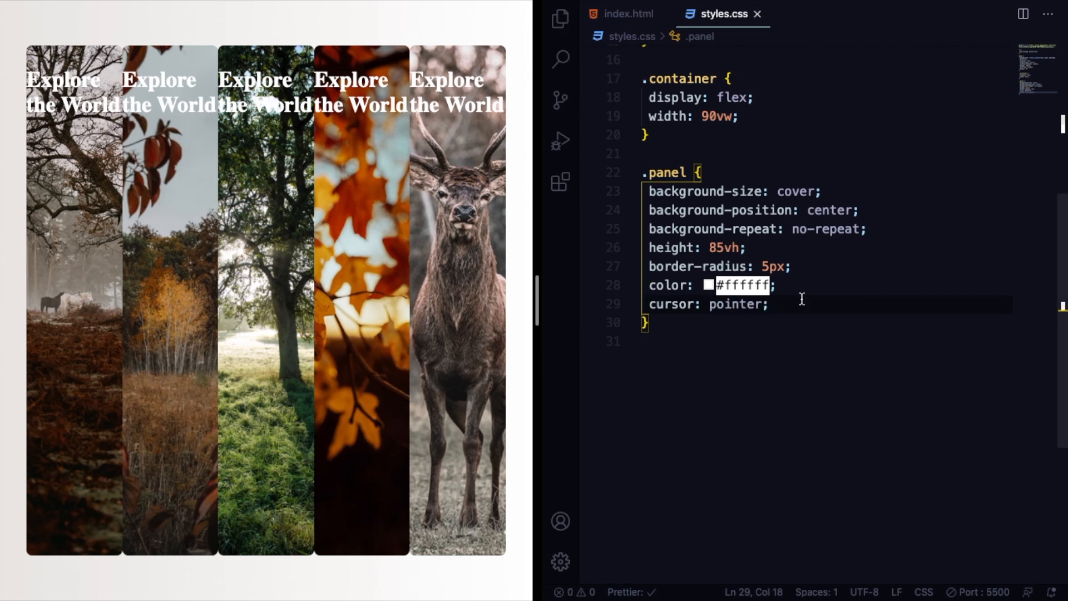
- Add flex .5, margin 10px and transition all 700ms ease-in, widening the preview
text(flex)
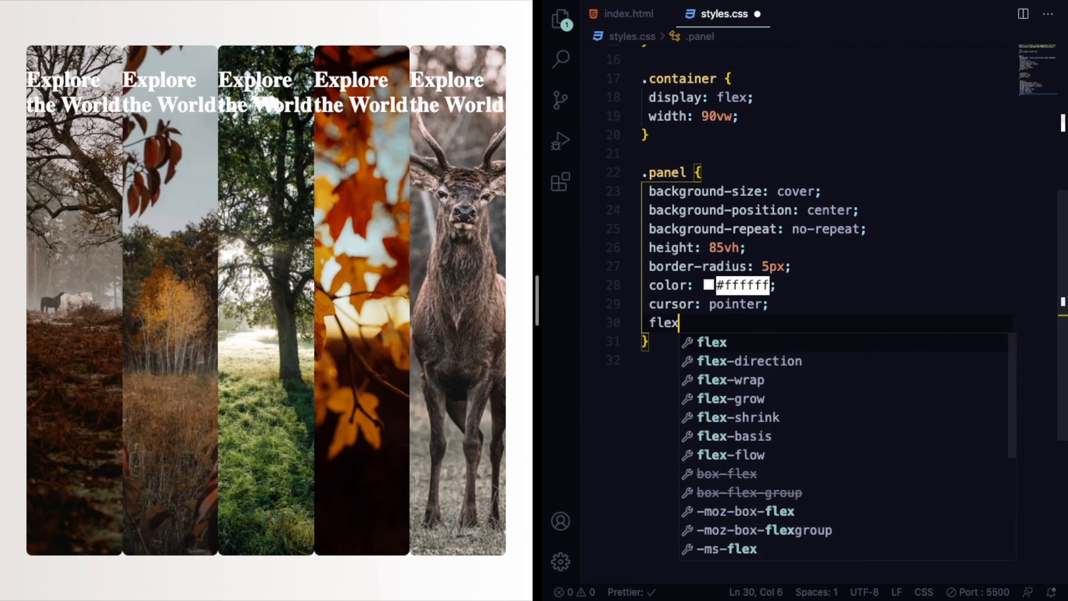
text(: .5;)
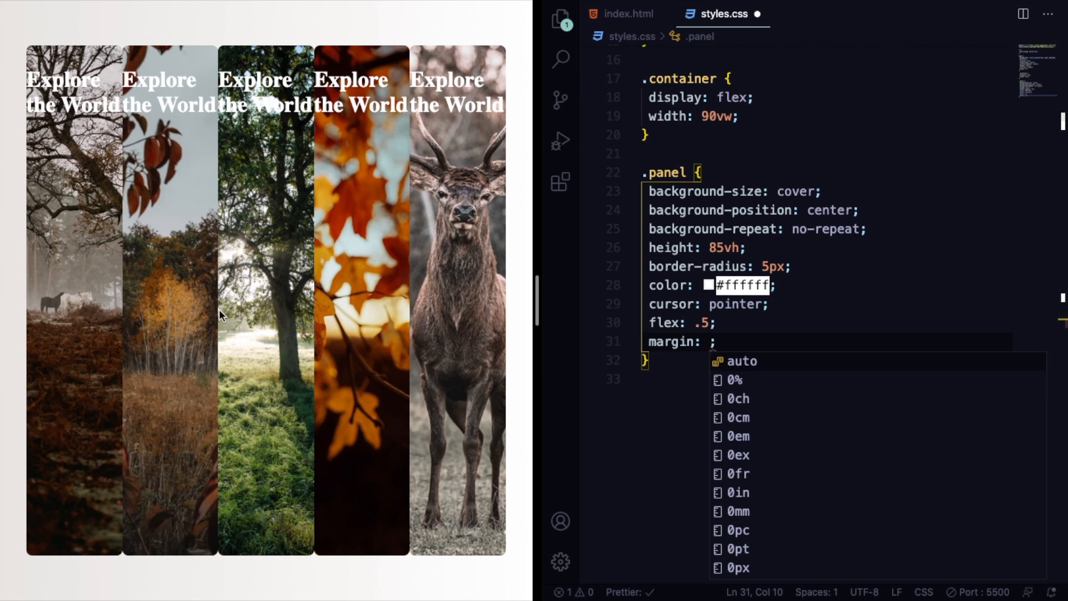
text(10)
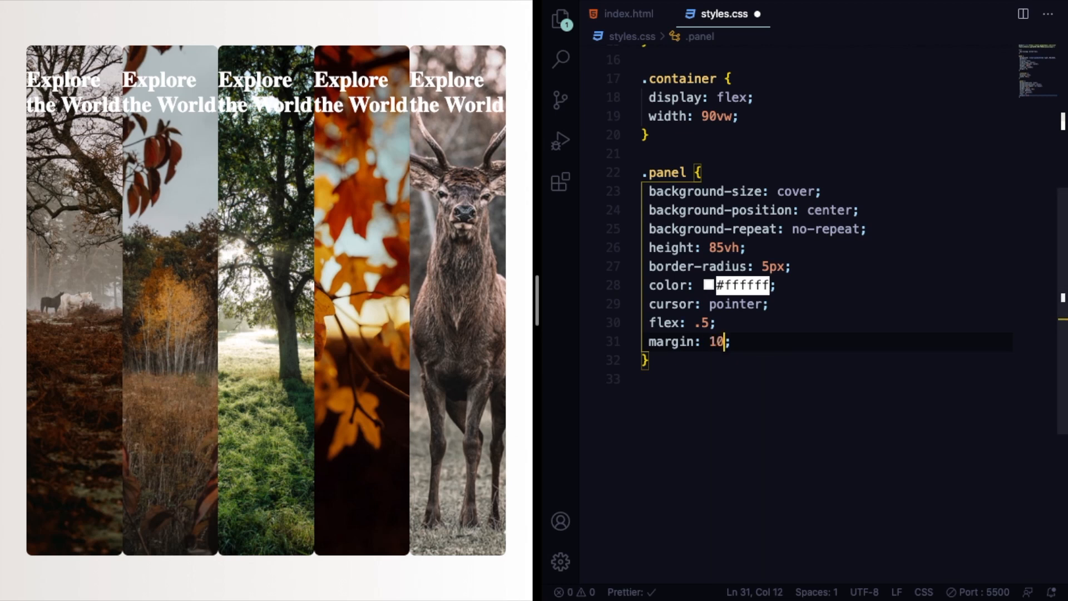
text(px)
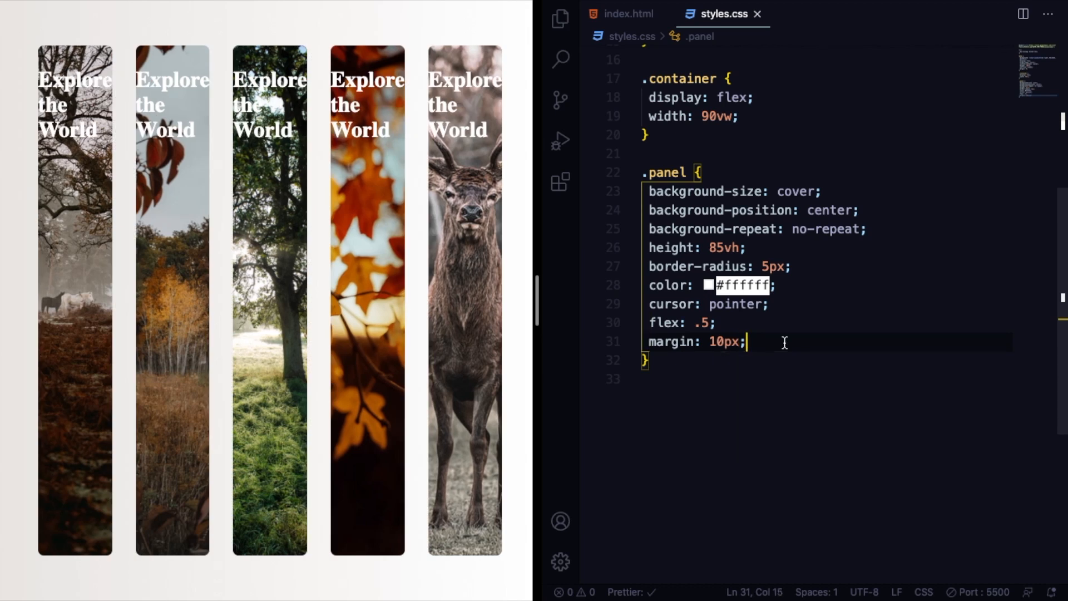
text(transition: all 70;)
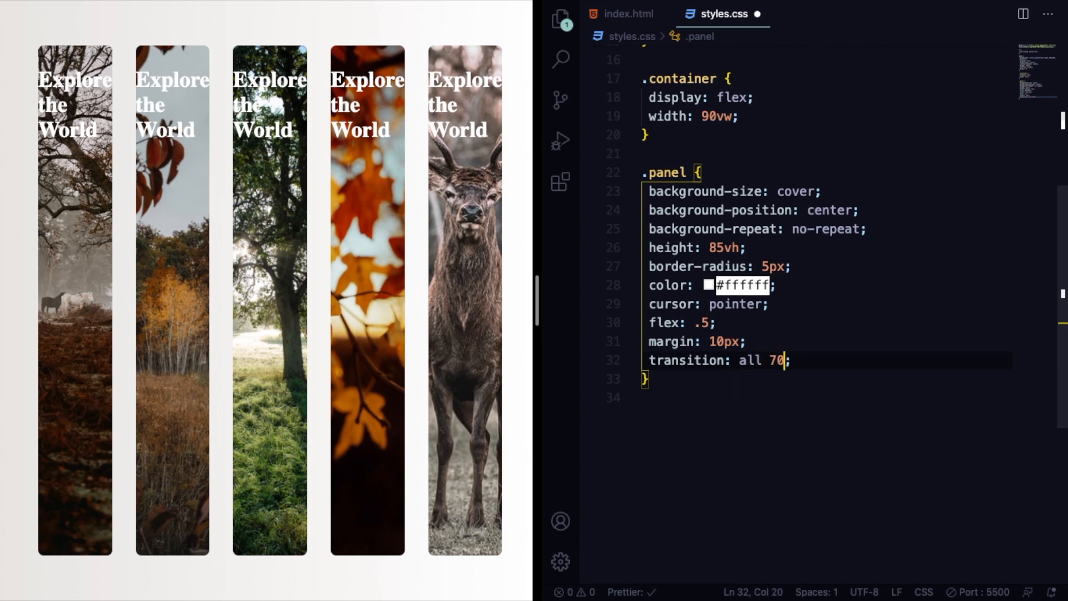
text(0ms ease-in)
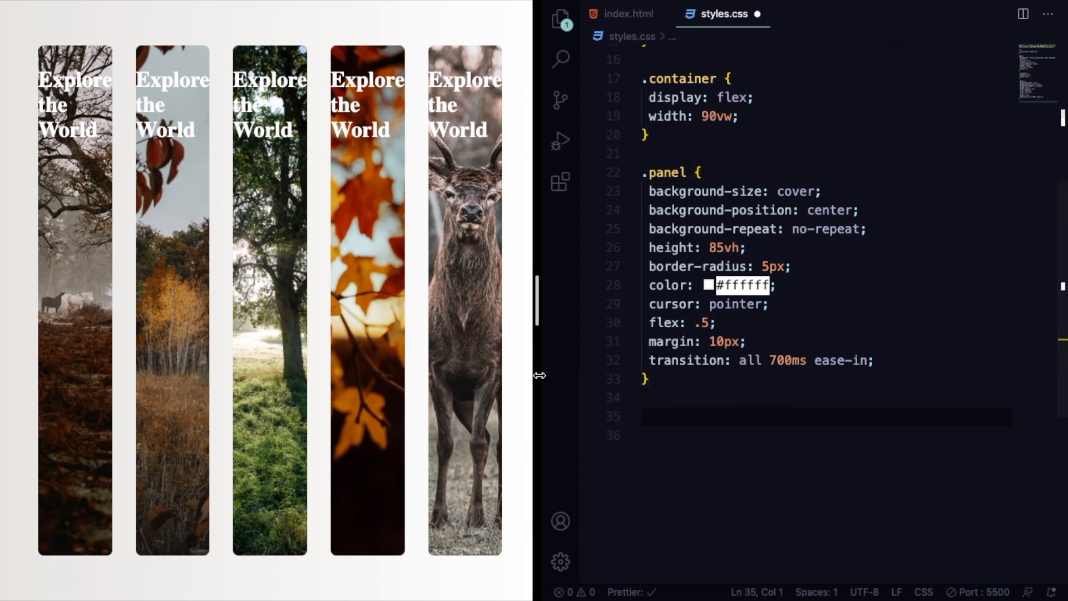
drag(539, 375, 632, 378)
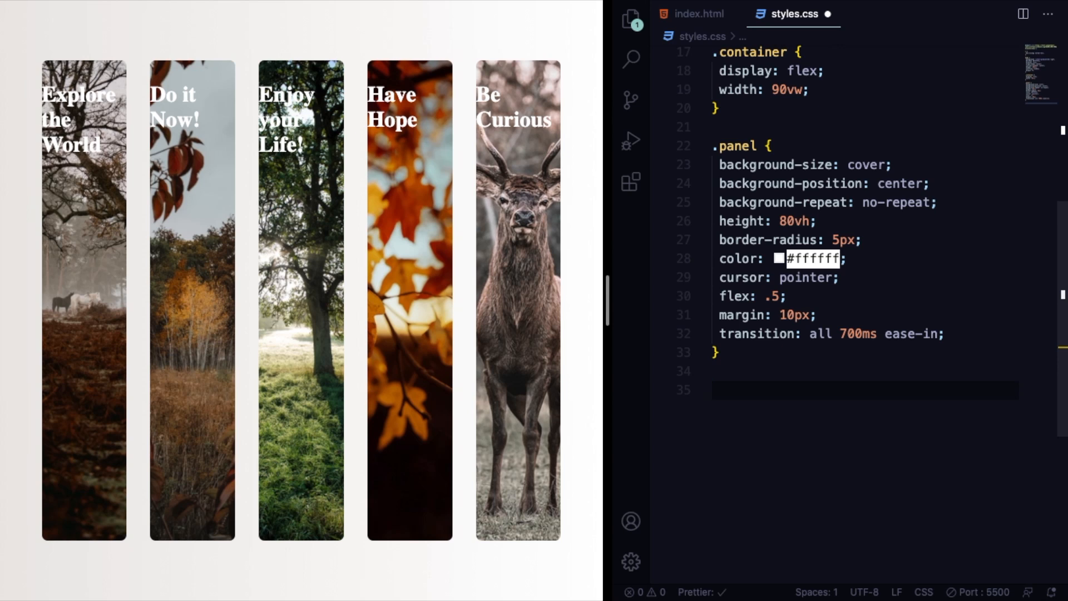
- Add a .panel h3 rule with font-size 24px and position absolute
text(.panel h3)
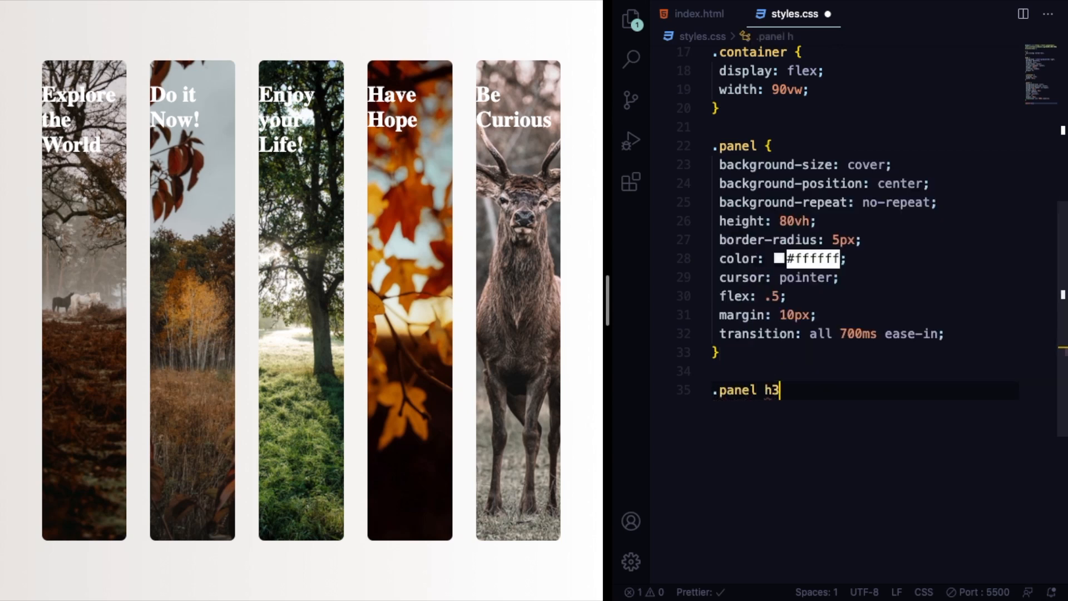
text({)
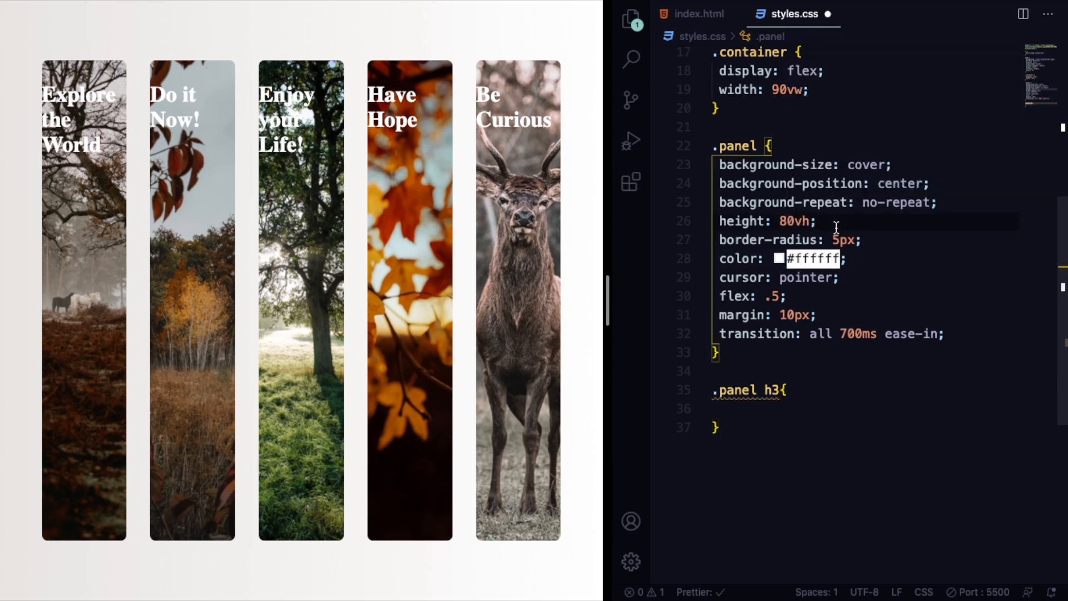
text(position: relative;)
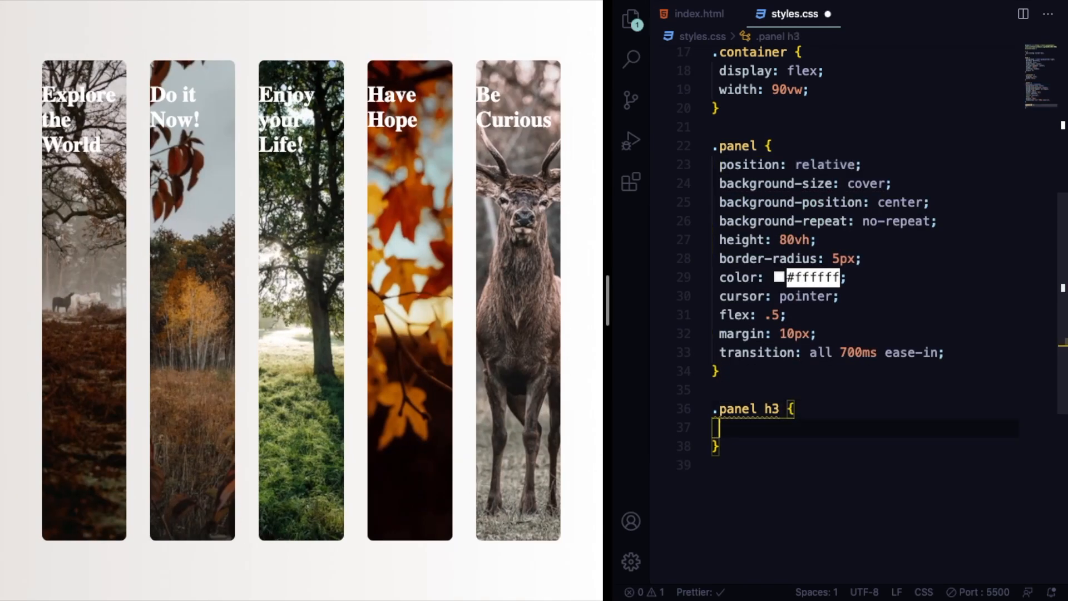
text(font-size: 24;)
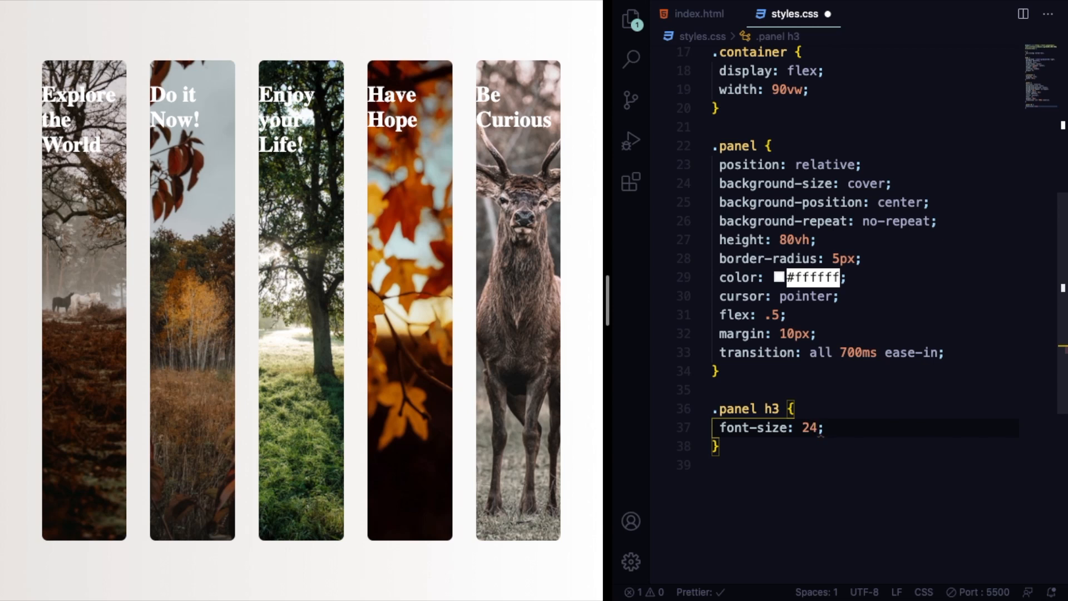
text(px;)
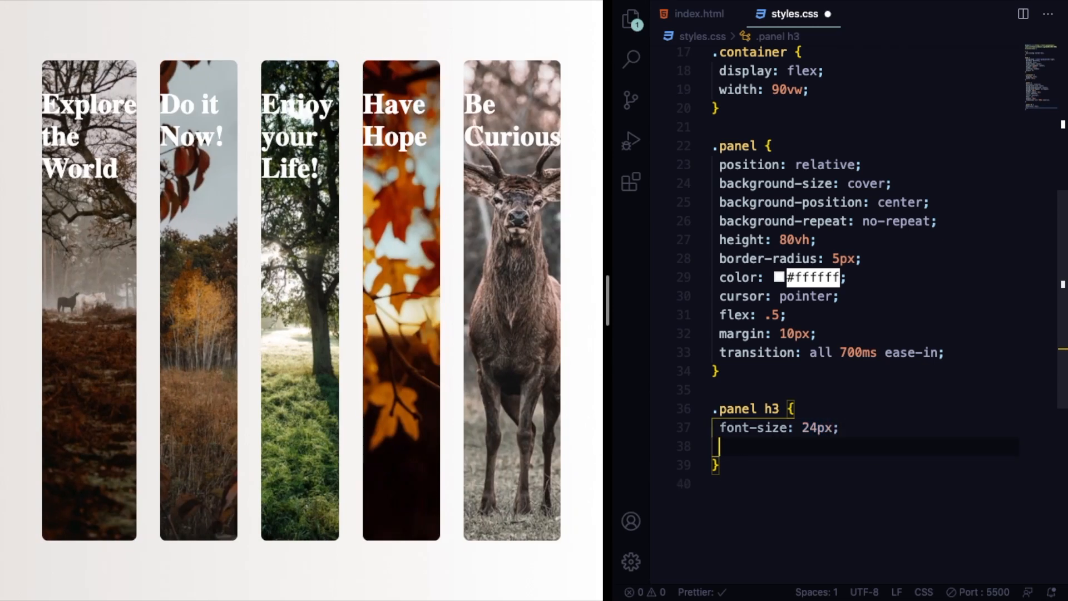
text(position: absolute;)
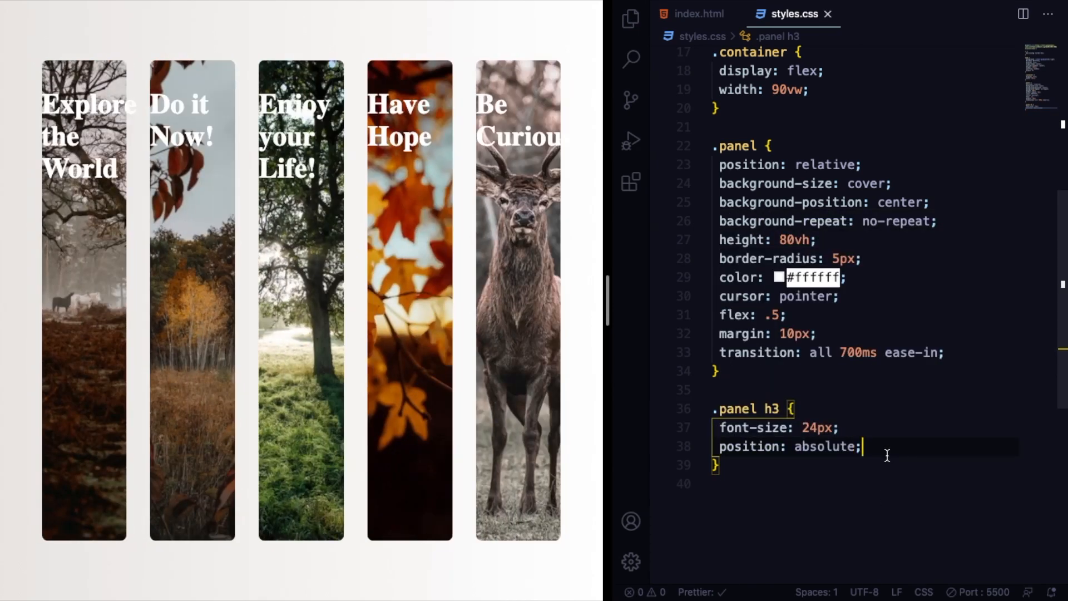
- Place the heading 20px from bottom and left with margin 0 and opacity 0
text(bottom: 20px;)
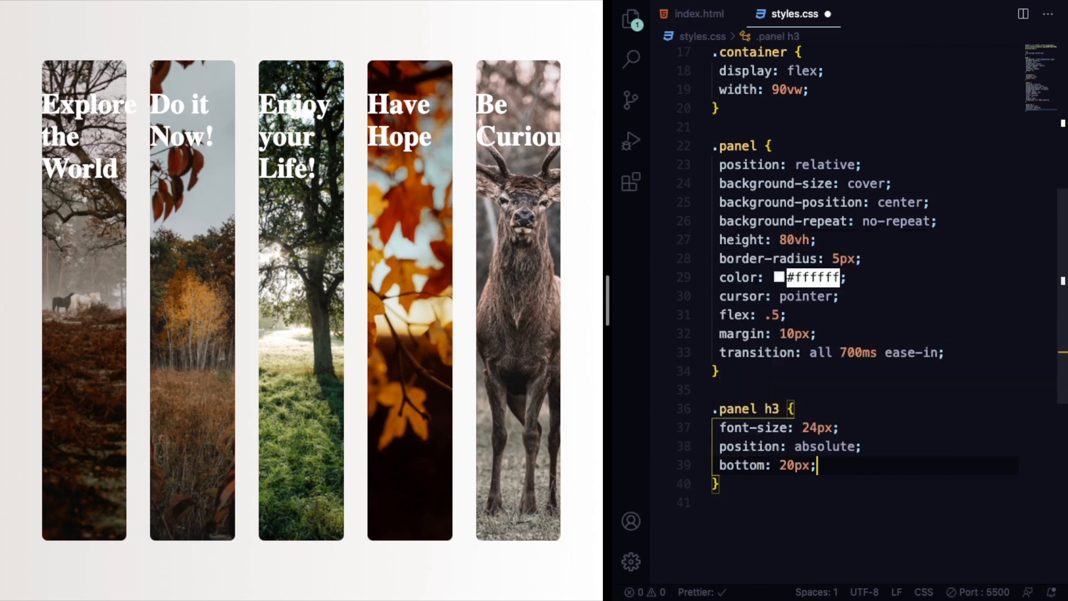
text(left: 20;)
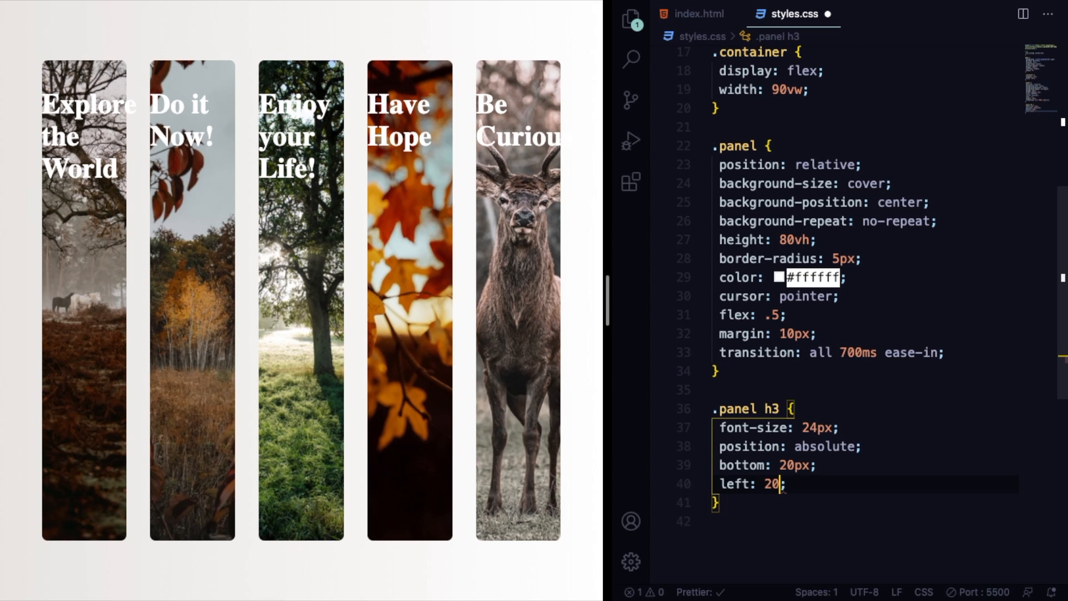
text(px)
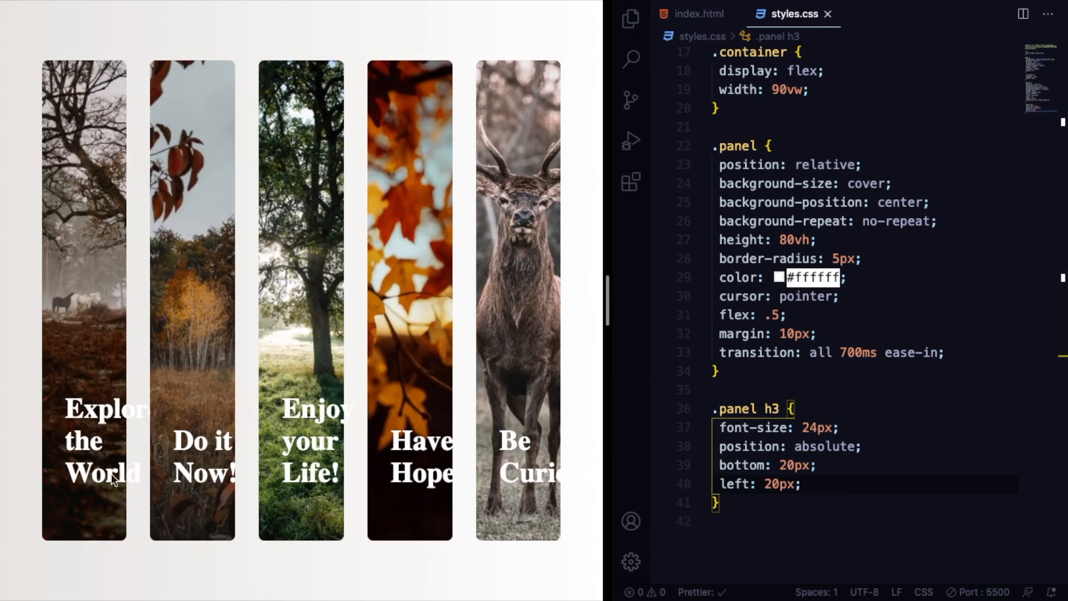
text(margin: 0;)
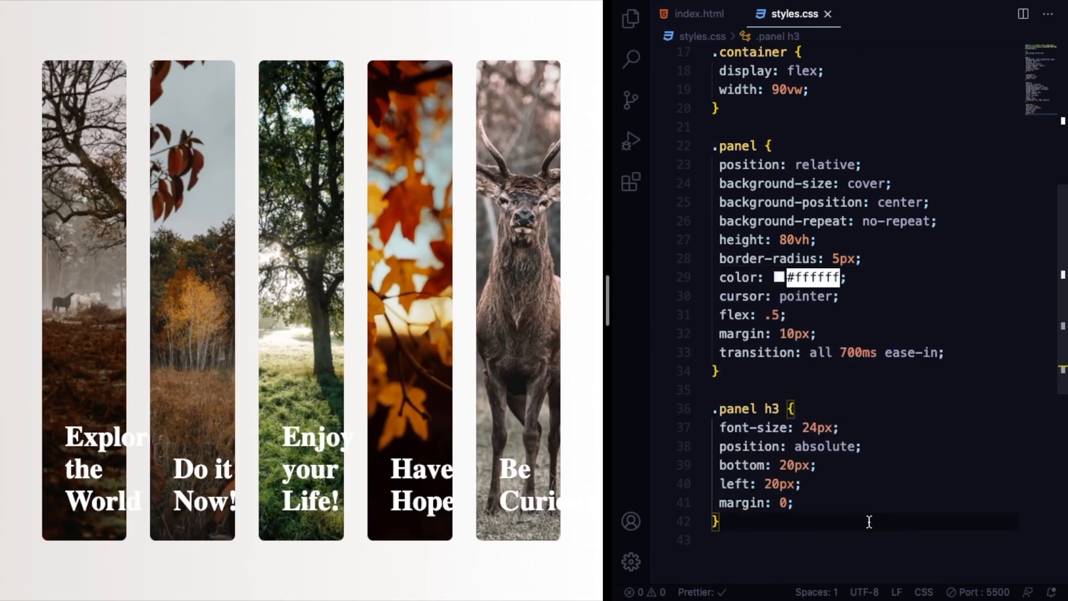
drag(605, 439, 667, 439)
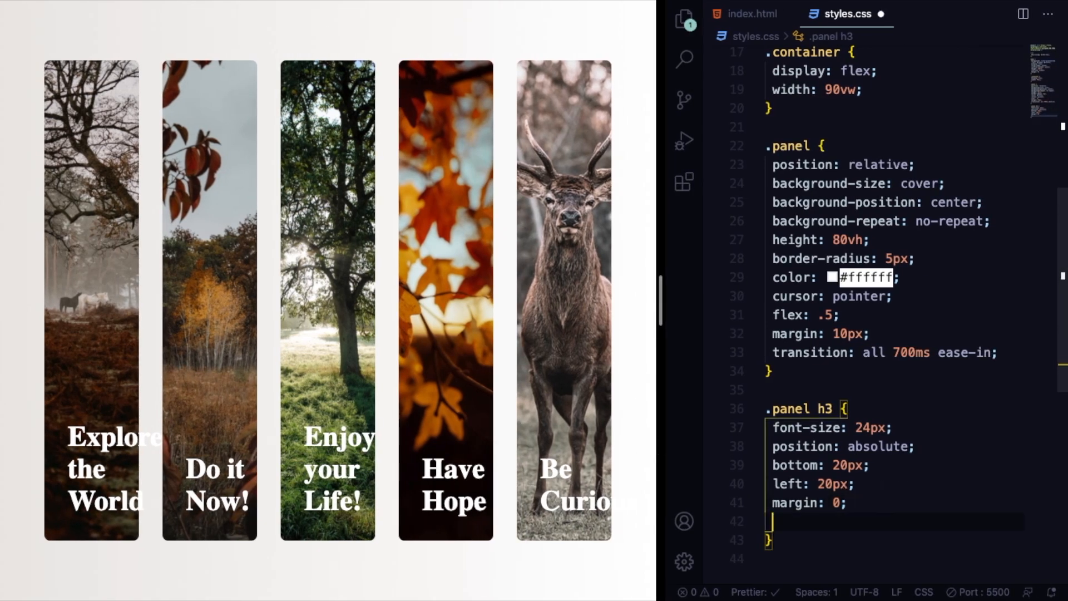
text(opacity: 0;)
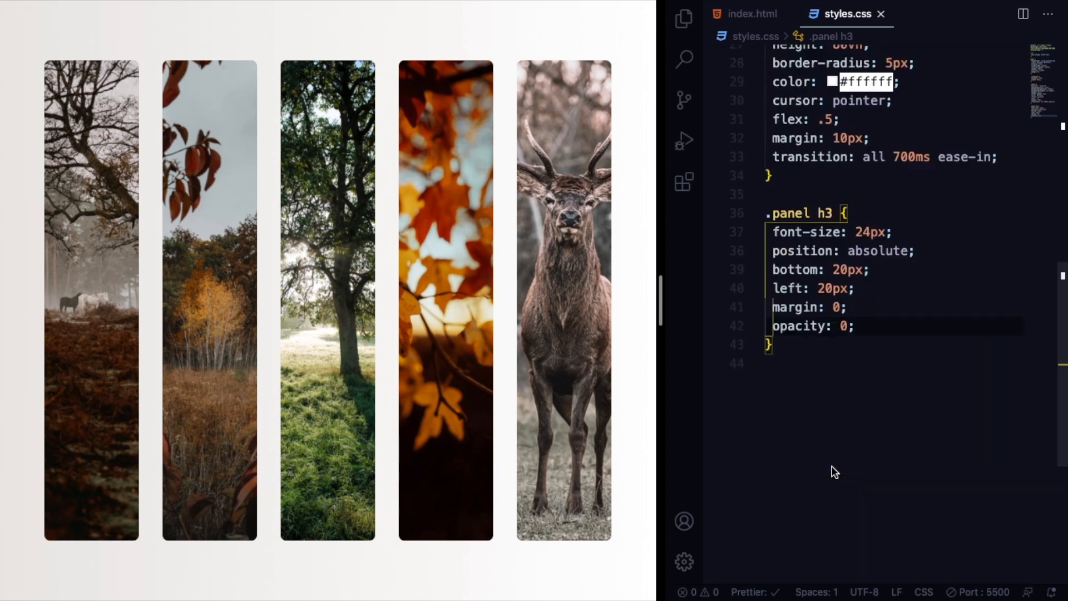
- Add a .panel.active rule with flex: 5 so the active panel expands
scroll(down, 3)
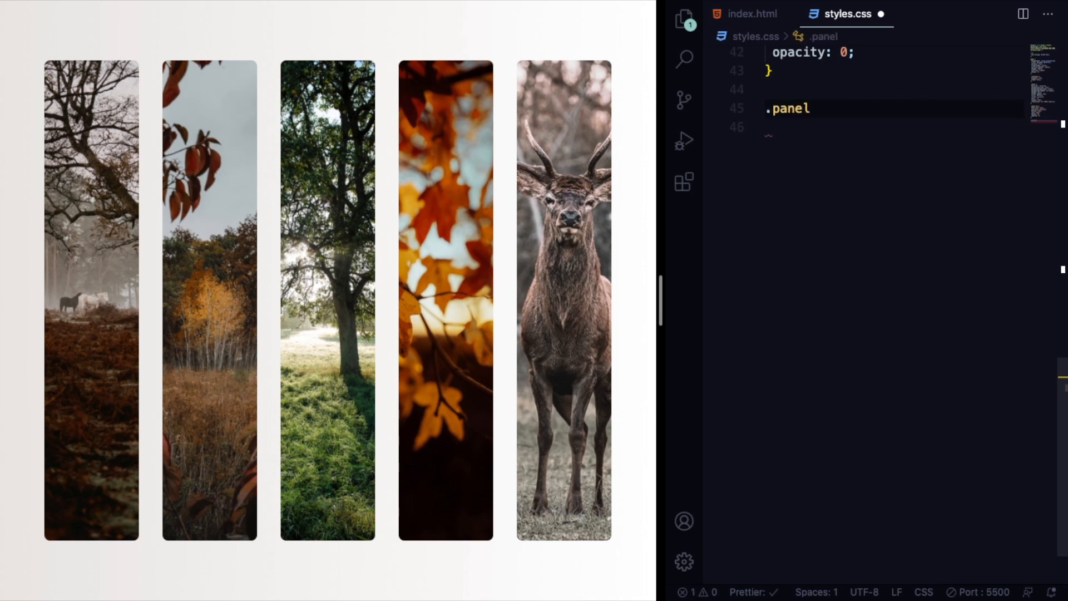
text(.active{)
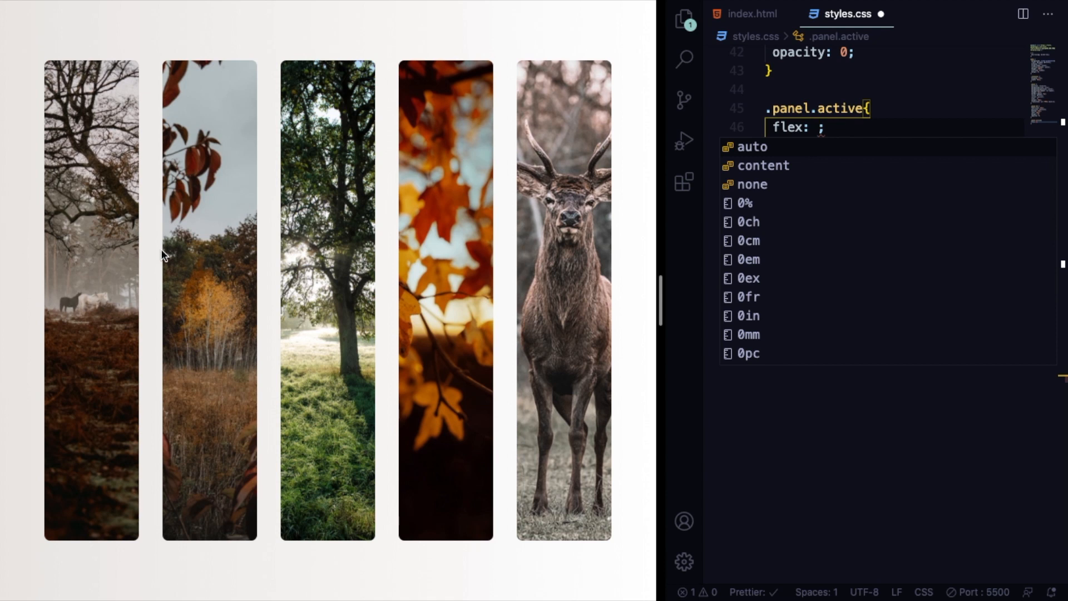
mouse_move(430, 351)
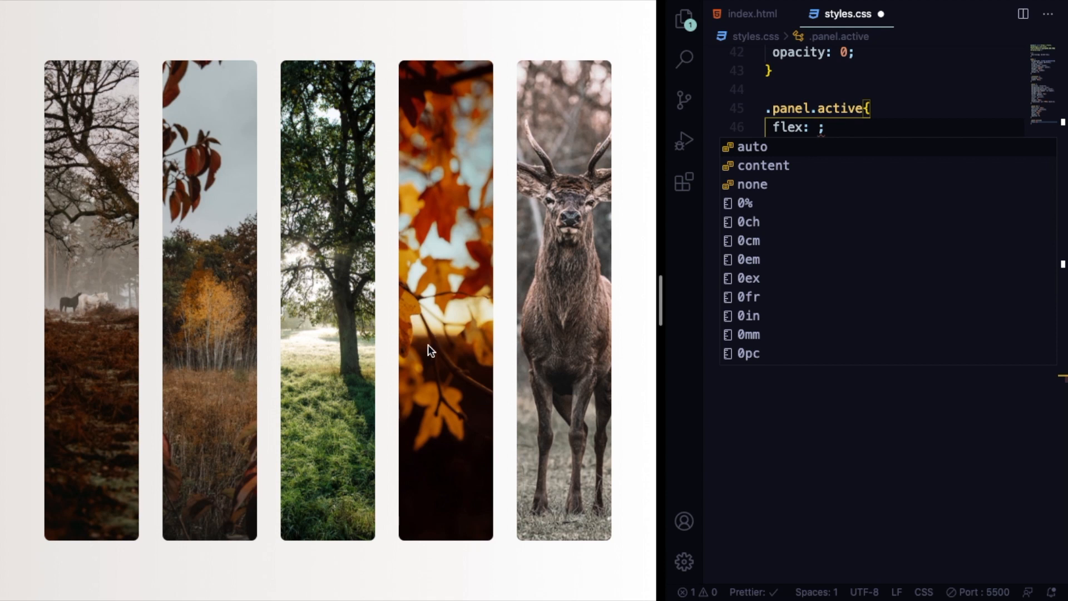
text(5)
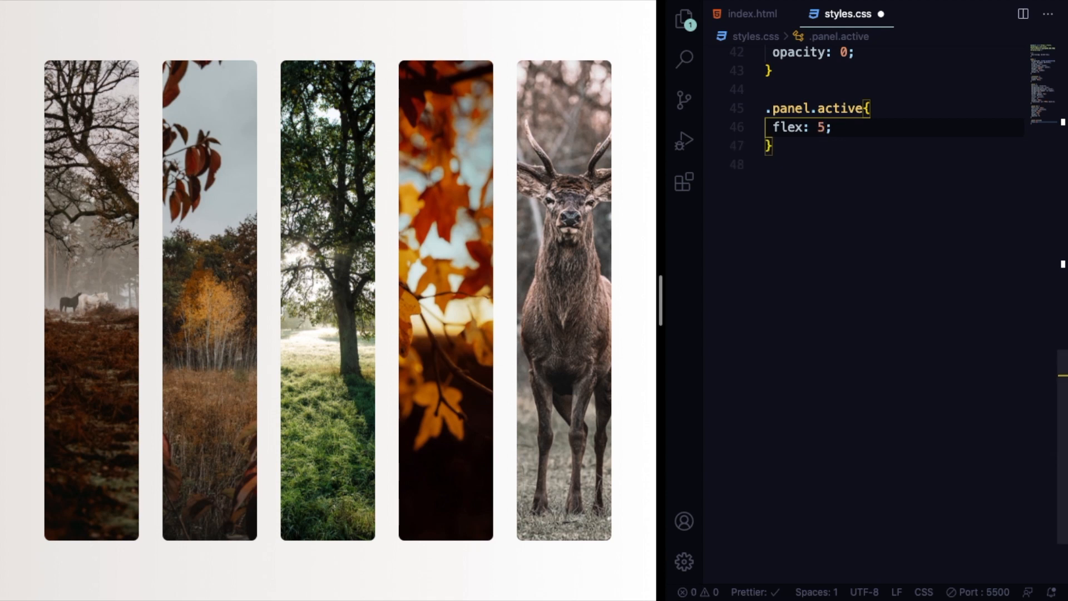
click(91, 299)
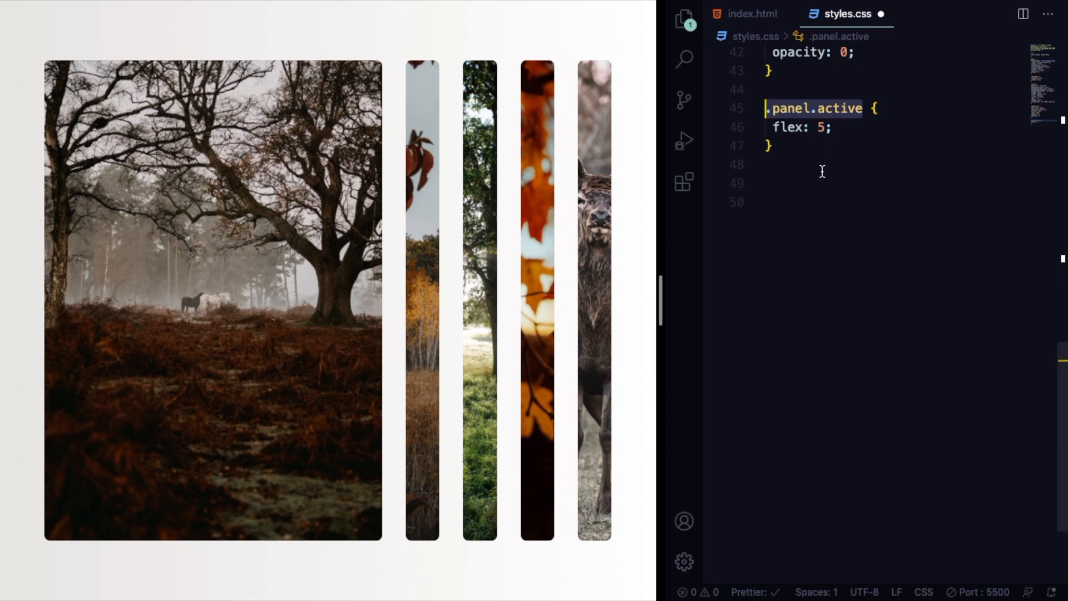
- Add .panel.active h3 with opacity 1 and transition opacity .3s ease-in .4s
text(.panel.active h3{)
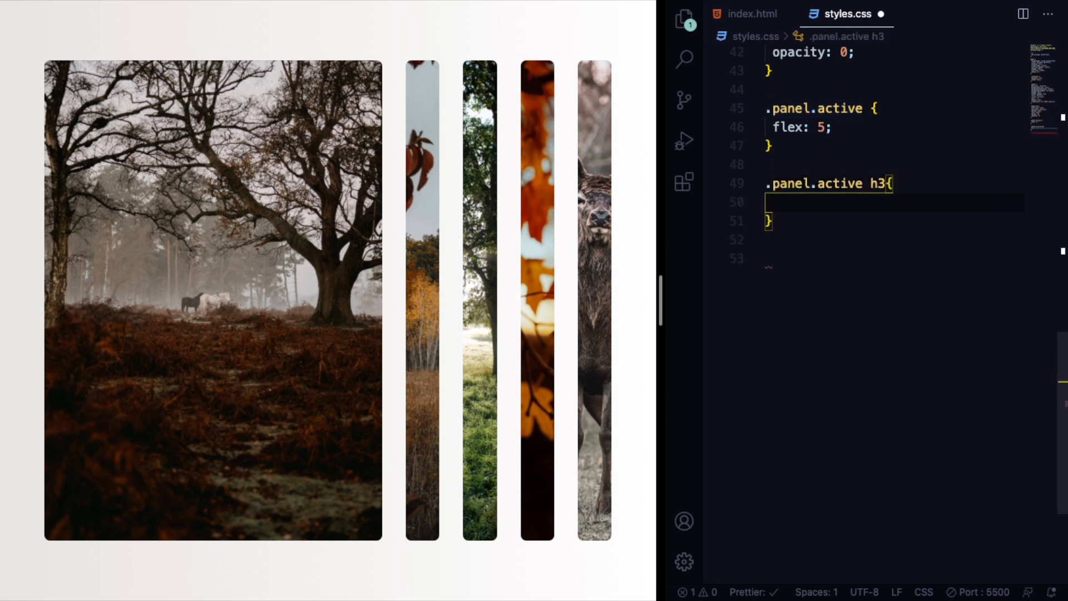
text(opacity: 1;)
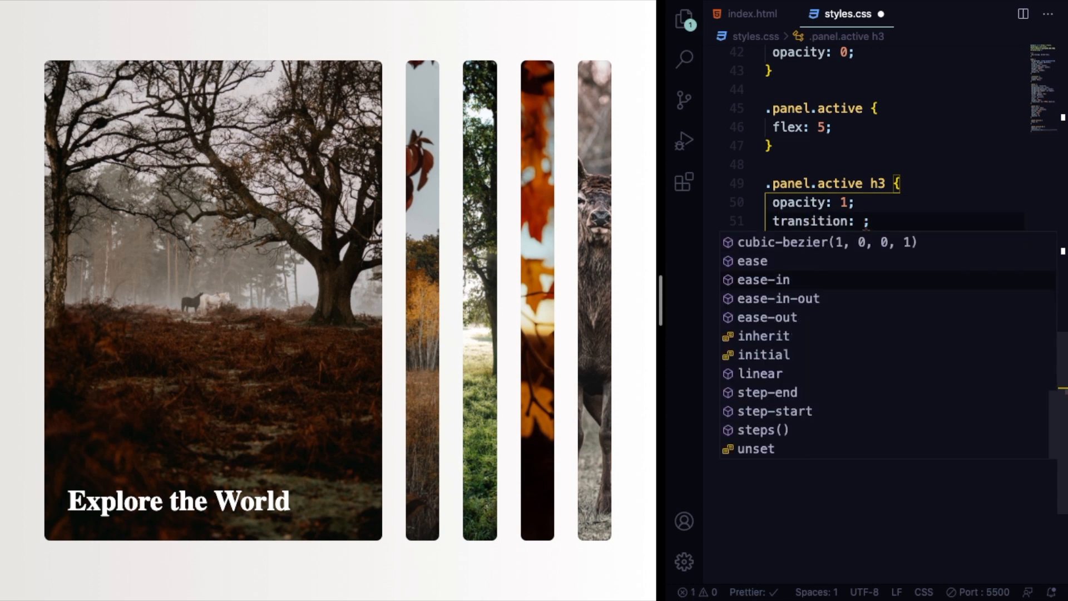
text(op)
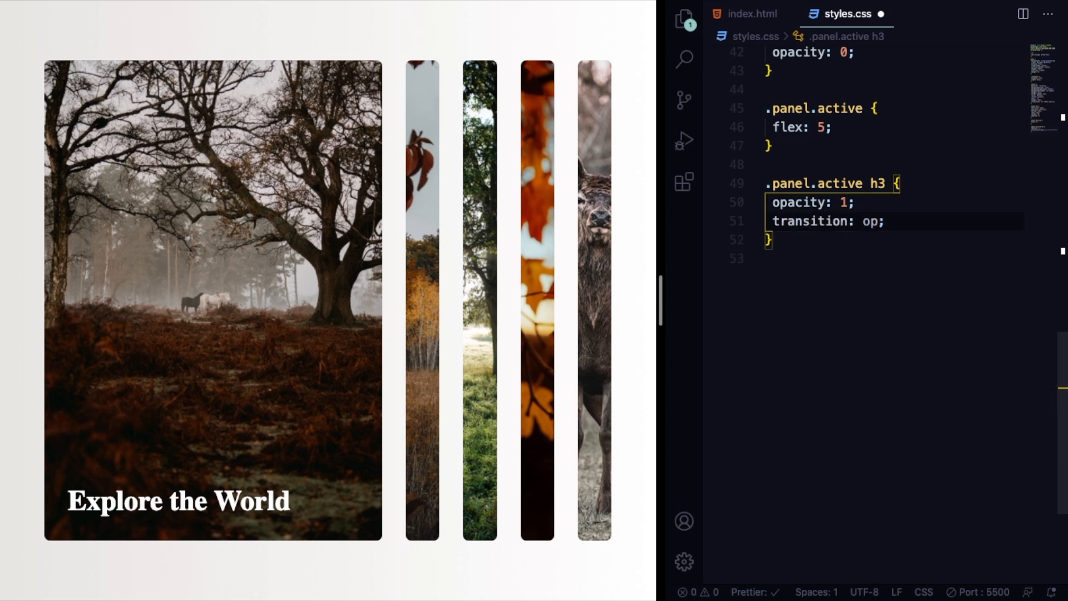
text(acity)
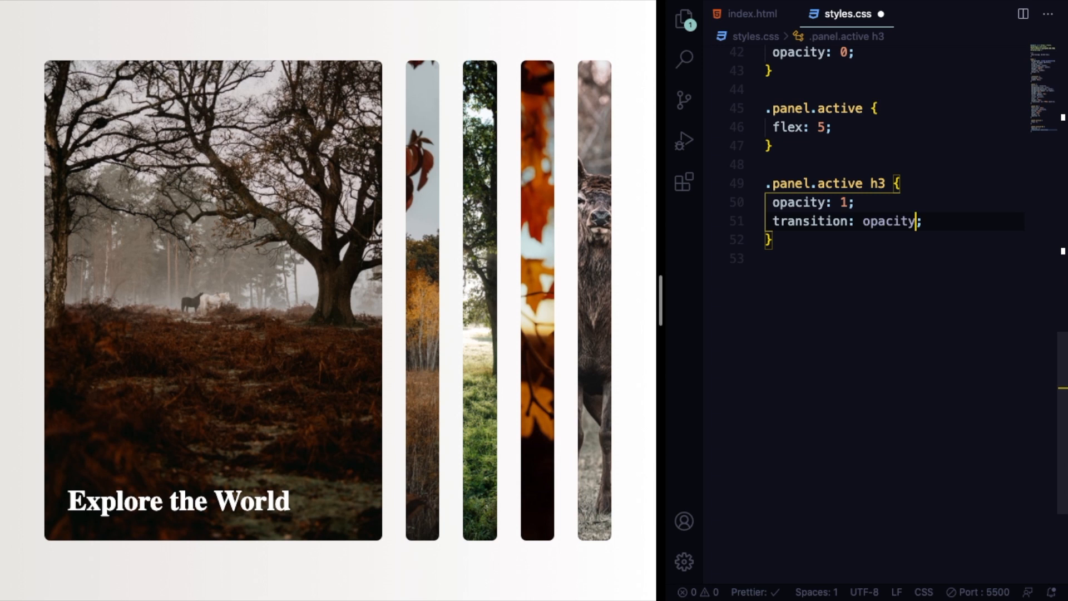
text(.3)
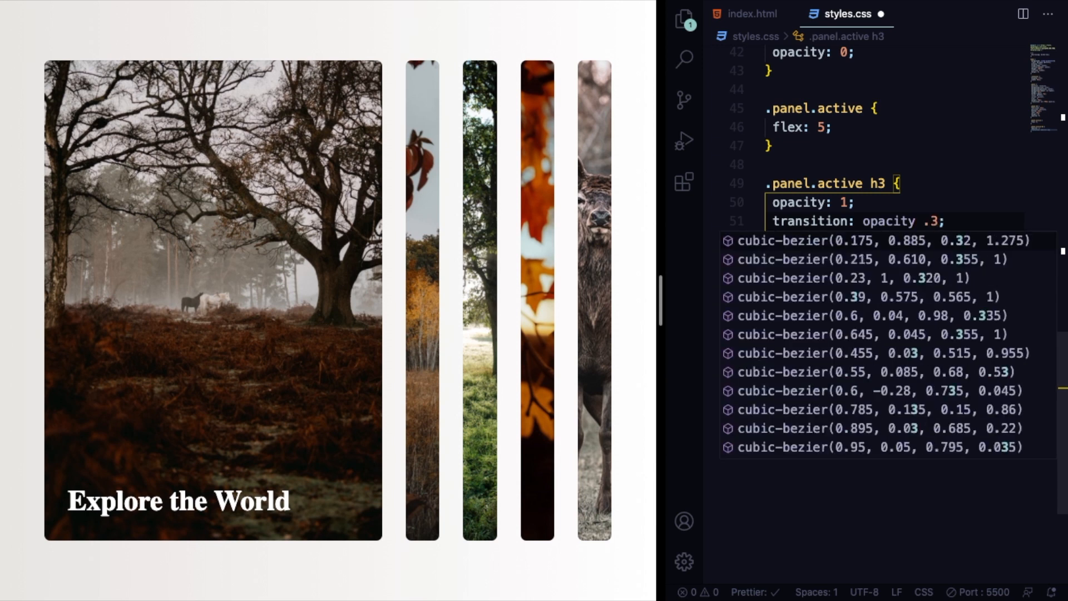
text(ease-in)
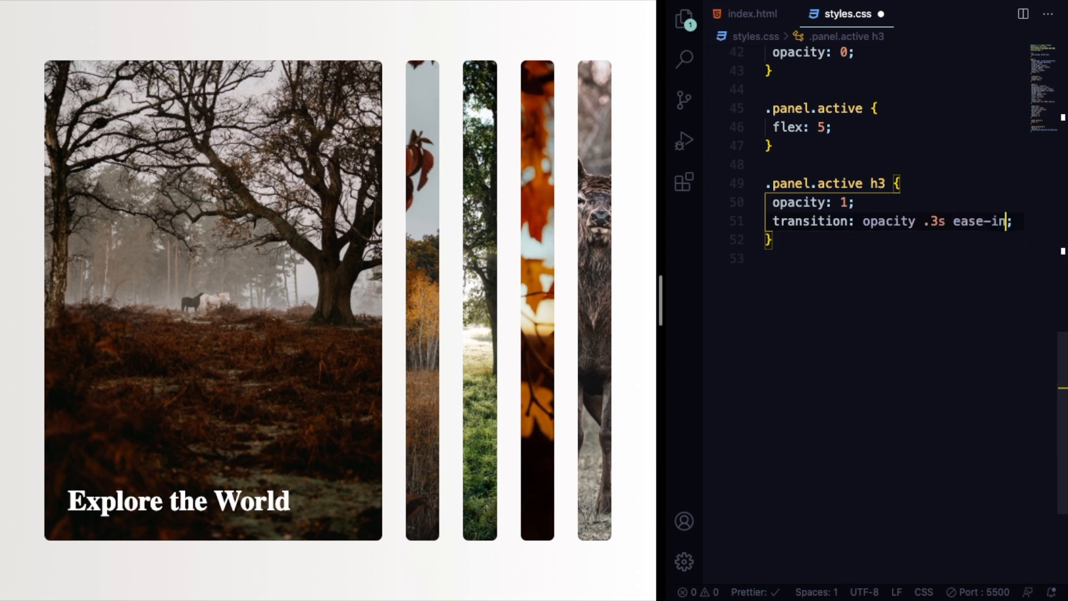
text(.4s)
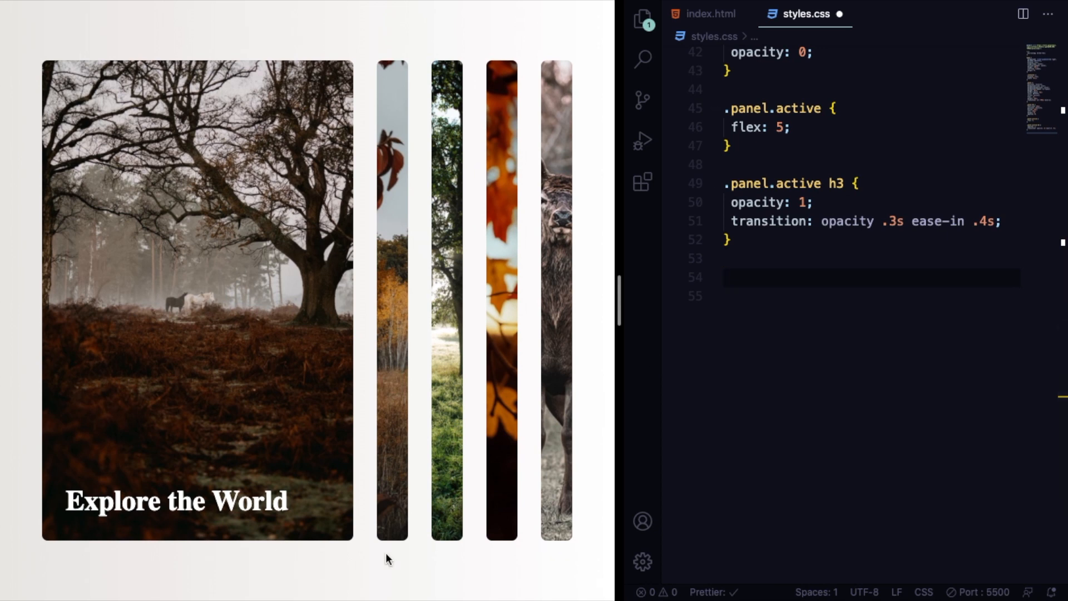
mouse_move(617, 423)
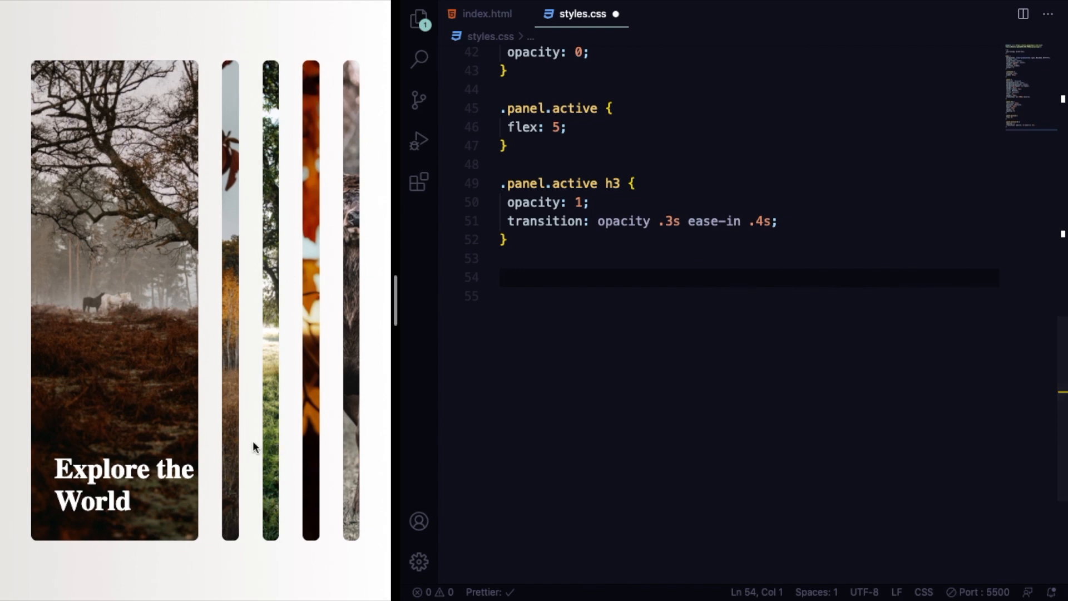
mouse_move(344, 465)
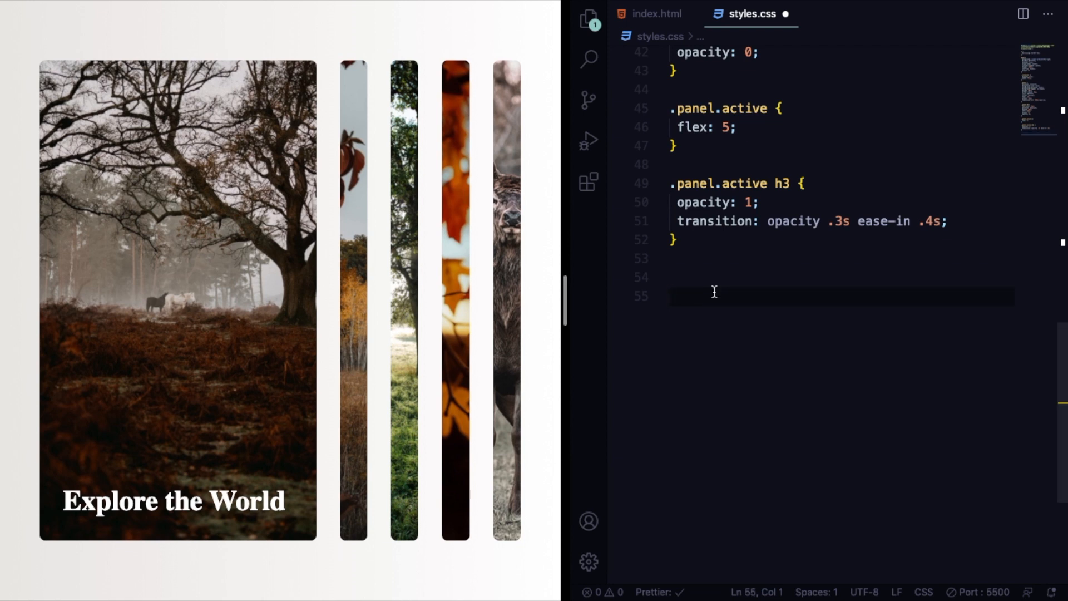
text(A)
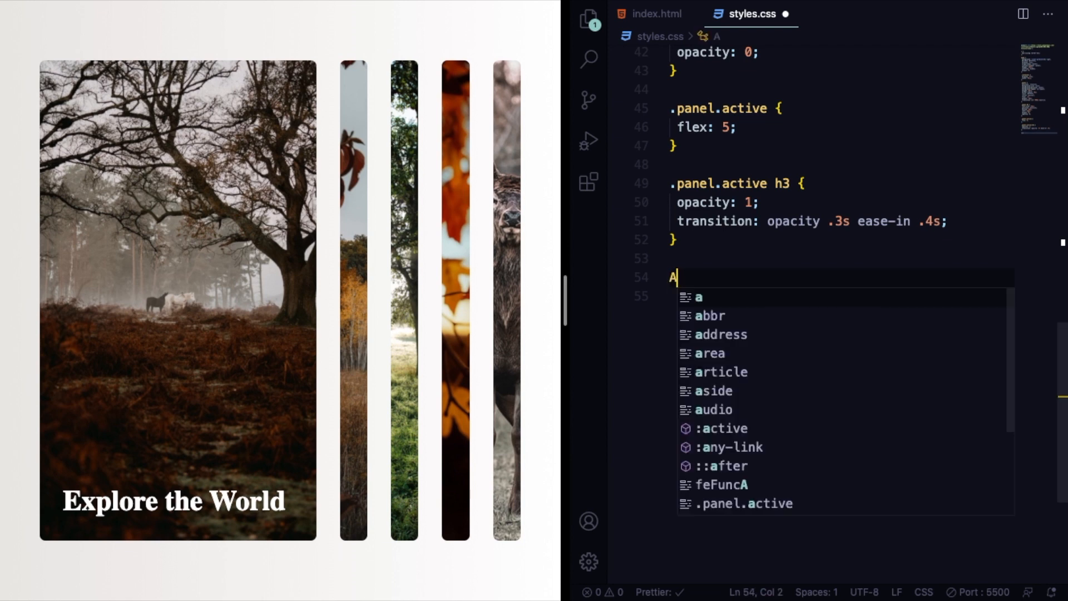
text(@media(max)
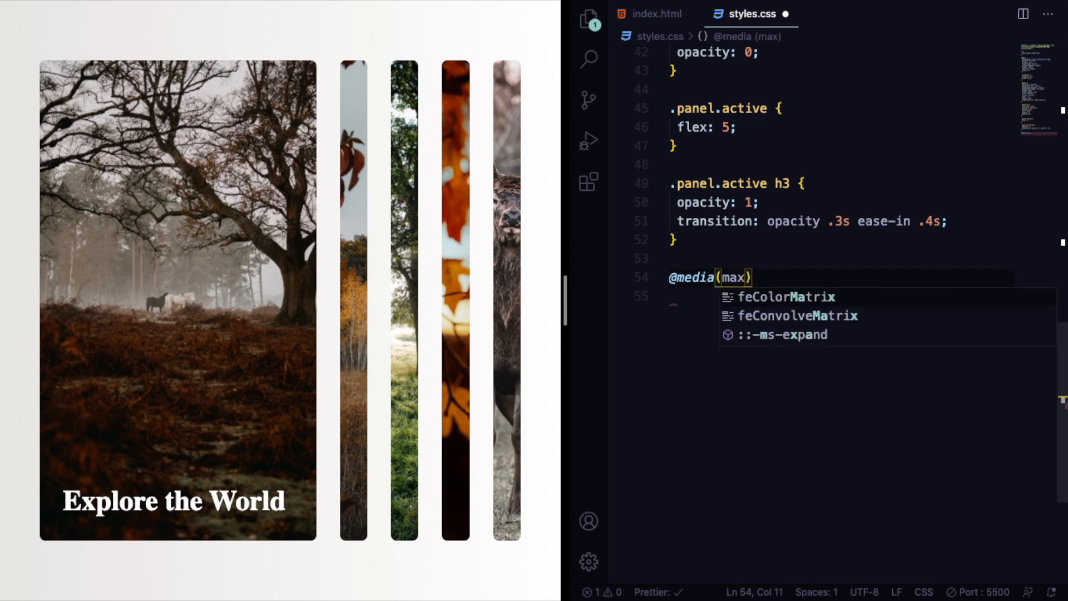
text(-width)
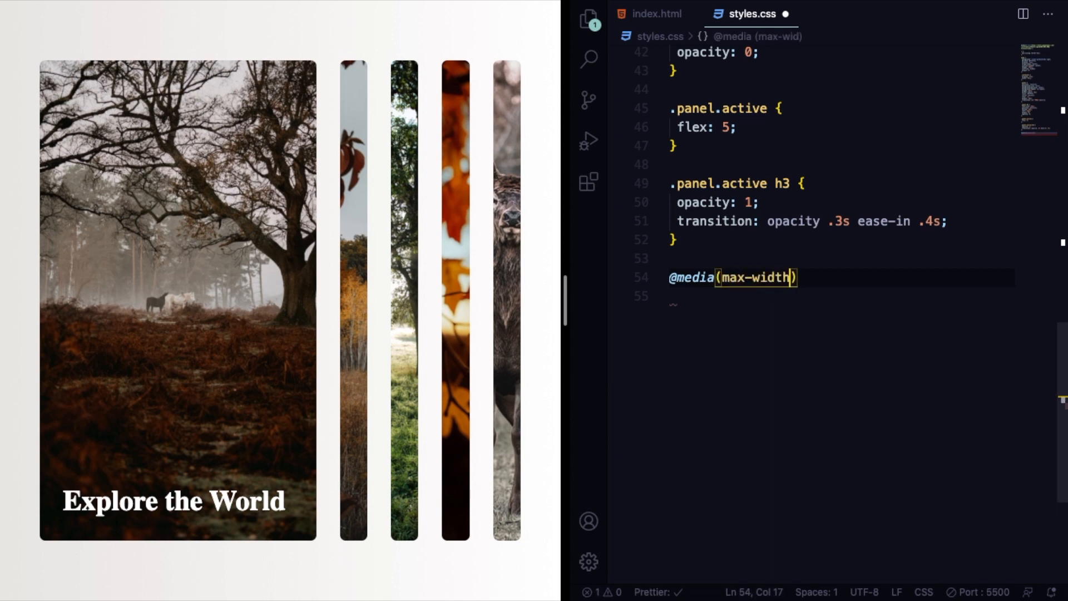
text(:480)
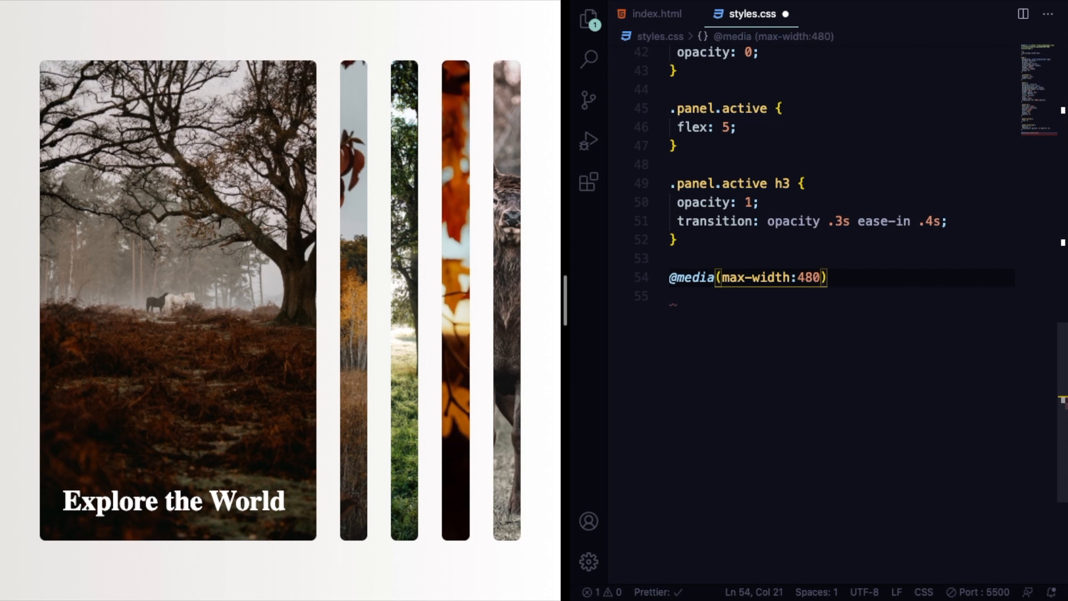
text(px){)
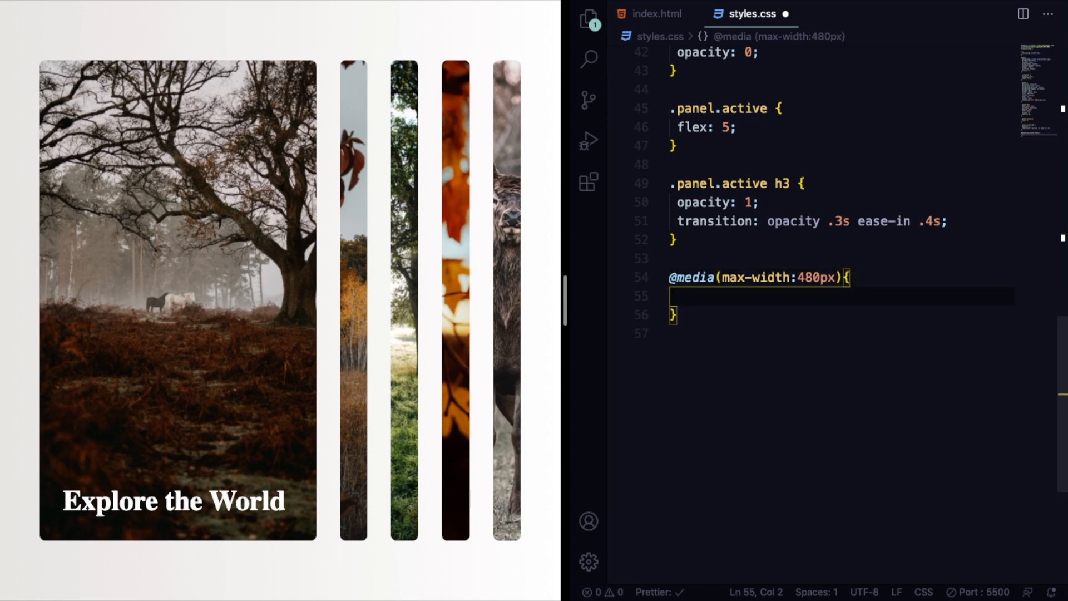
text(.container)
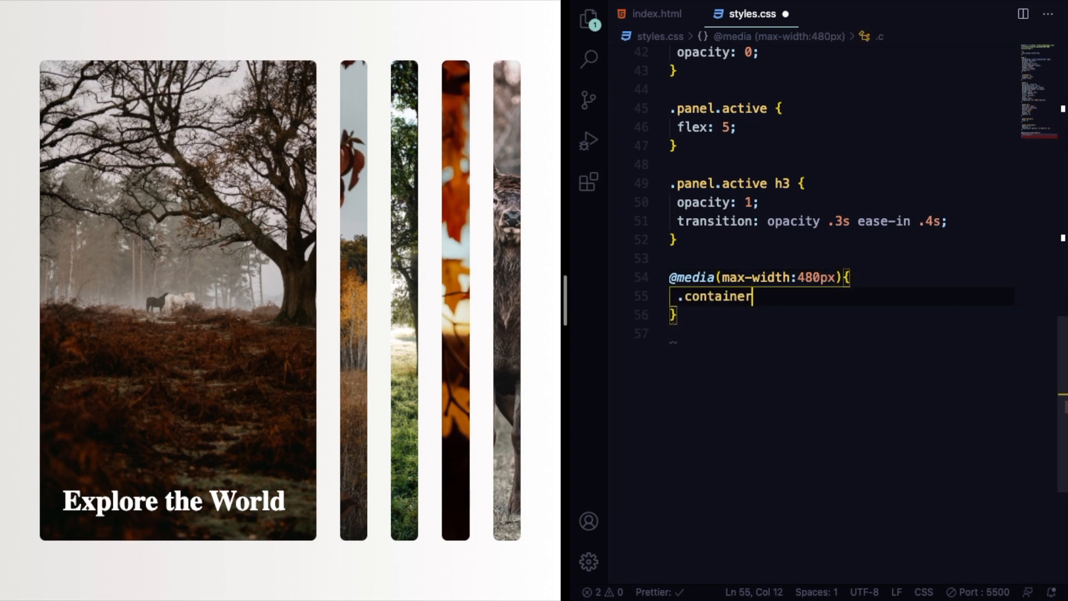
text({)
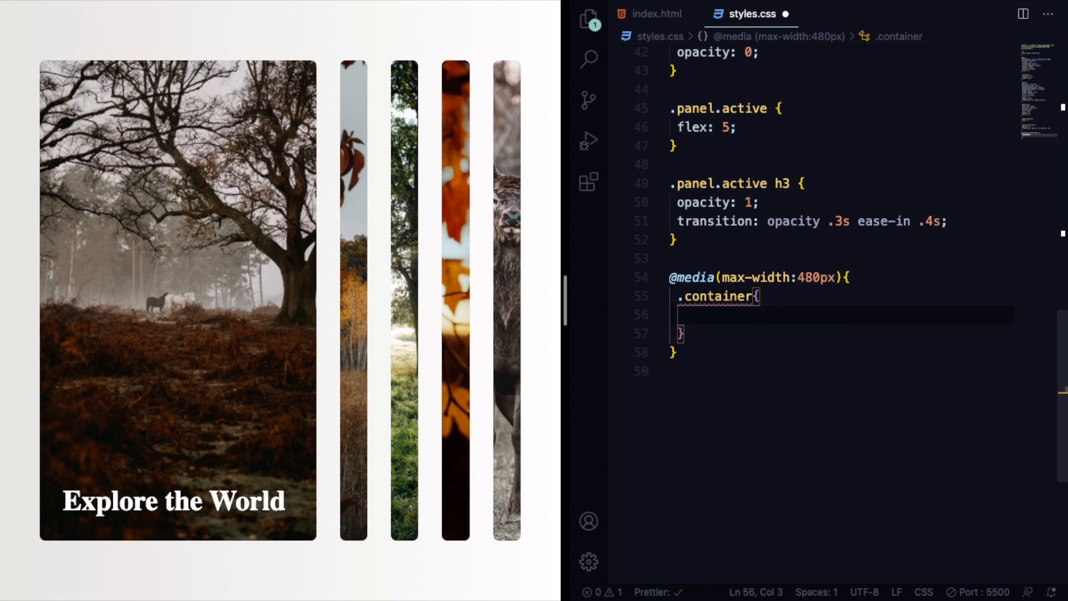
text(width: ;)
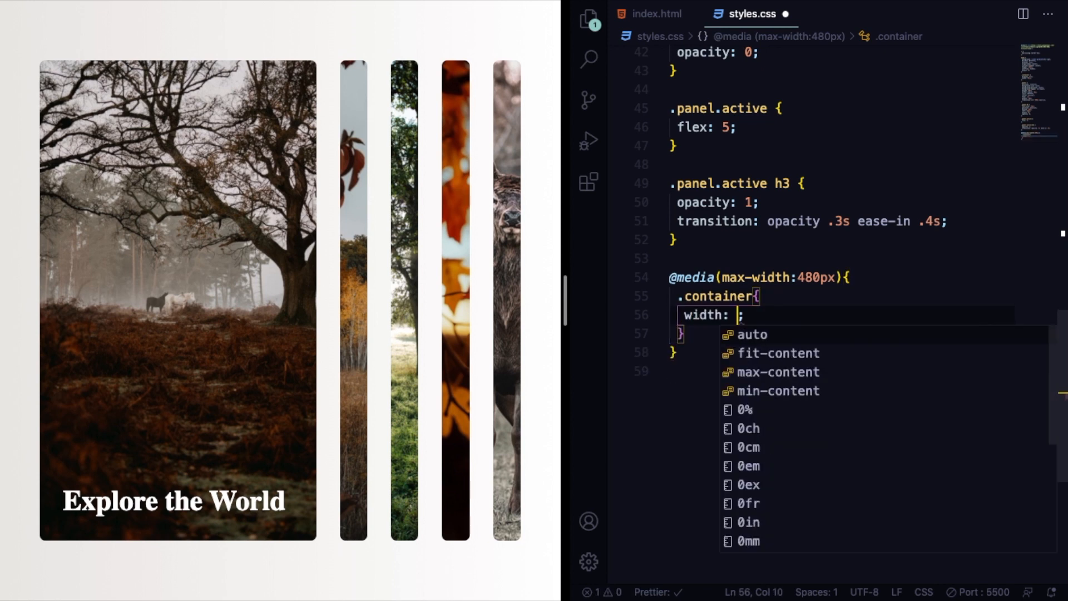
text(100vw)
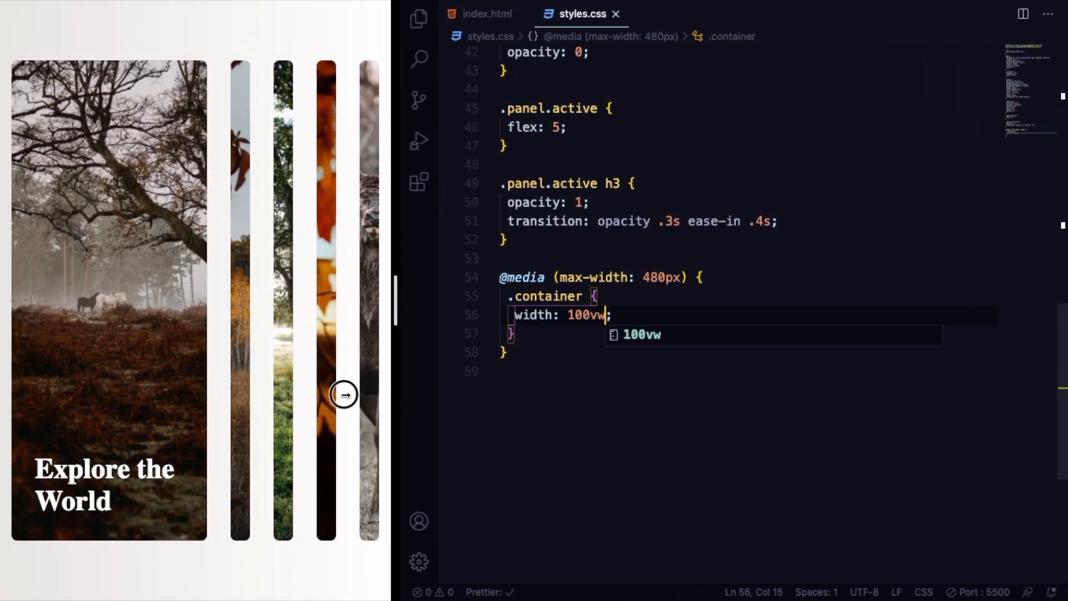
mouse_move(112, 390)
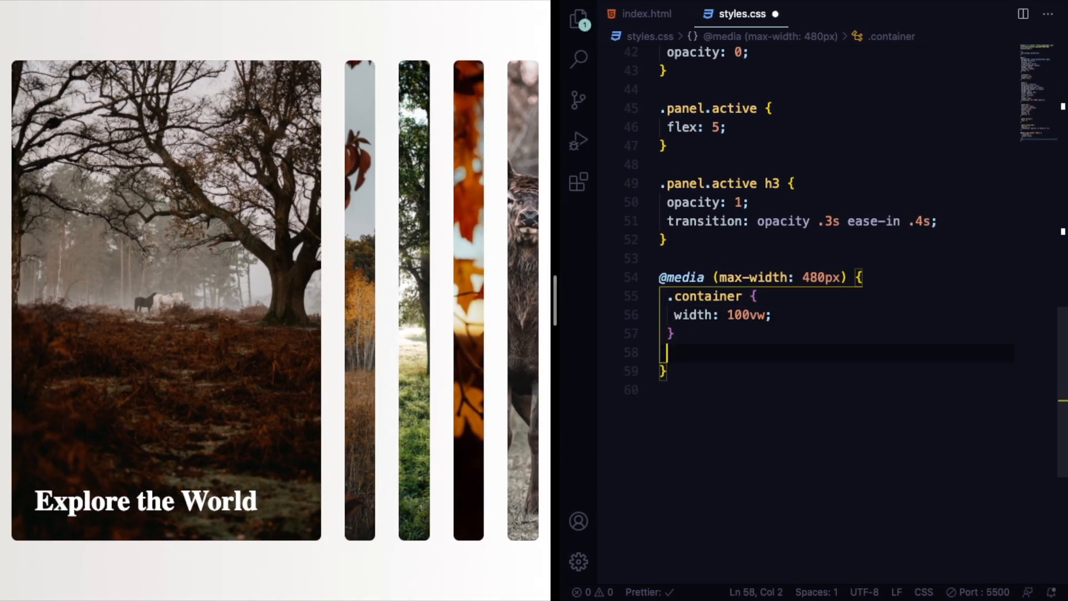
mouse_move(493, 255)
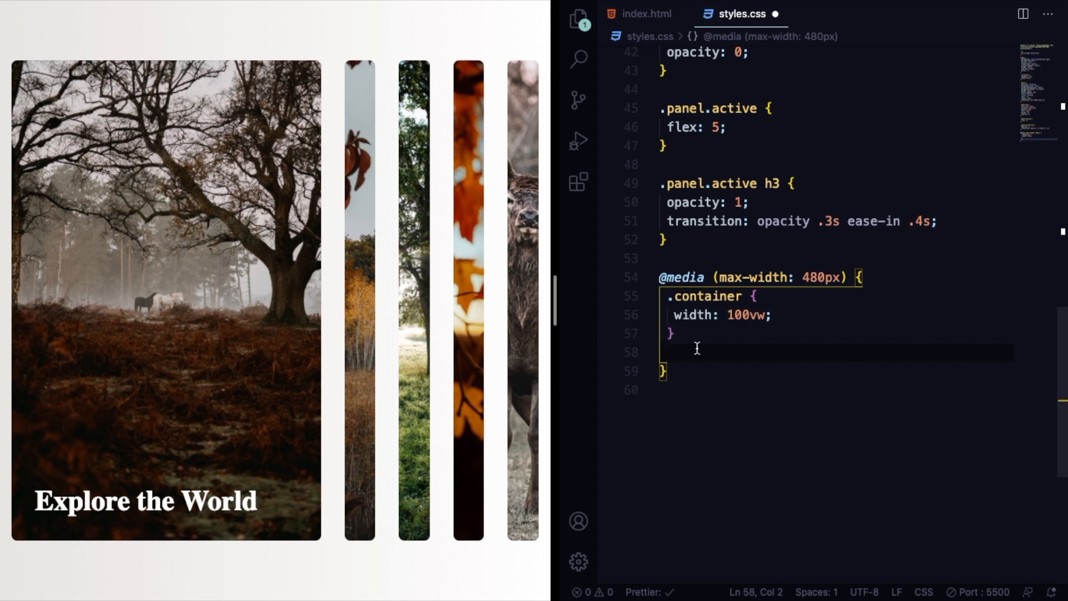
- Start a .panel:nth-last-of-type(4), .panel:nth-last-of-type(5) rule with a display declaration
text(.panel)
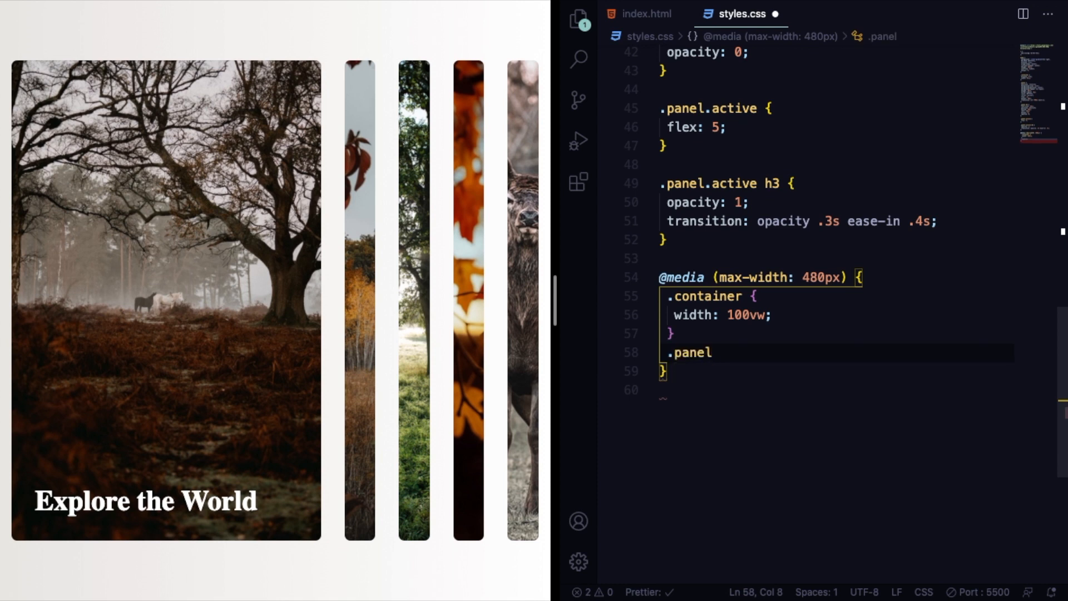
text(:n)
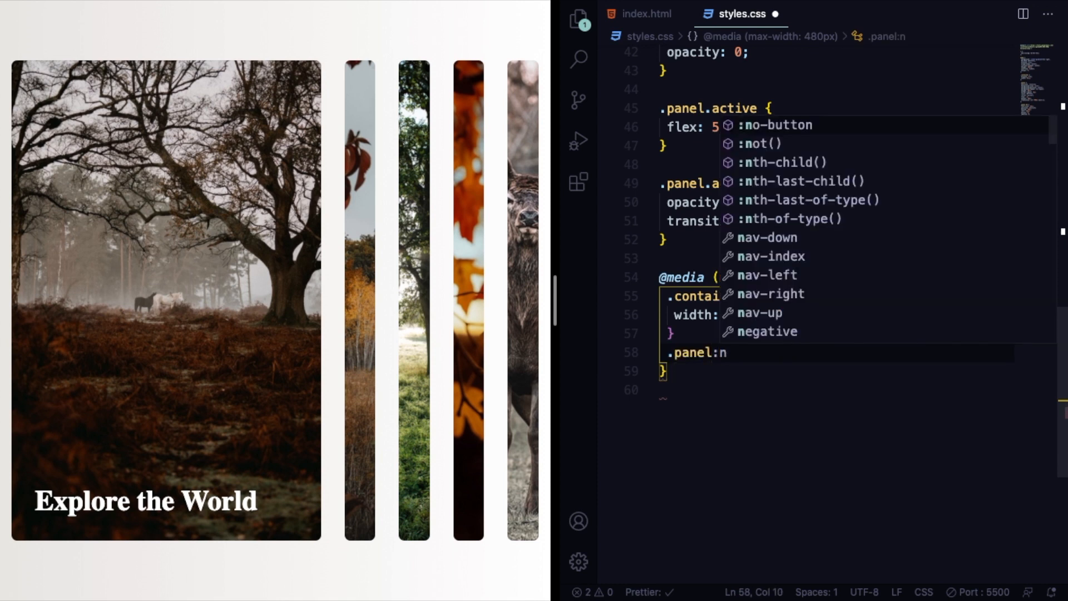
mouse_move(794, 199)
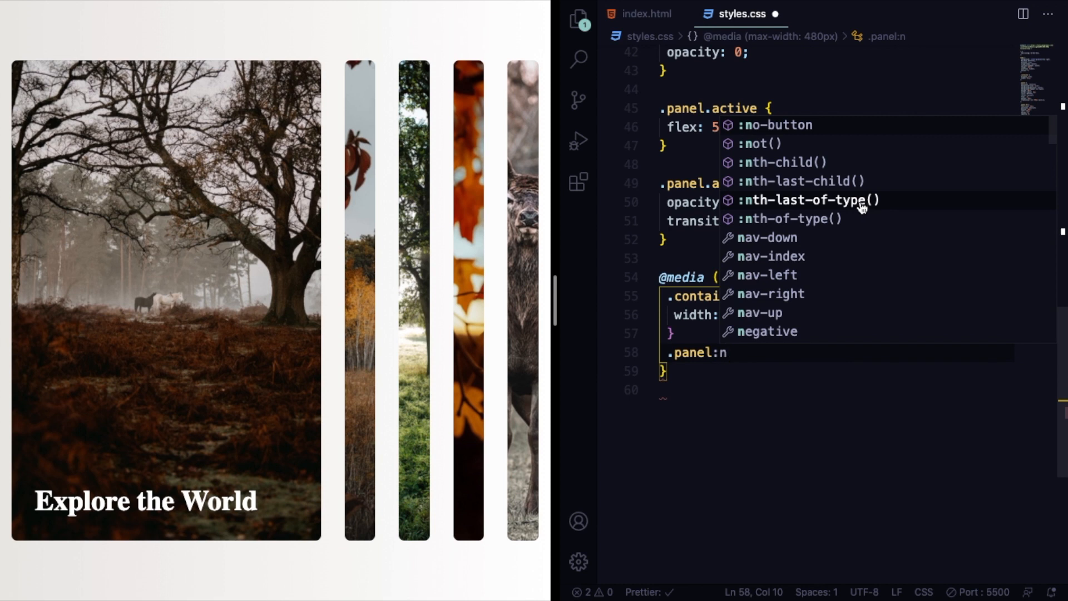
click(803, 200)
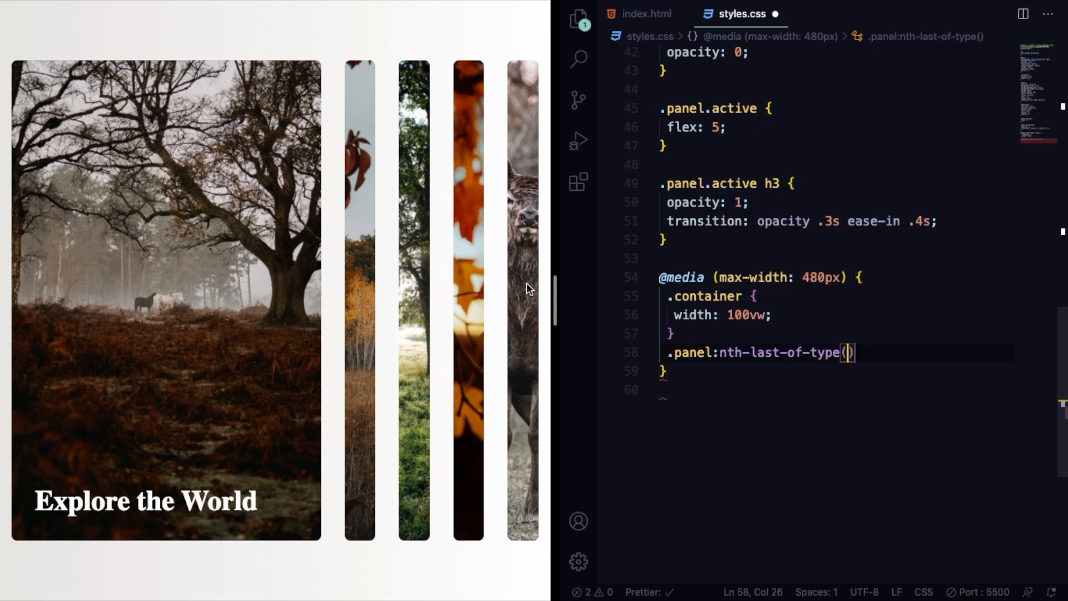
text(4)
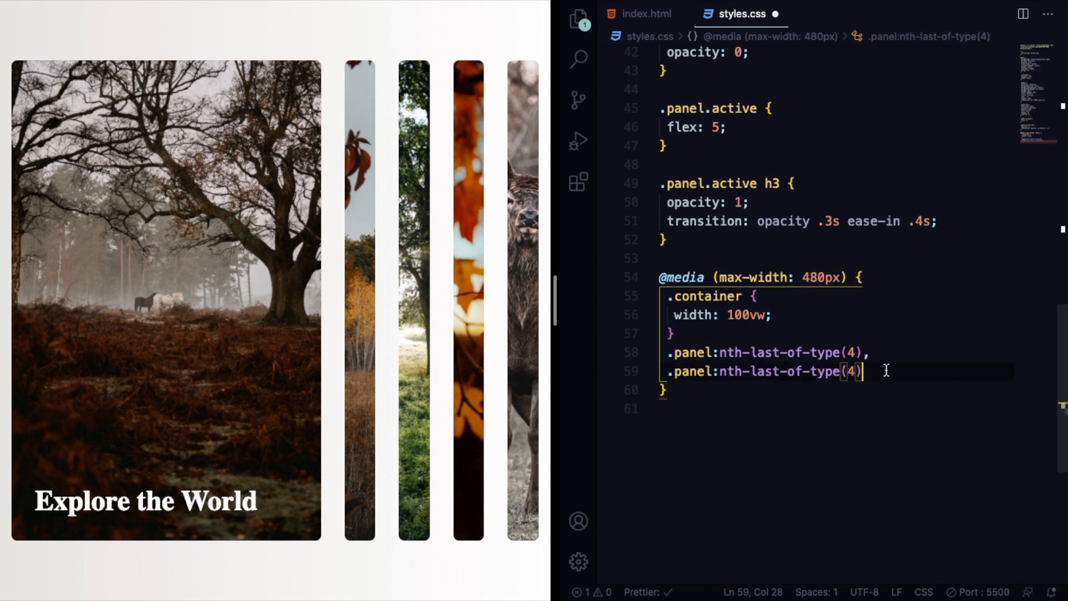
text(5)
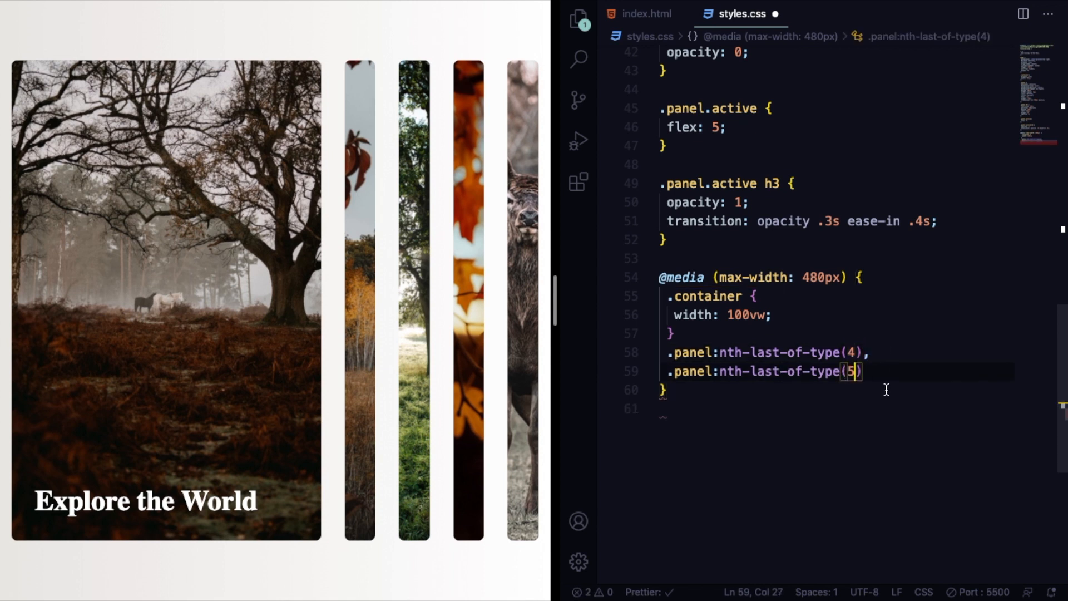
text({)
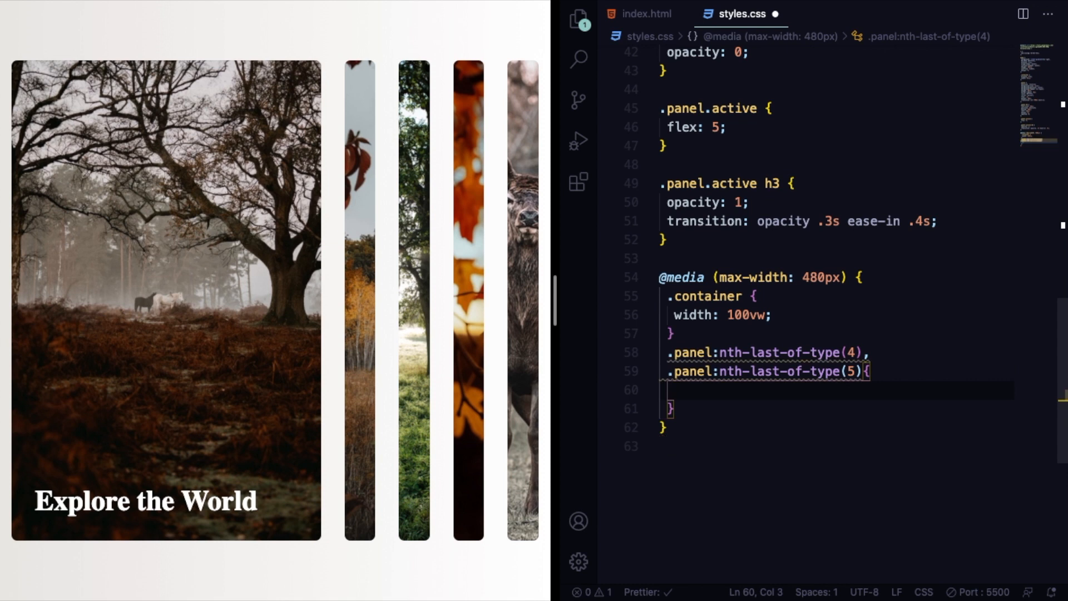
text(dis)
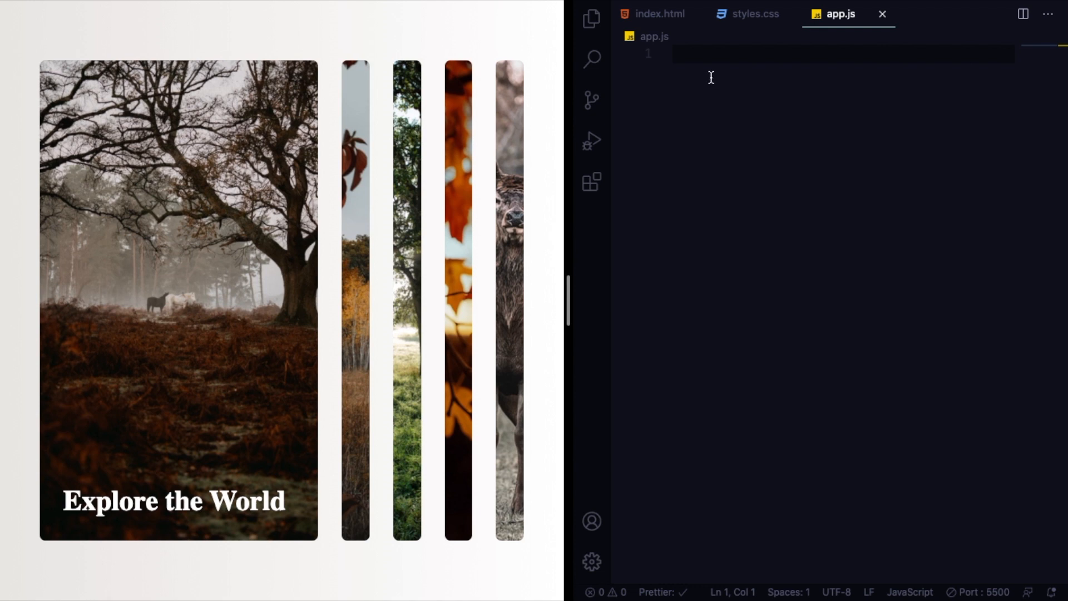
click(662, 13)
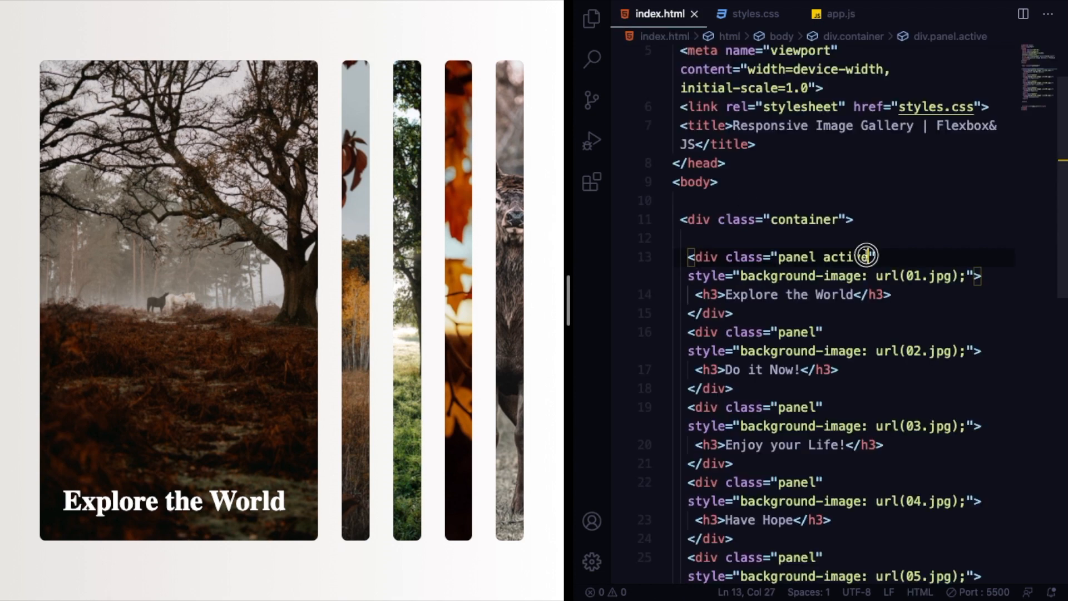
double_click(843, 257)
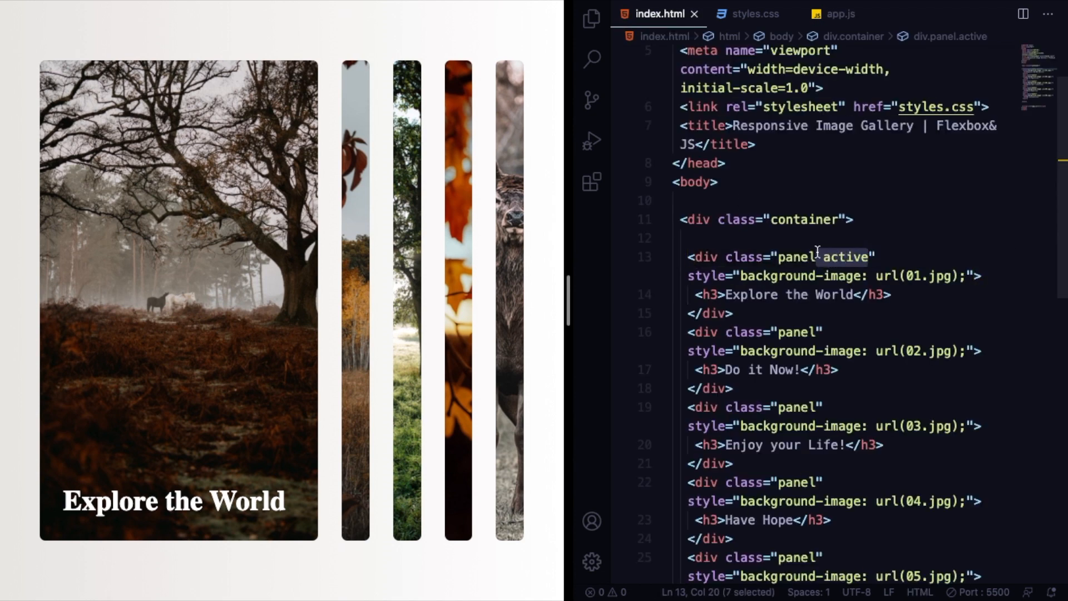
key(Delete)
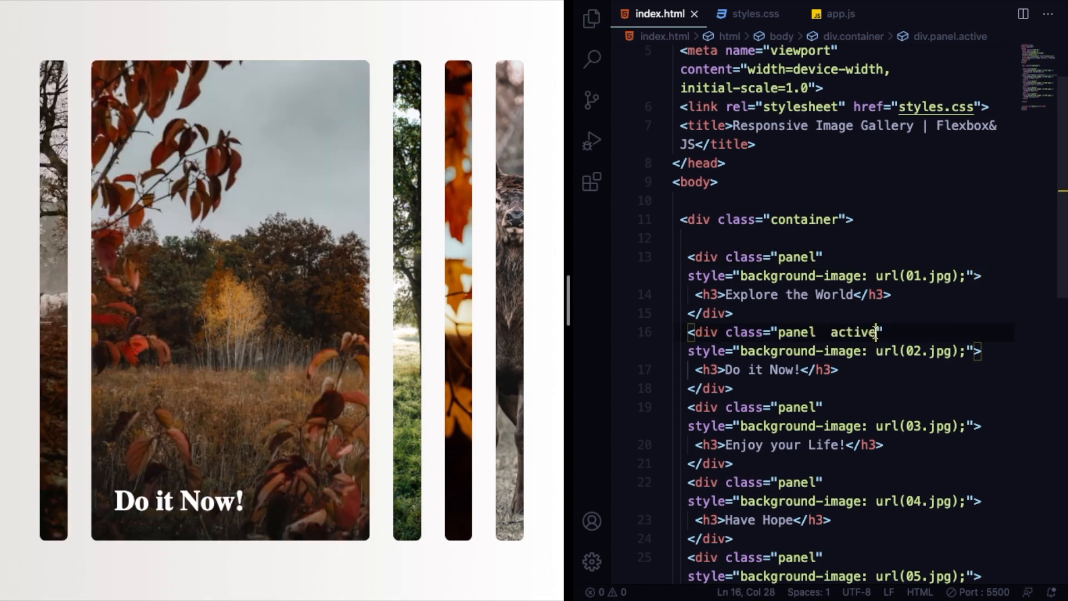
double_click(854, 332)
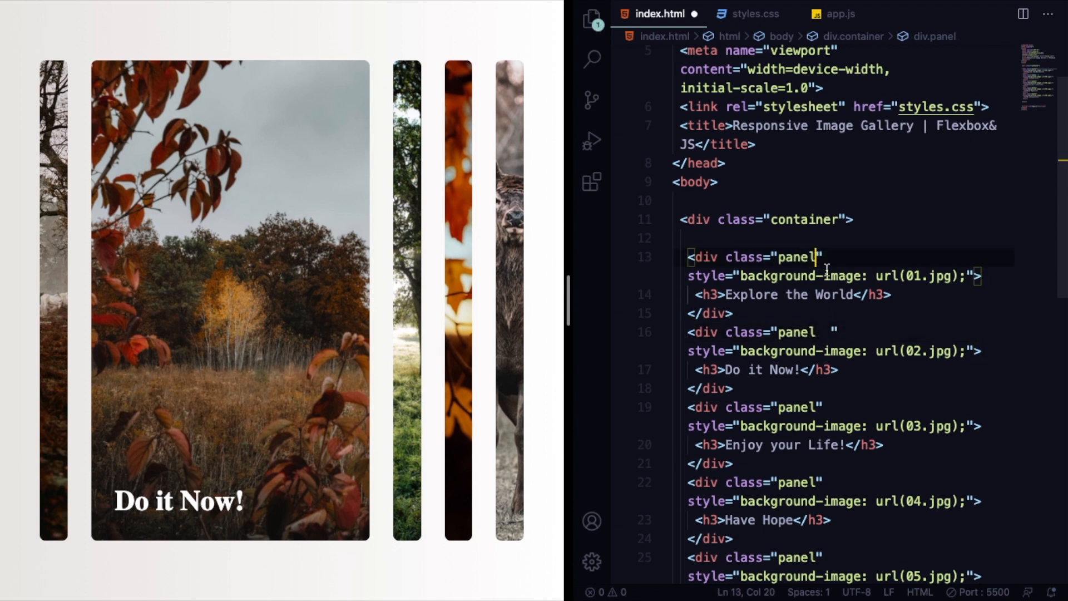
text(active)
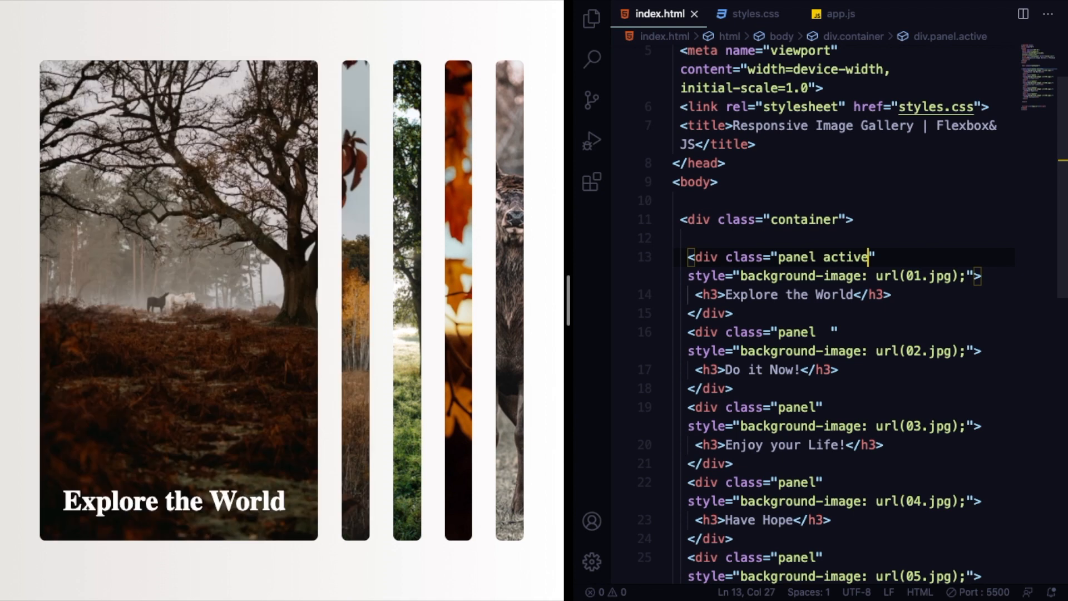
click(839, 14)
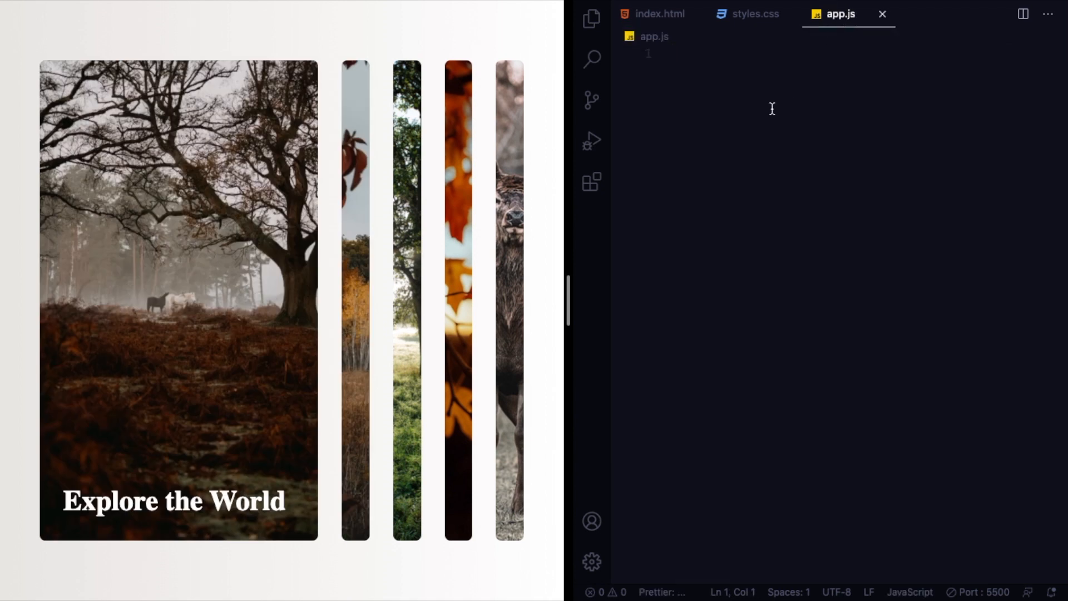
- Declare const panels = document.querySelectorAll('.panel') in app.js
text(const p)
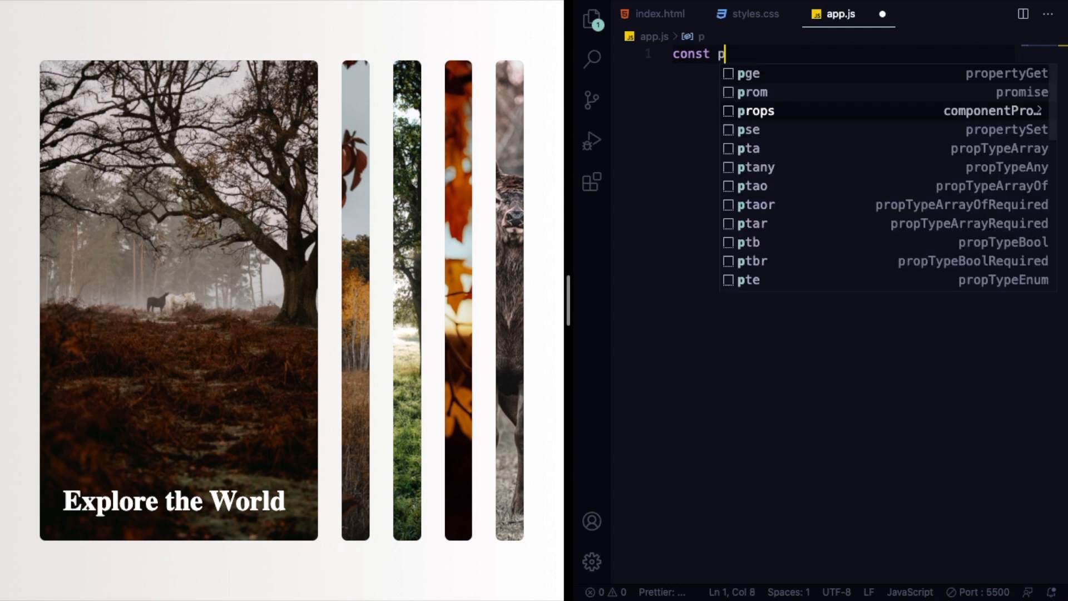
text(anels =)
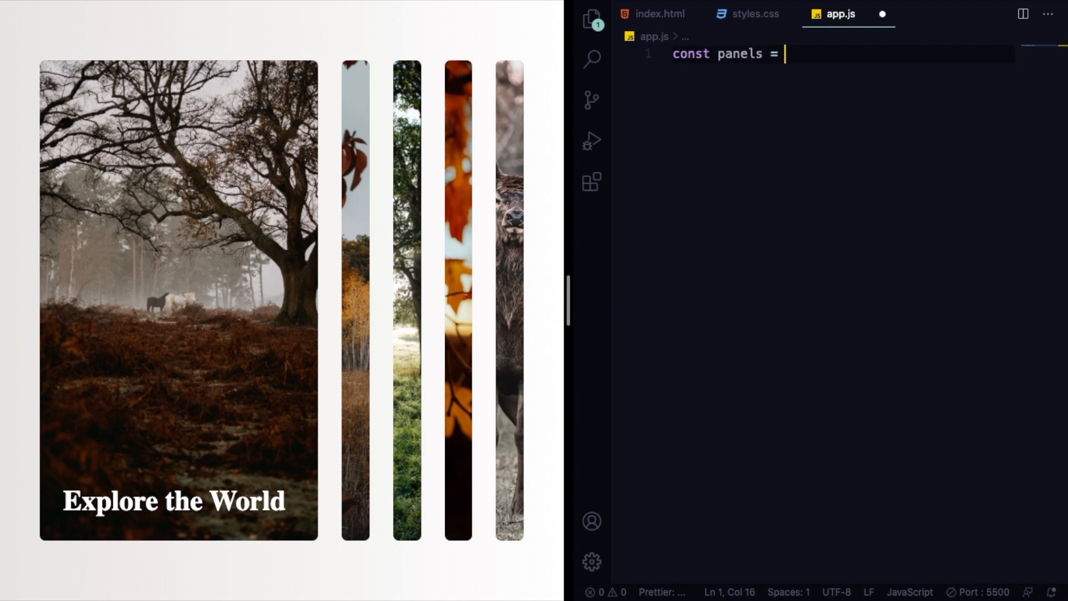
text(document.que)
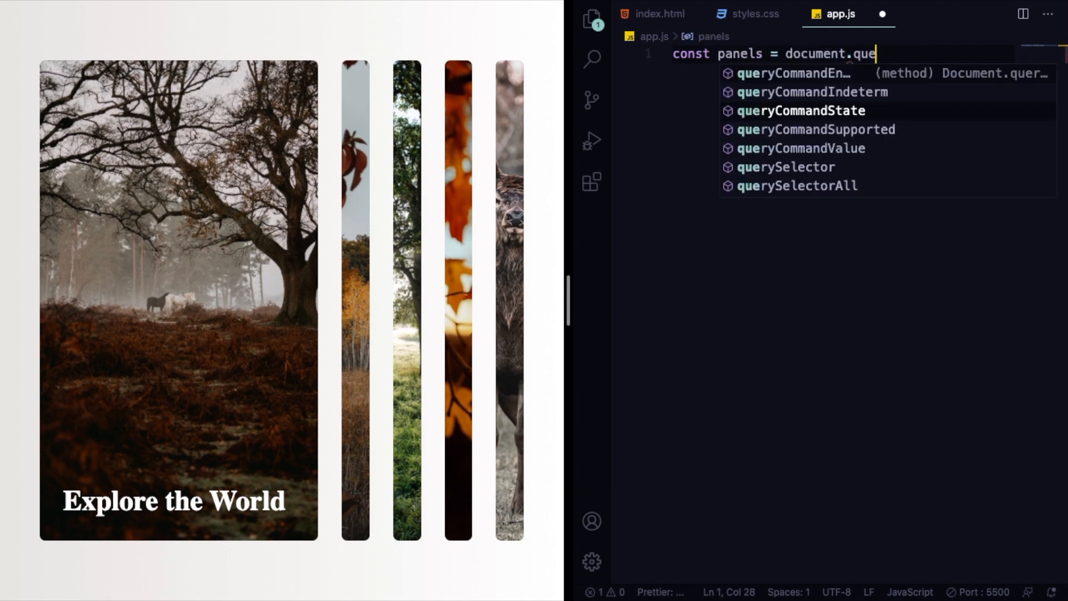
click(795, 186)
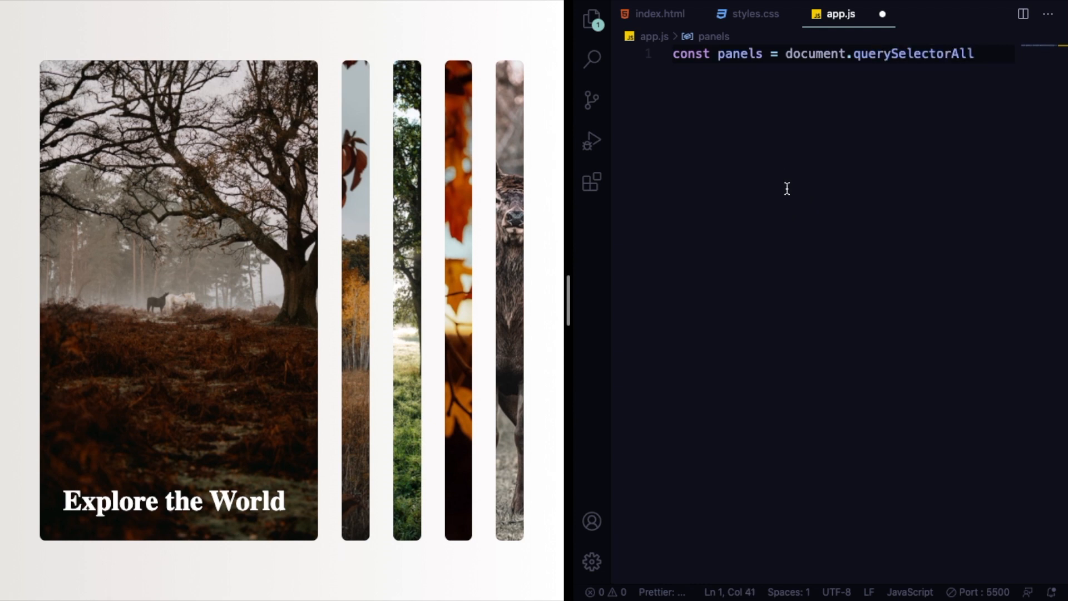
text(()
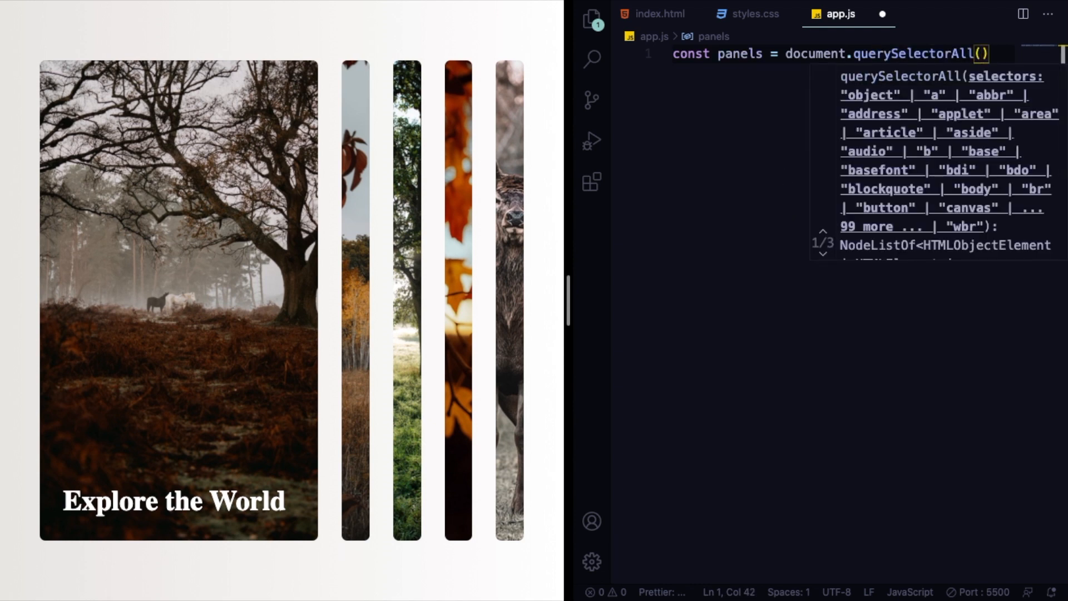
text(.panel')
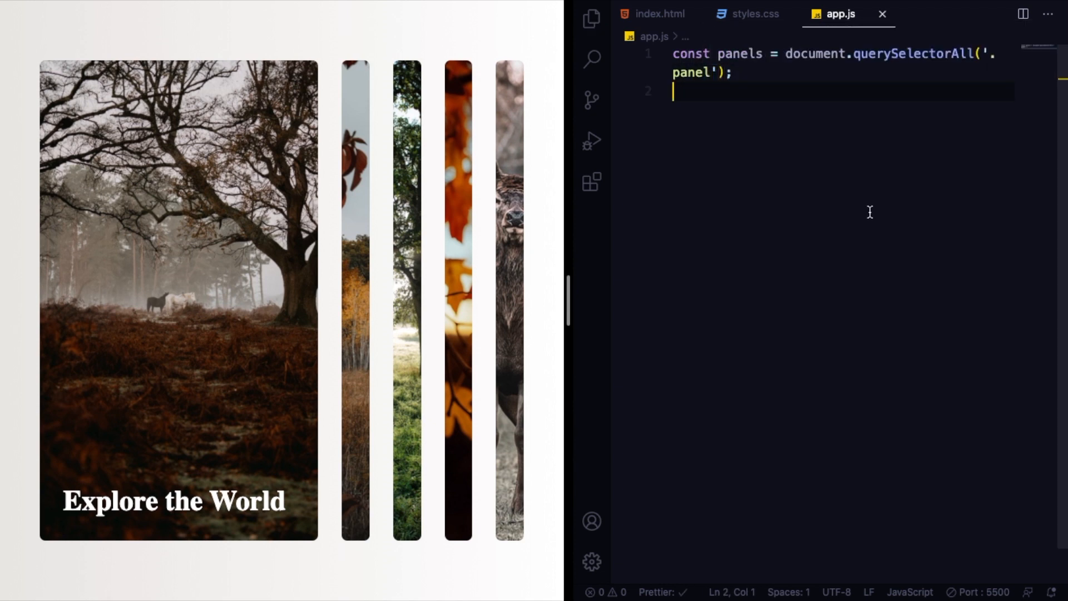
- Log the panels NodeList with console.log(panels)
key(Enter)
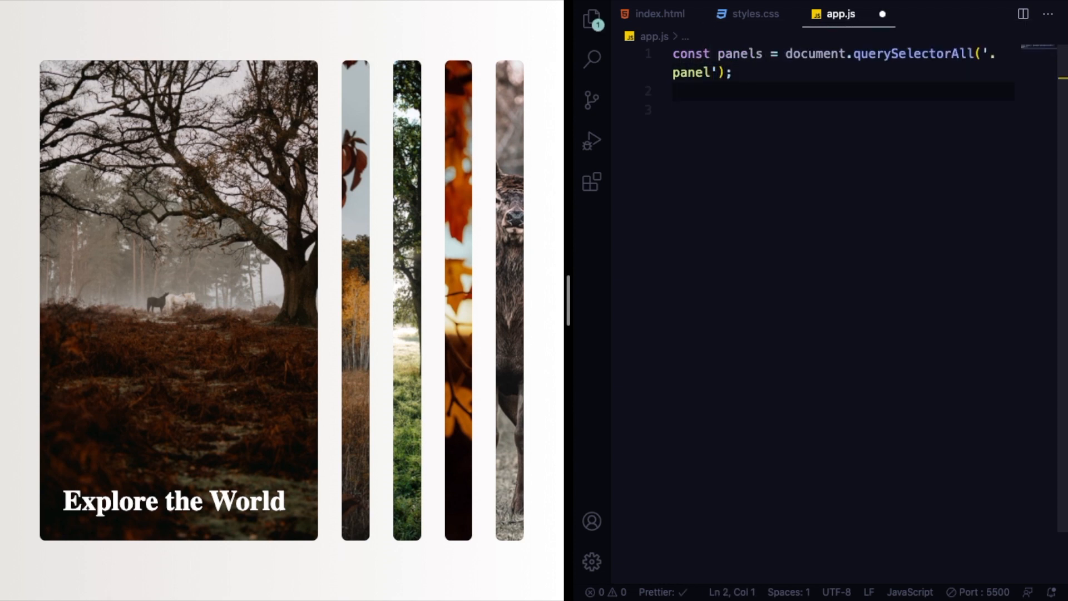
key(Enter)
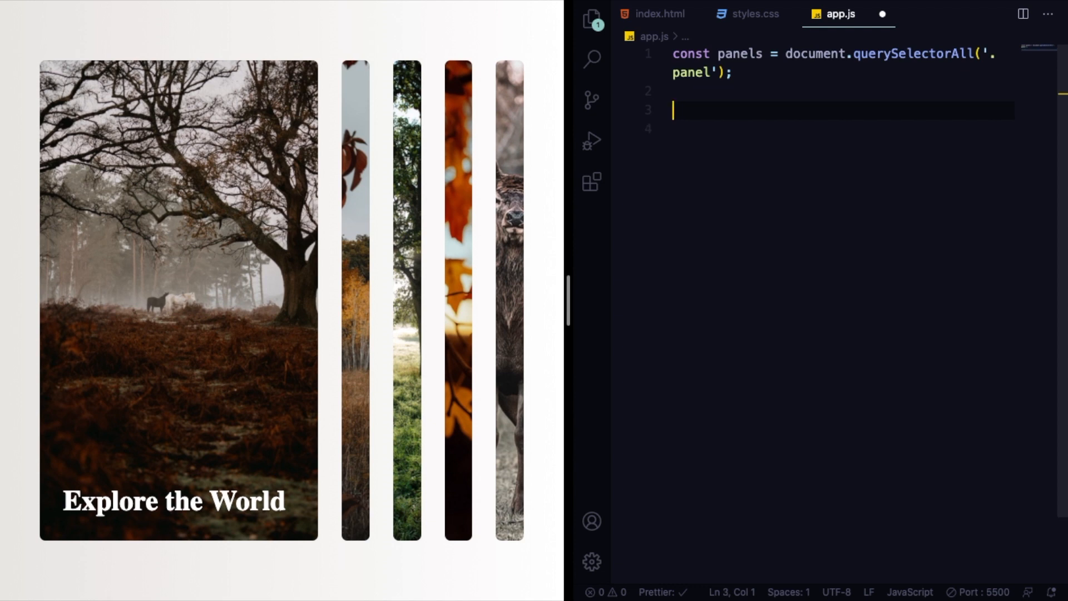
text(console.log(')
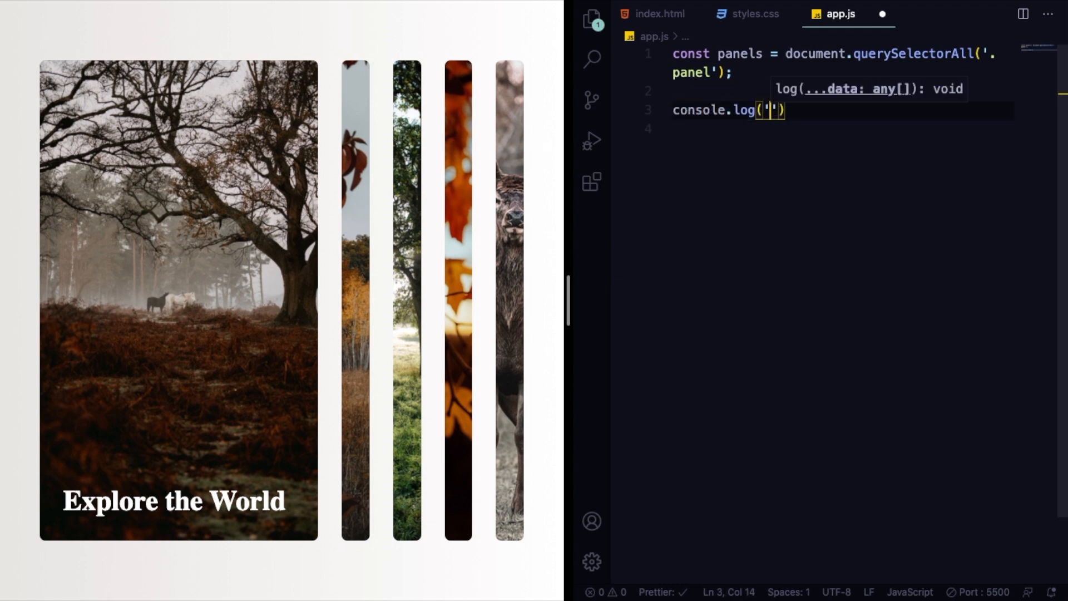
text(pane)
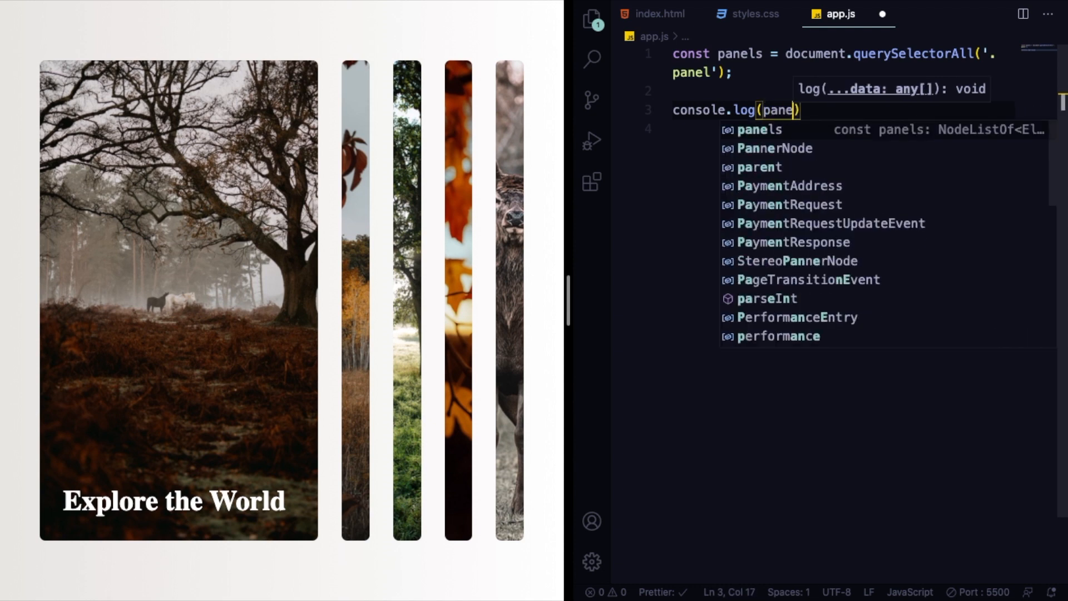
text(ls)
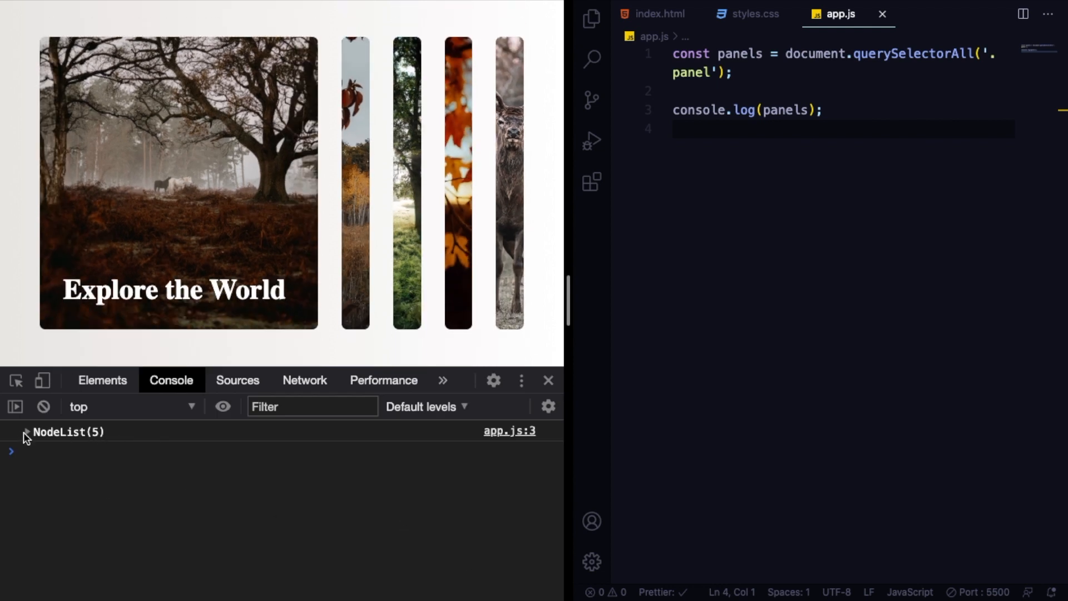
- Log panels[0] then panels[2] to inspect single panels, then remove the log line
click(24, 431)
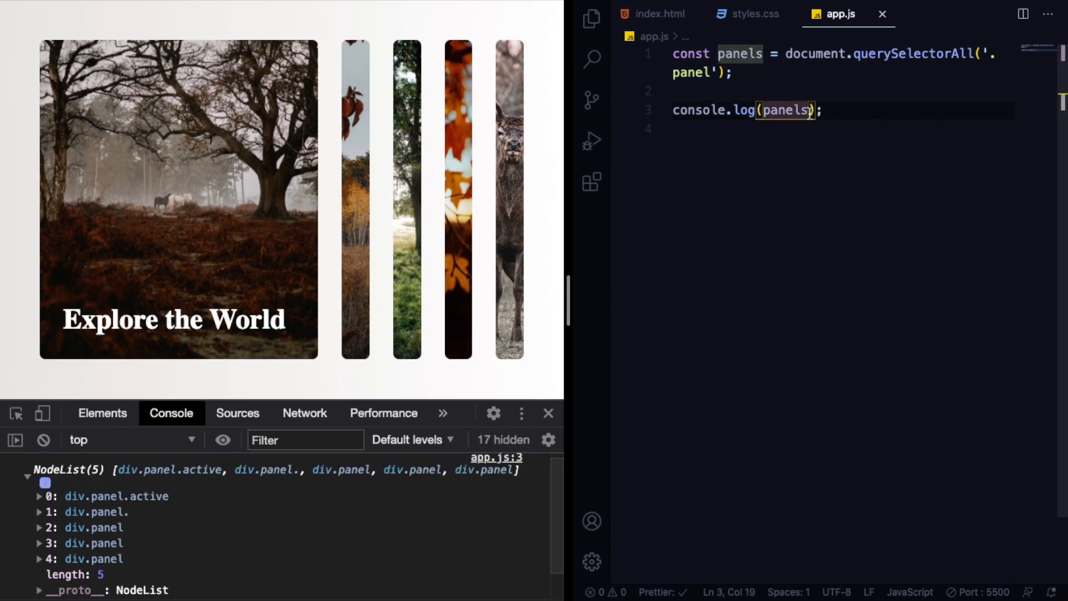
text([)
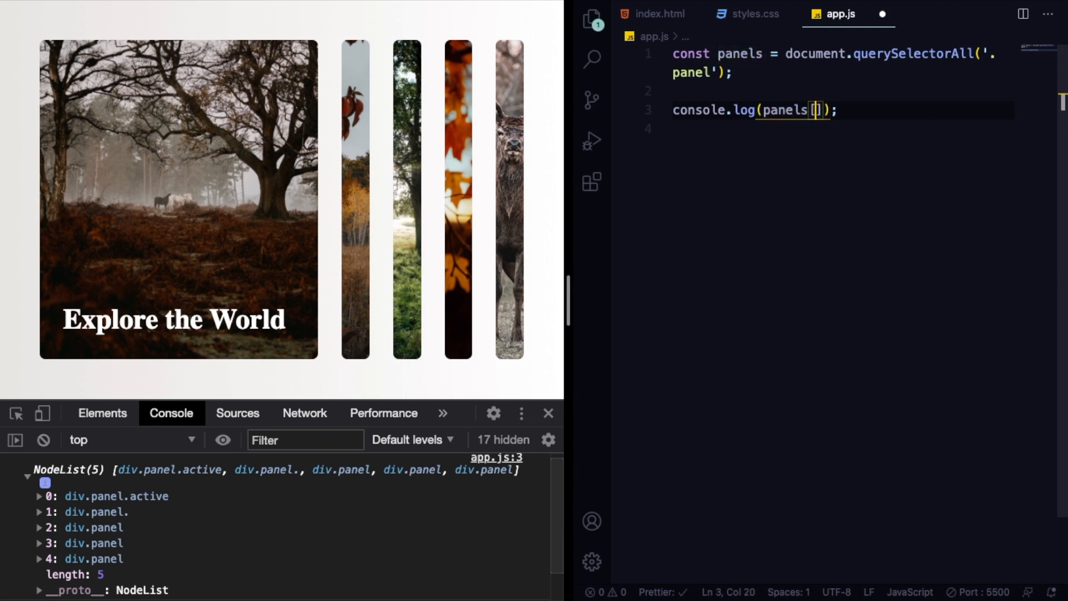
text(0)
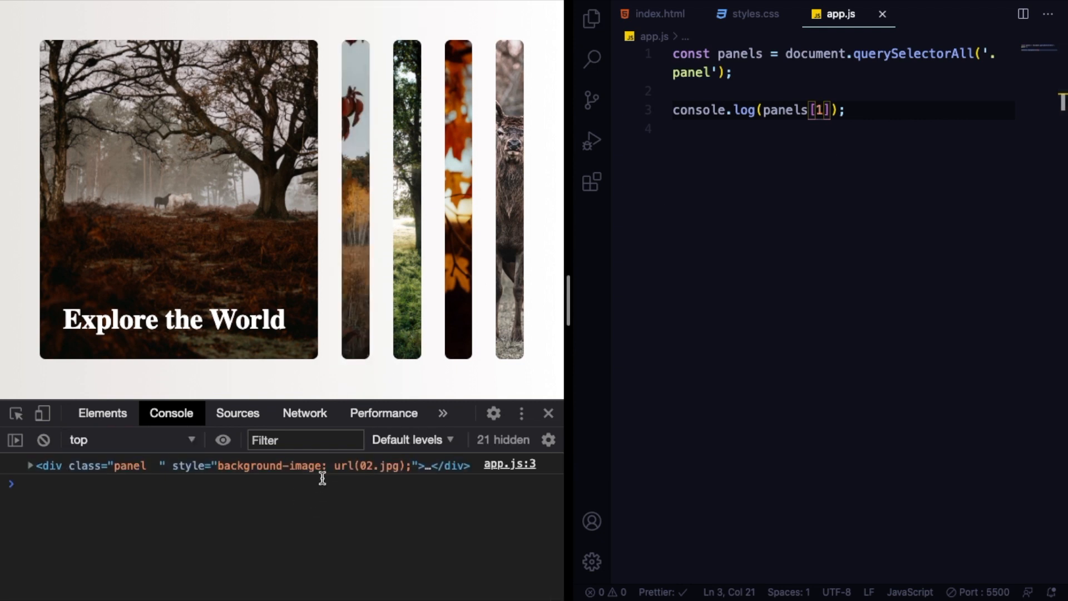
key(Backspace)
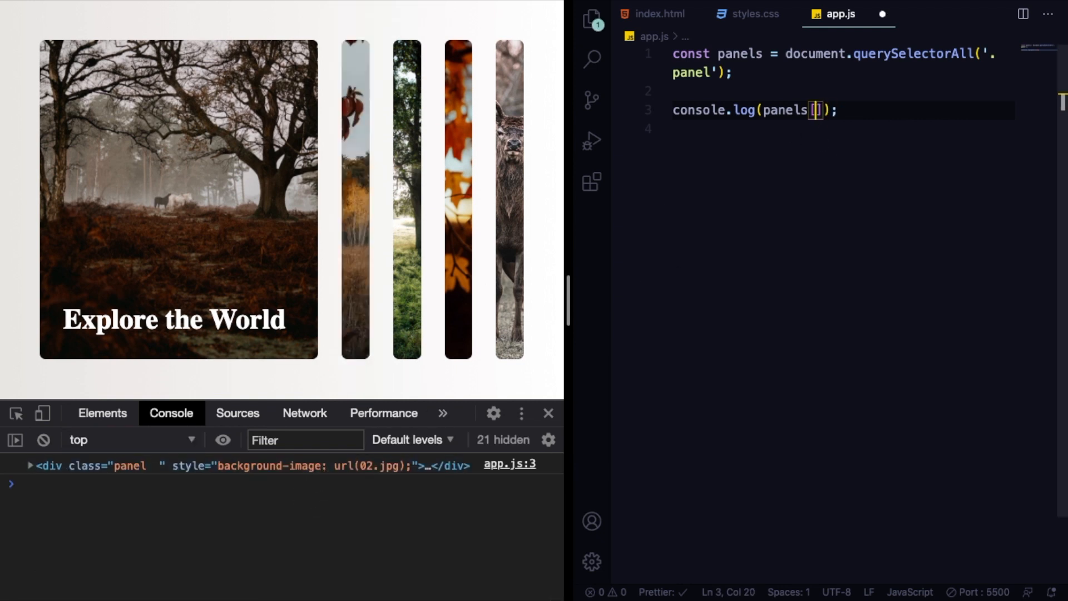
text(2)
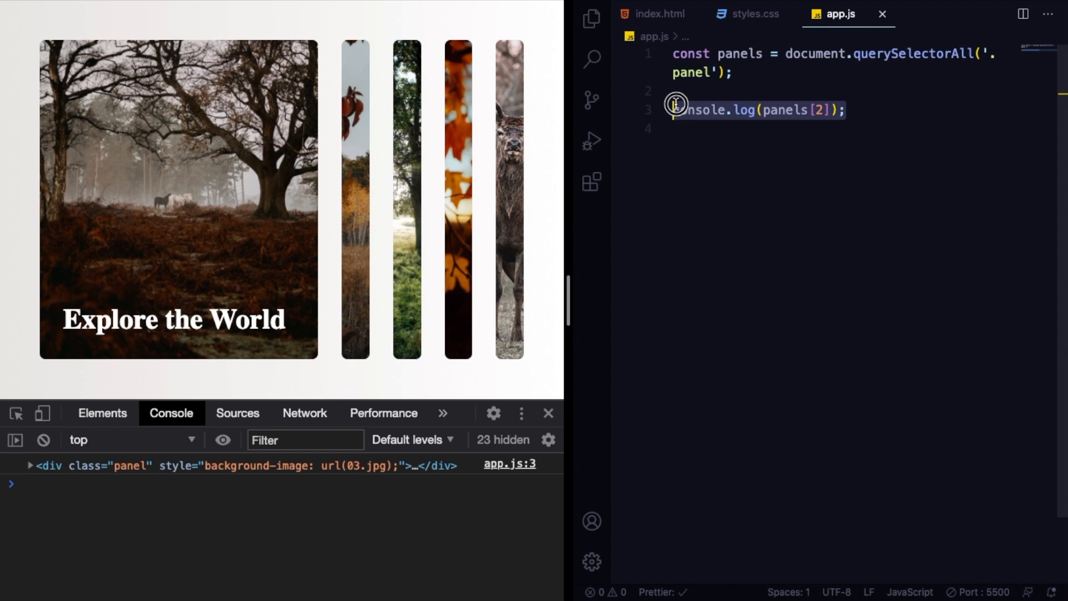
key(Delete)
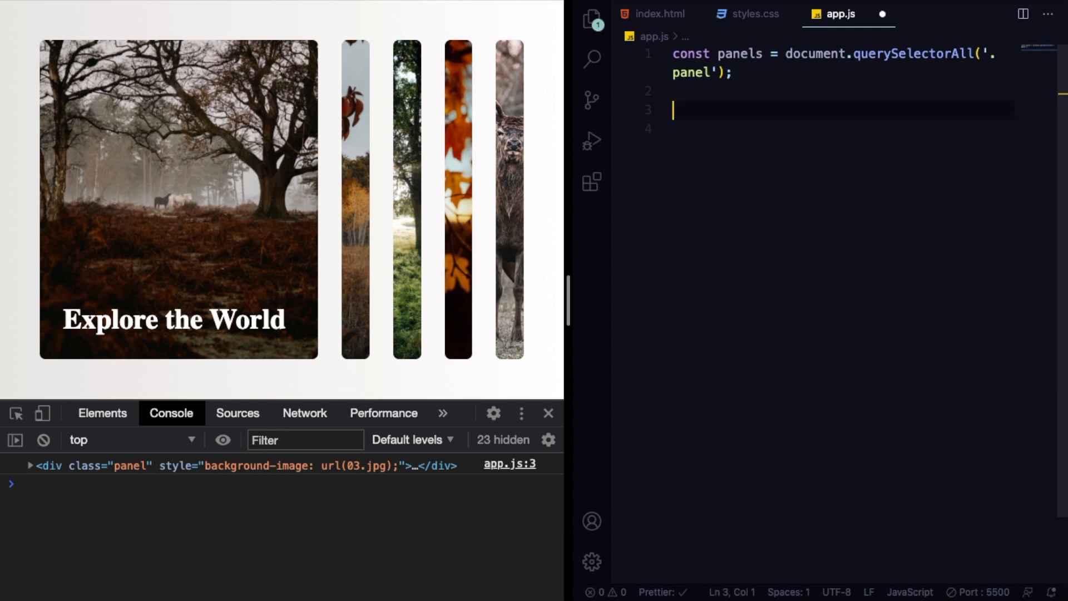
- Write panels.forEach((panel) => { ... }) and start panel.addEventListener inside it
text(panels.)
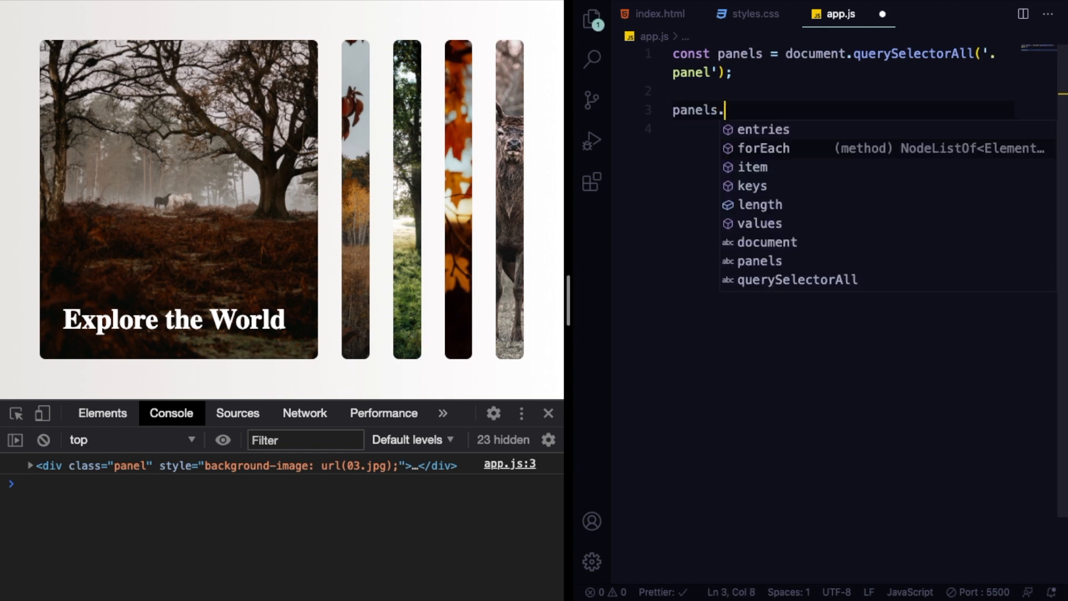
text(forEach()
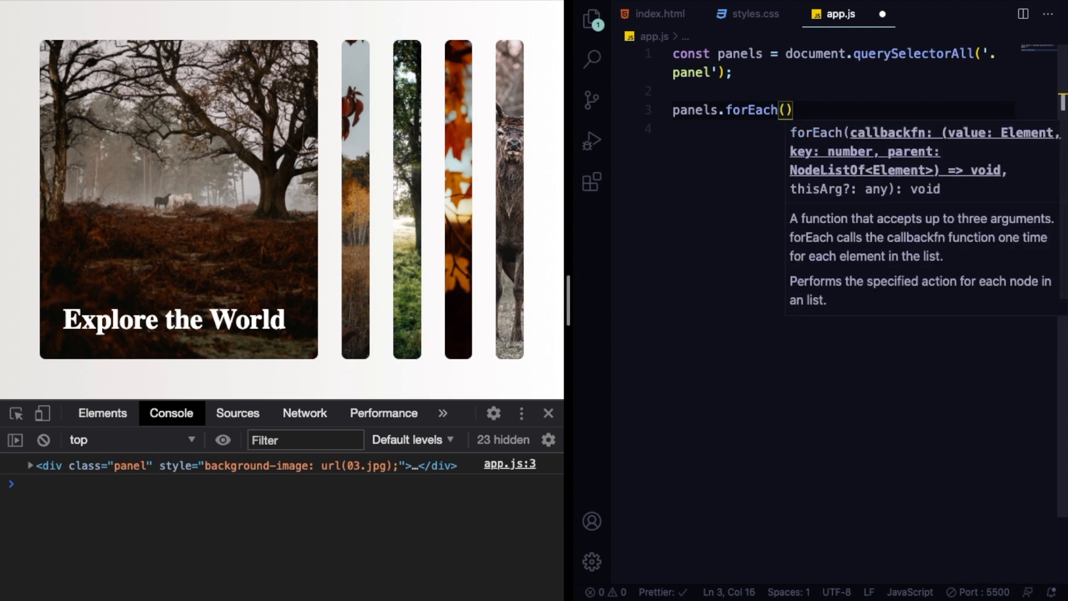
text(pa)
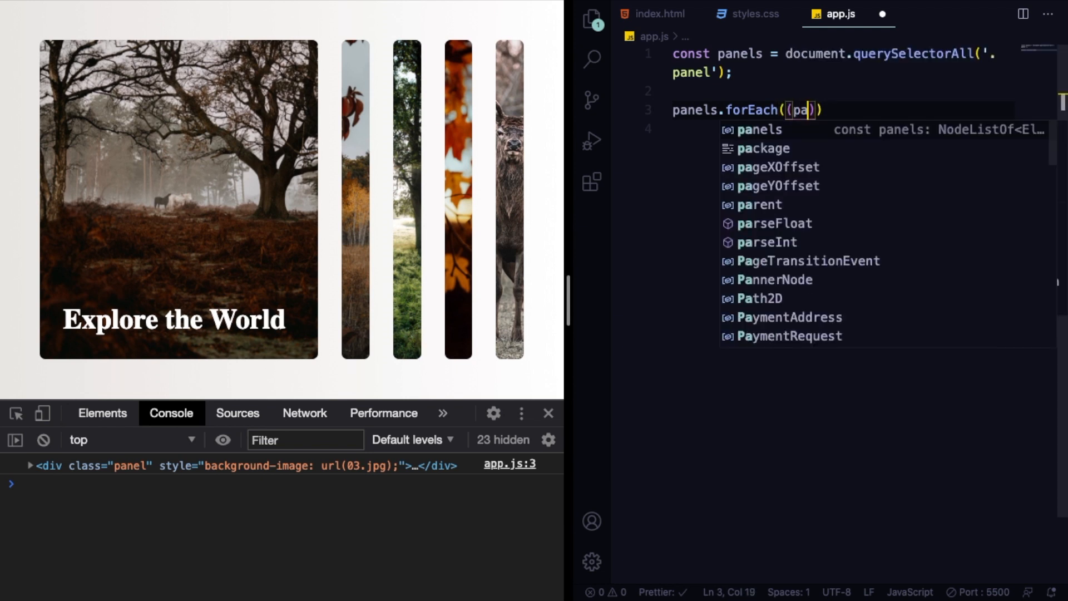
text(nel)
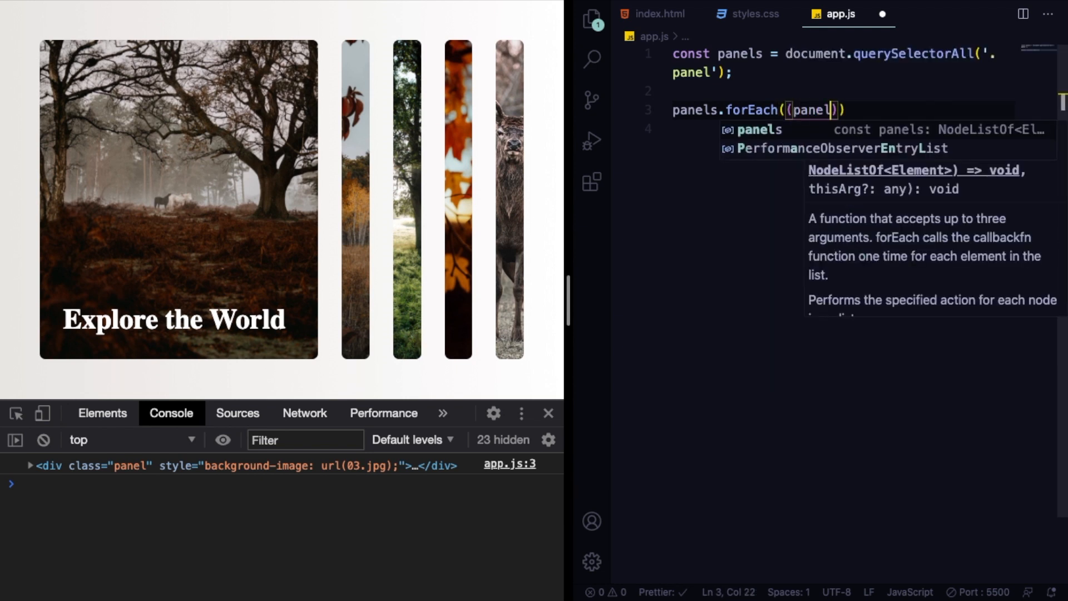
text(=>)
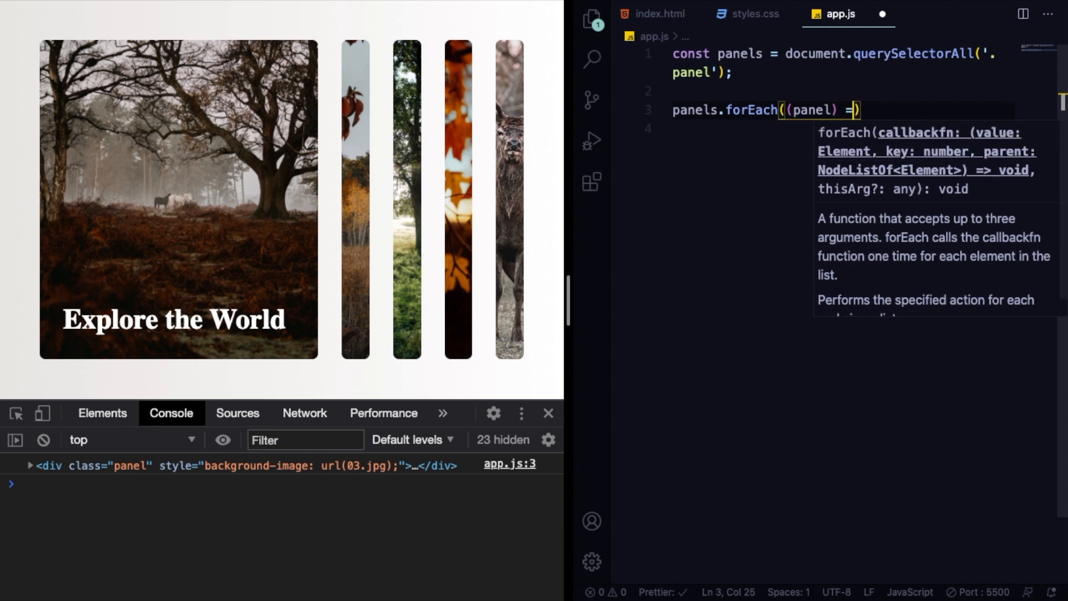
text({)
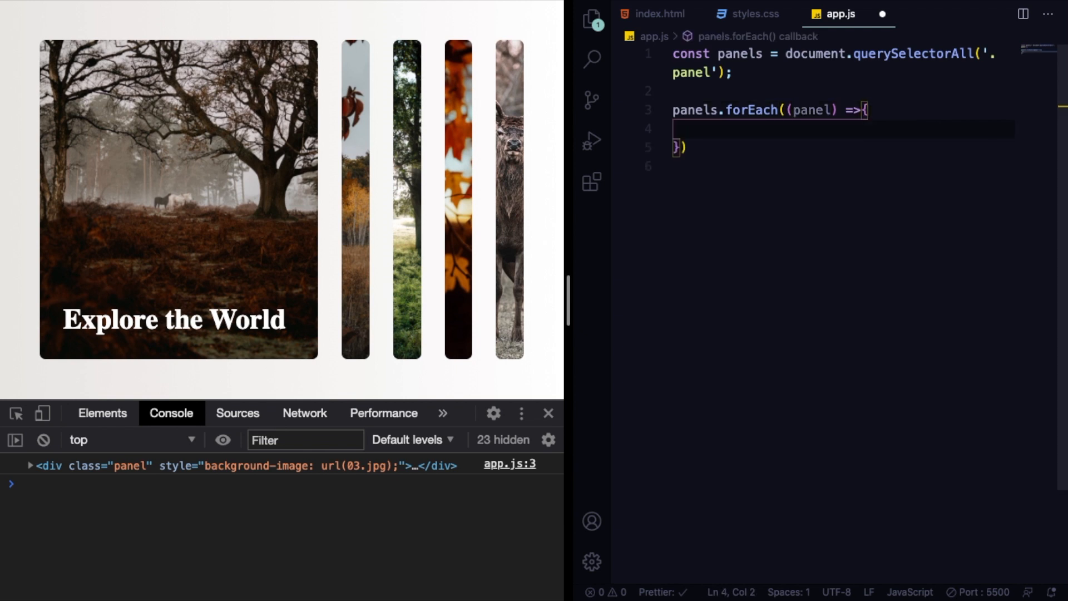
text(p)
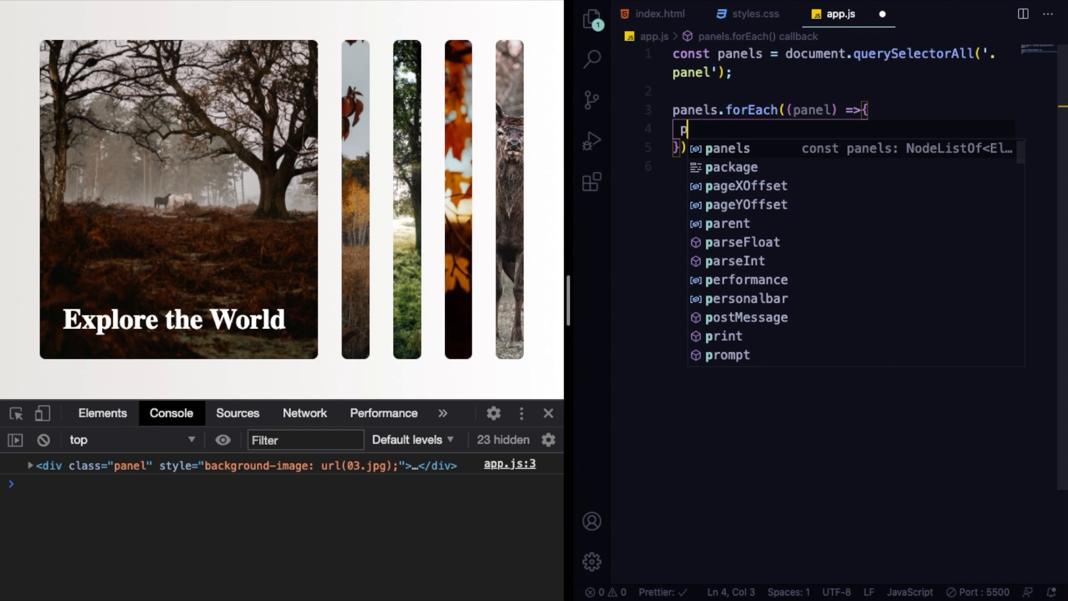
text(anel)
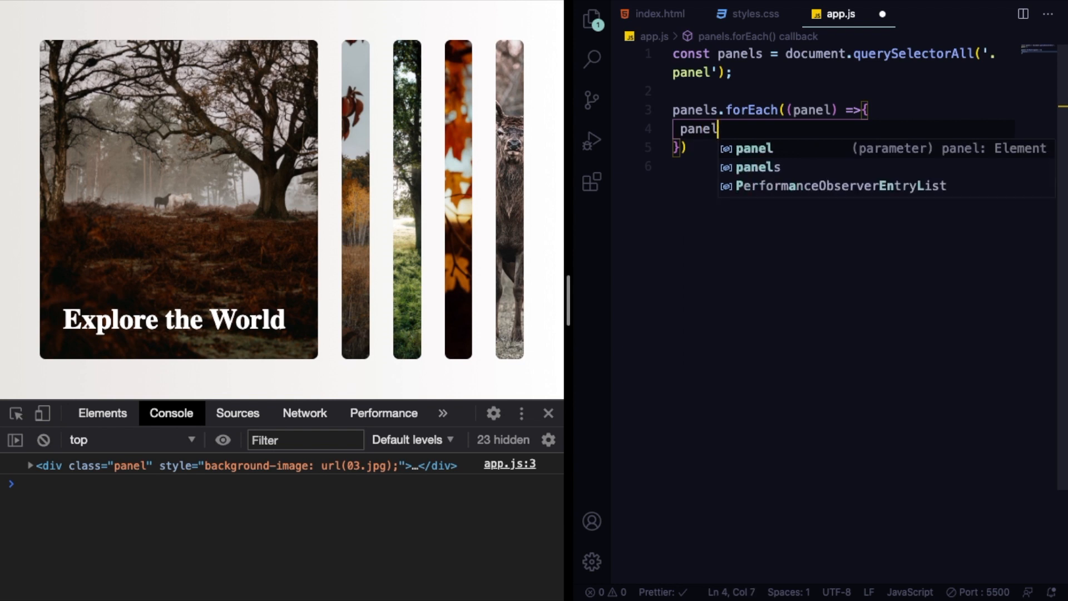
text(.addEventListener()
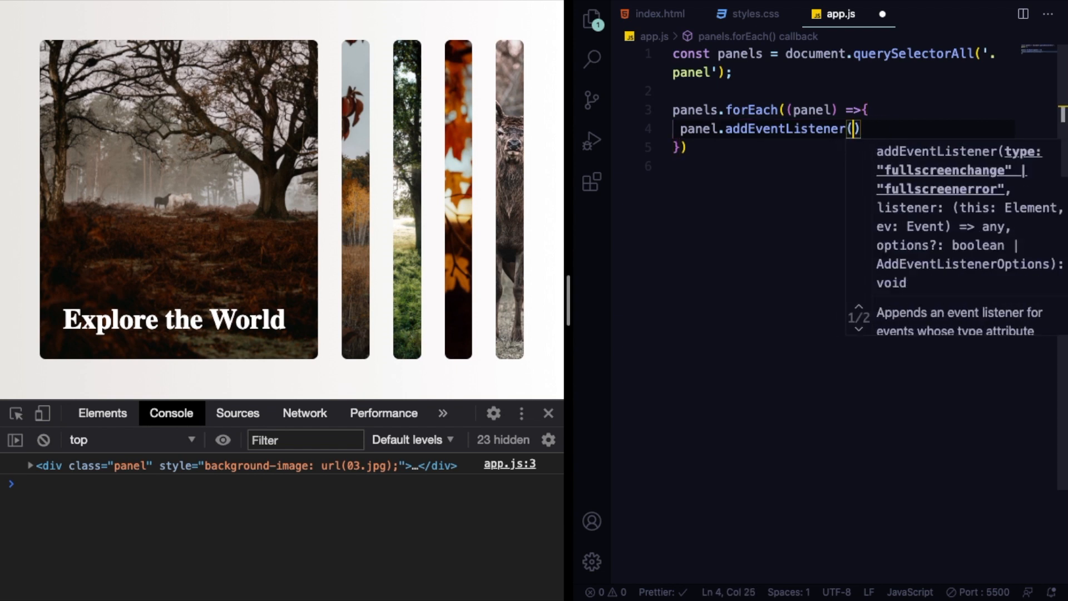
- Complete the 'click' listener with an arrow function that console.logs a test message
text('click')
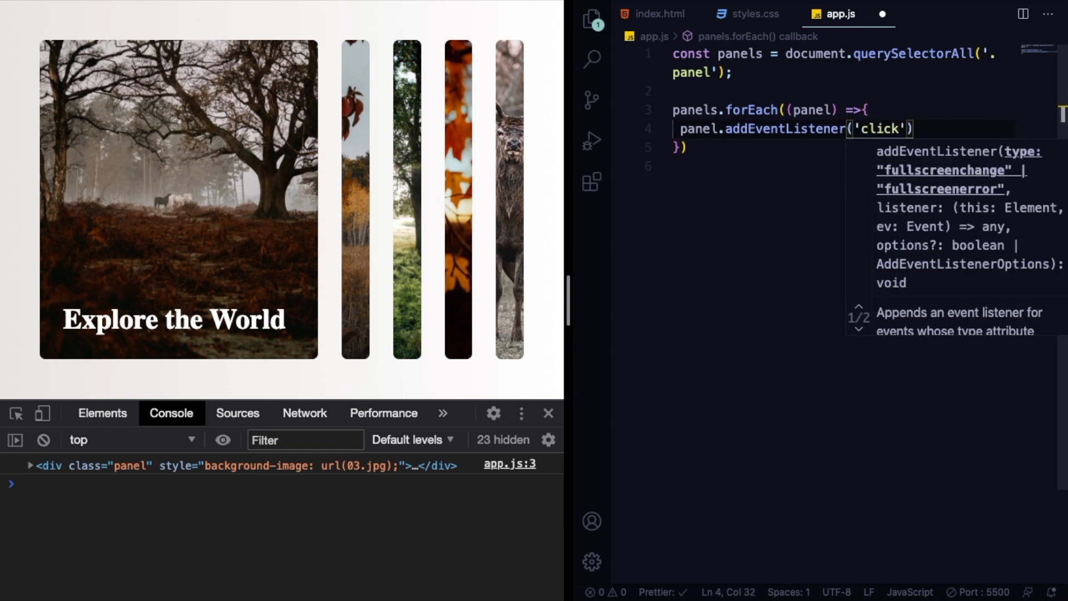
text(, ())
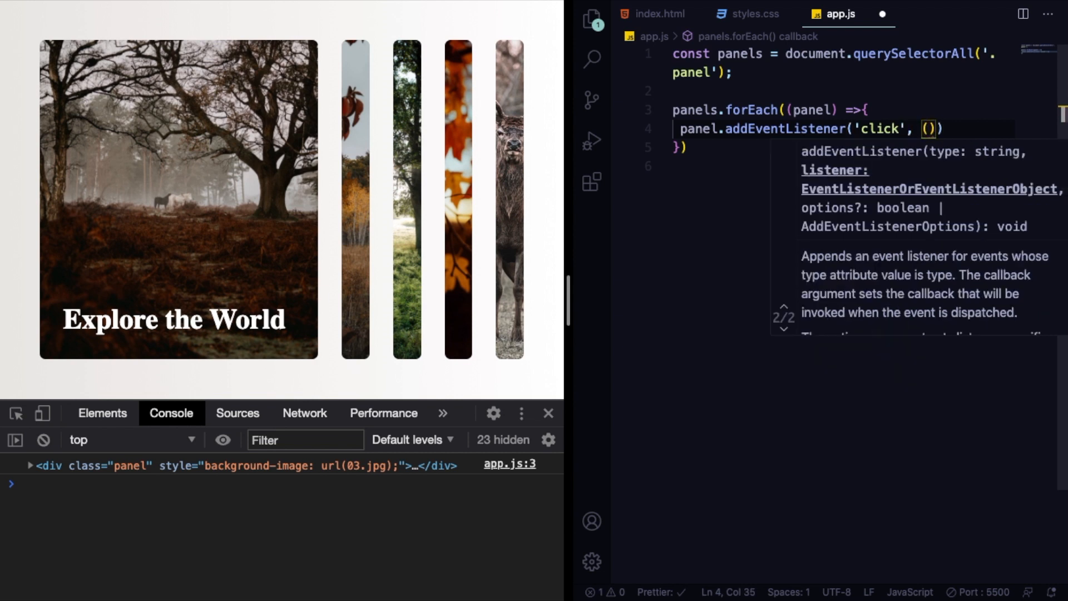
text(=>)
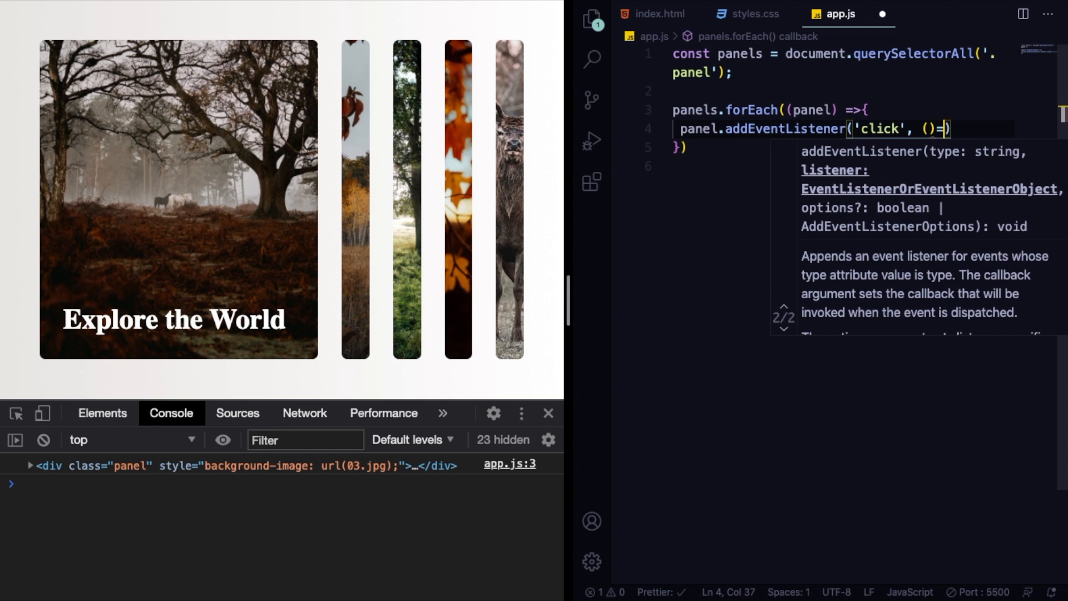
text(> {)
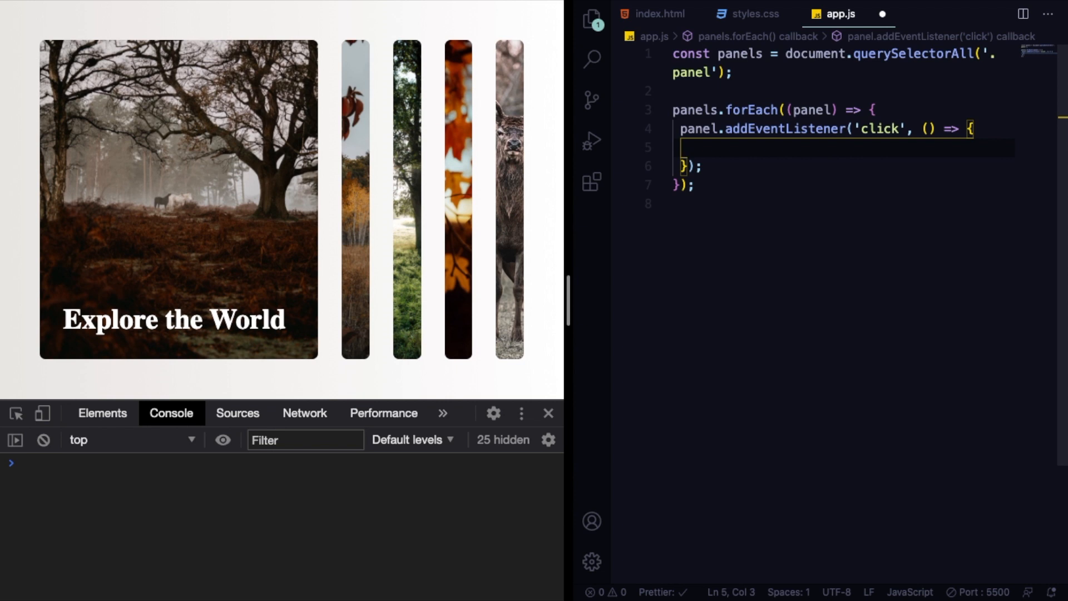
text(console.)
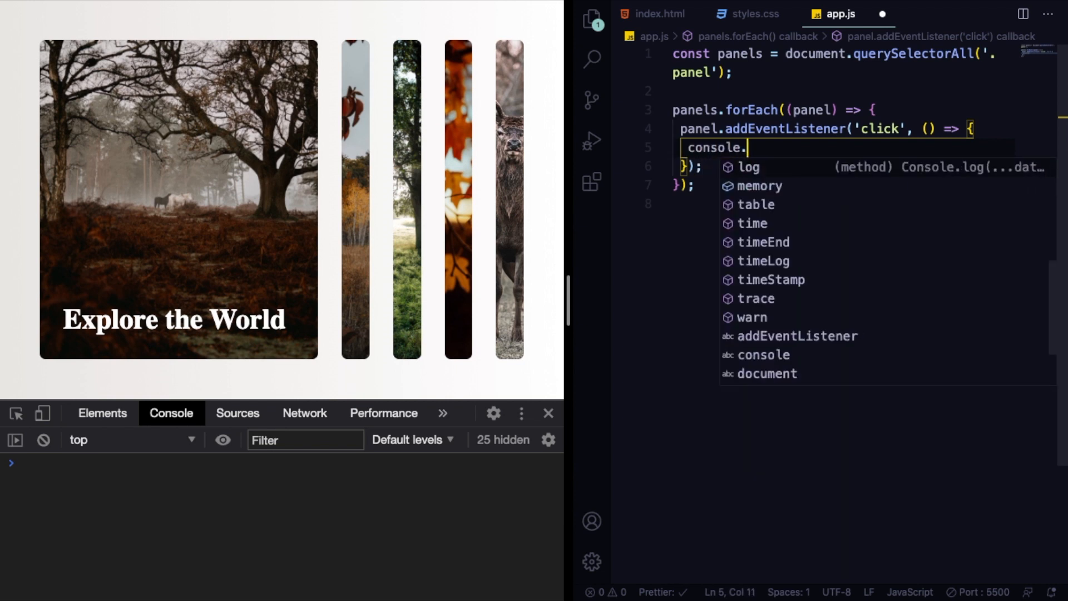
text(log()
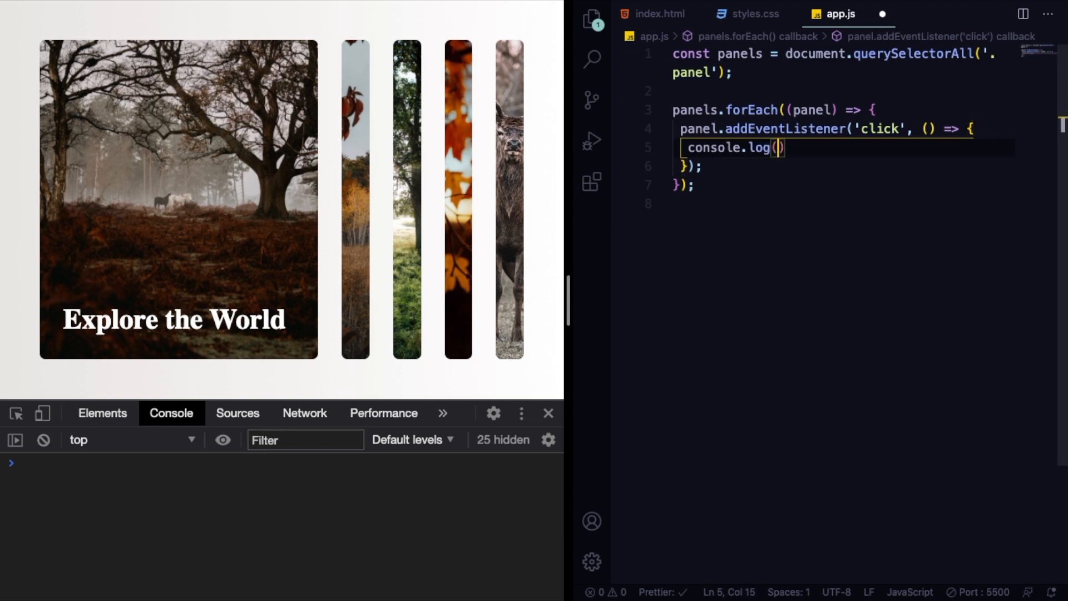
text("Ro")
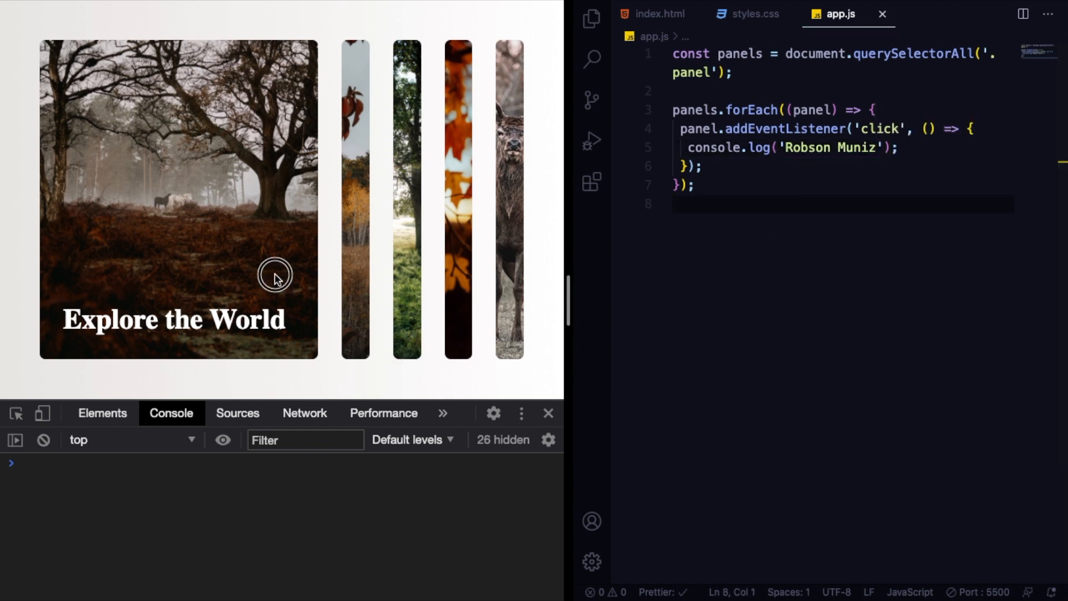
- Click two gallery panels in the browser to confirm the listener logs the message
click(276, 273)
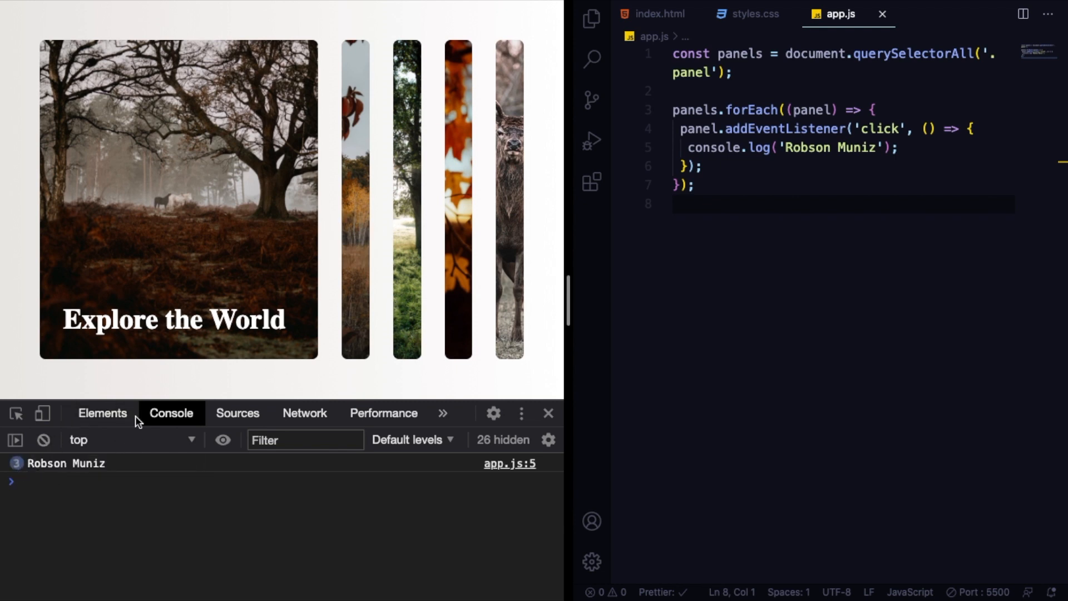
click(446, 279)
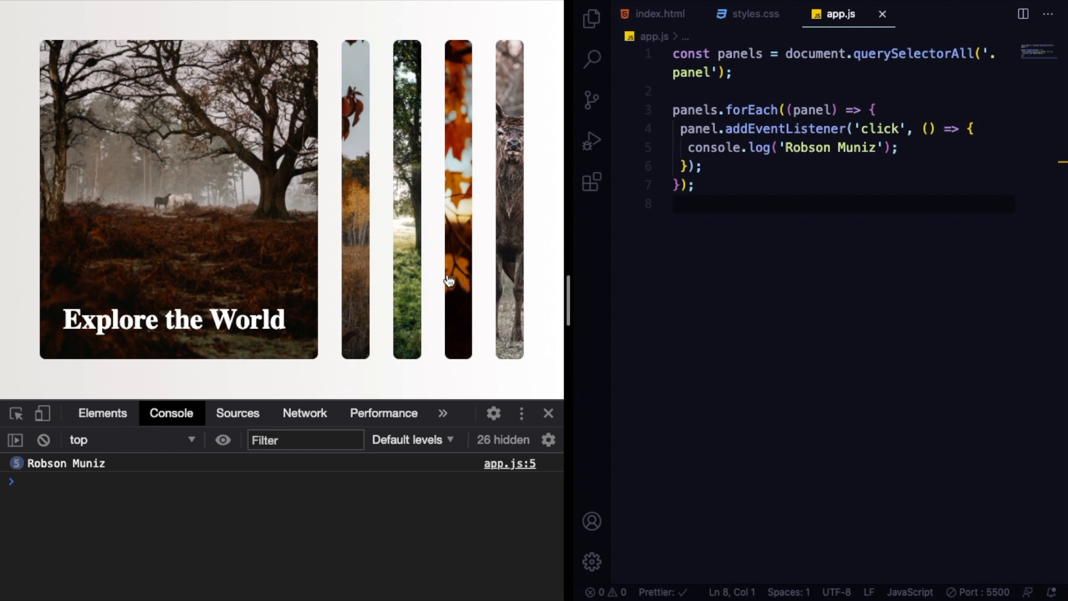
mouse_move(510, 278)
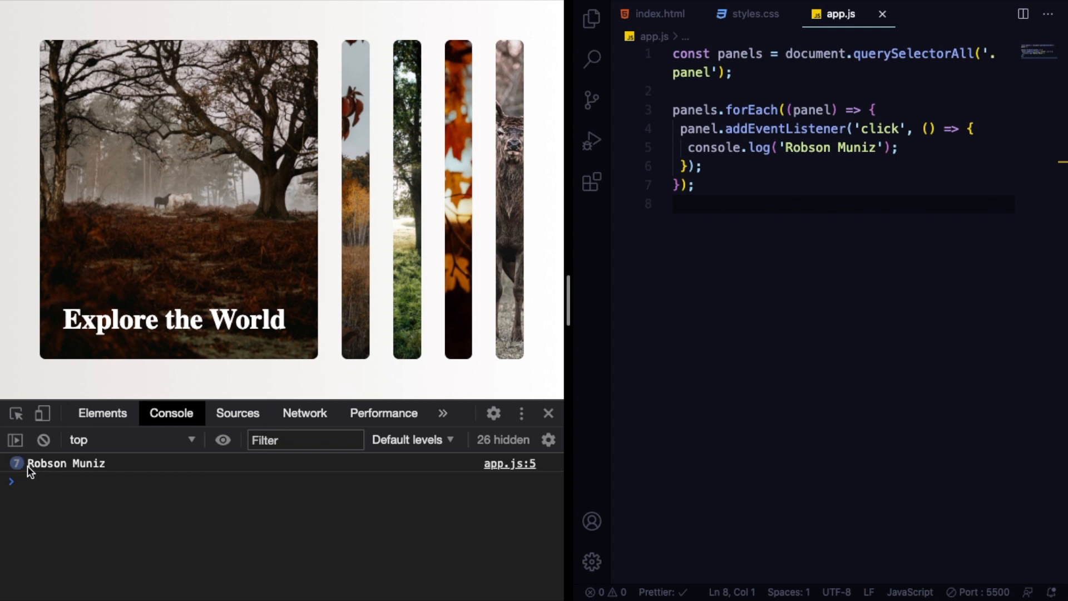
mouse_move(732, 317)
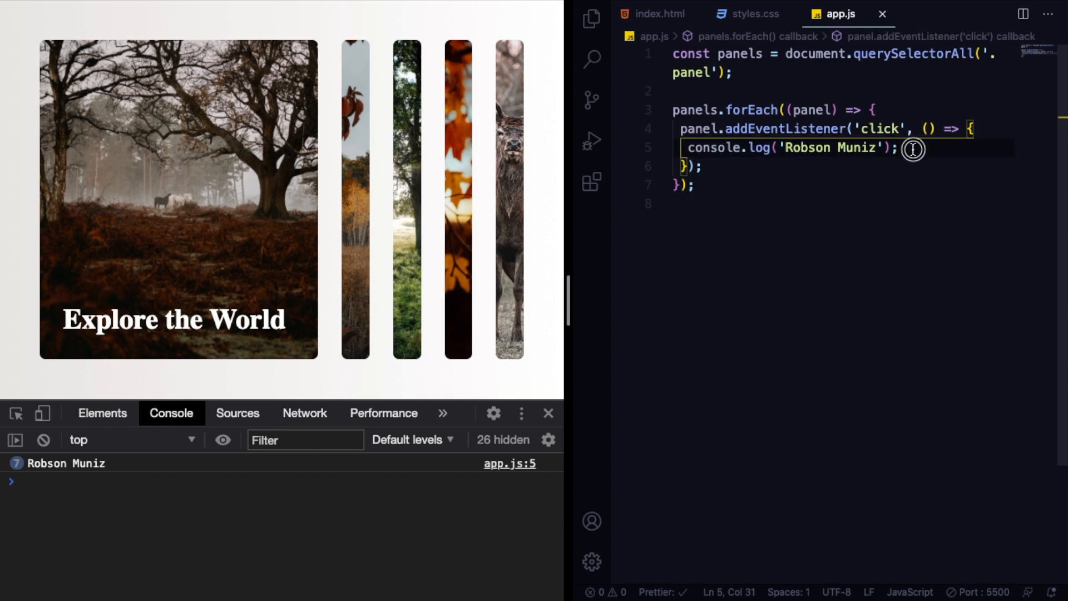
- Replace the console.log line with panel.classList.add('active') in the click listener and save
triple_click(790, 148)
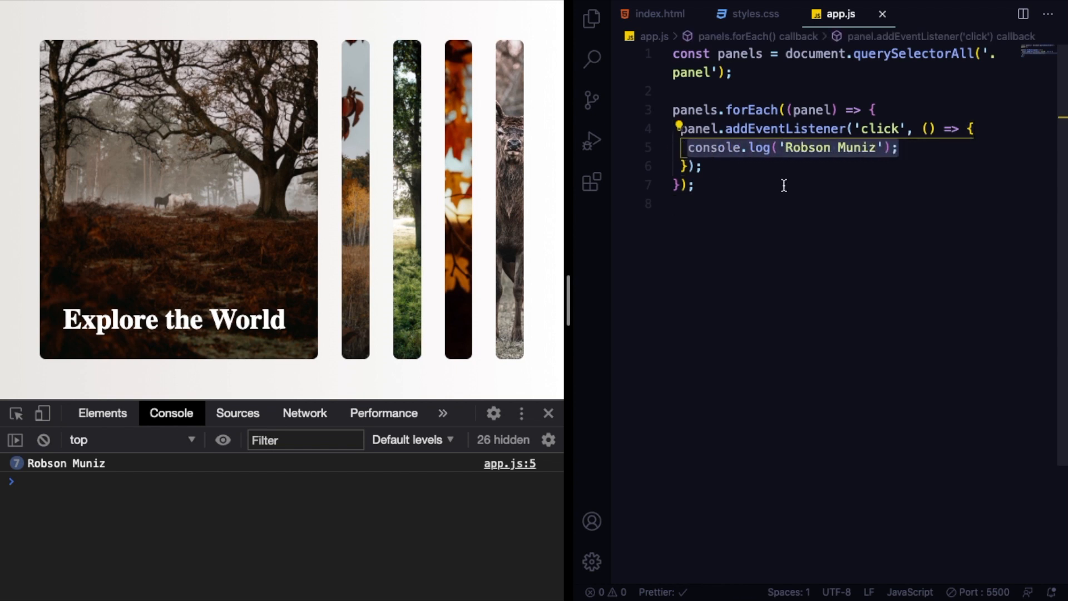
key(Delete)
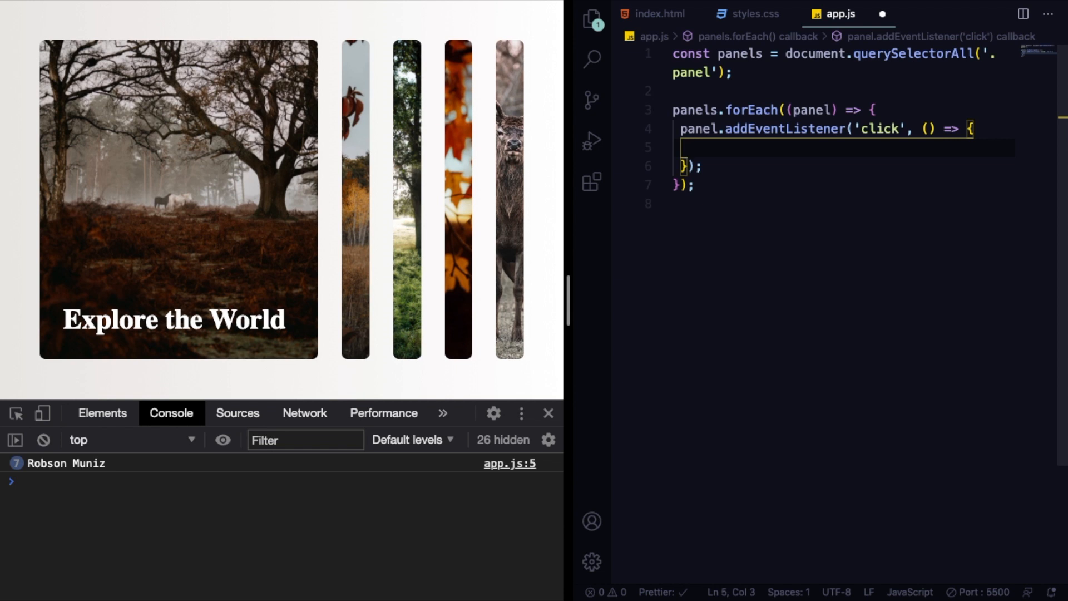
text(panel.cl)
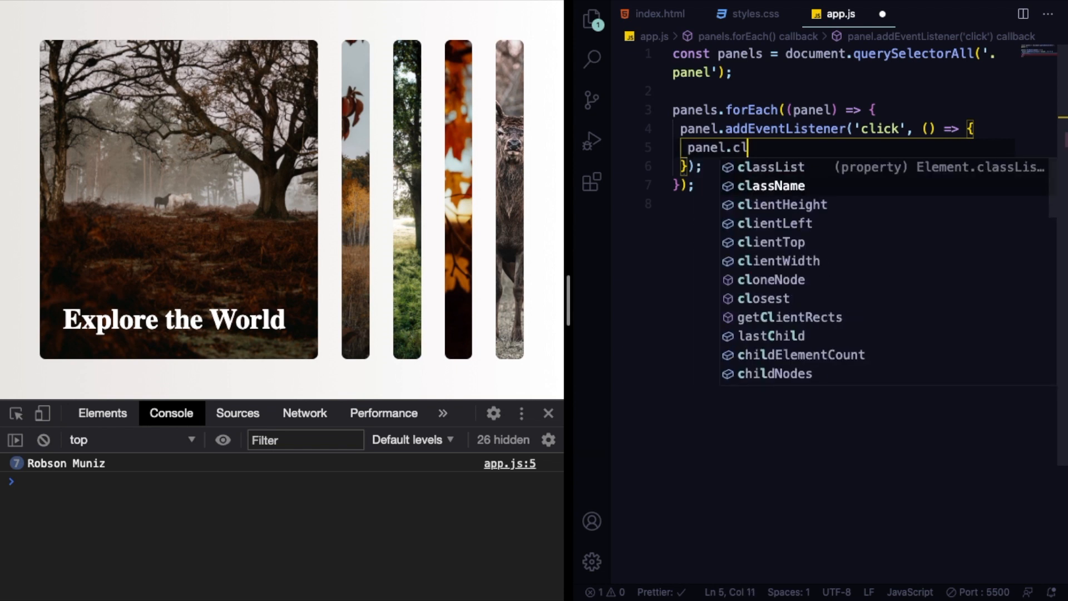
text(assList.add)
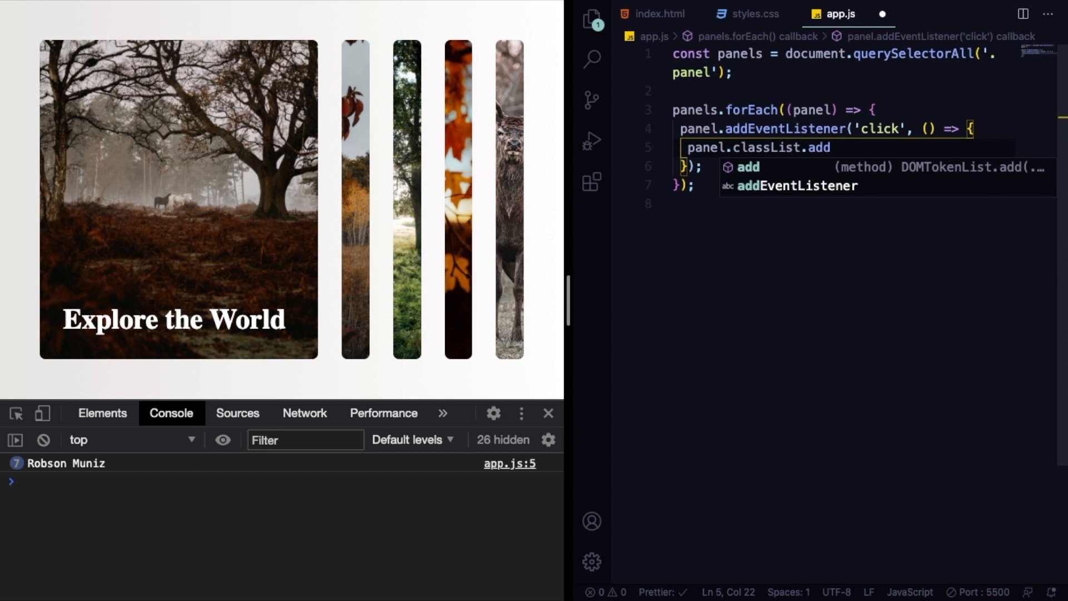
text(('activ)
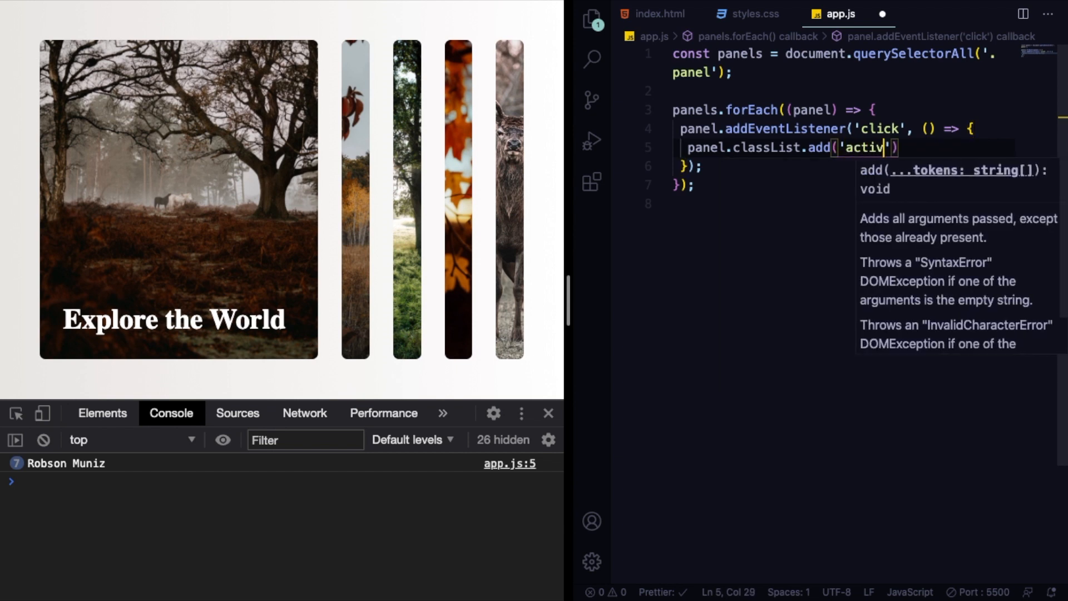
text(e)
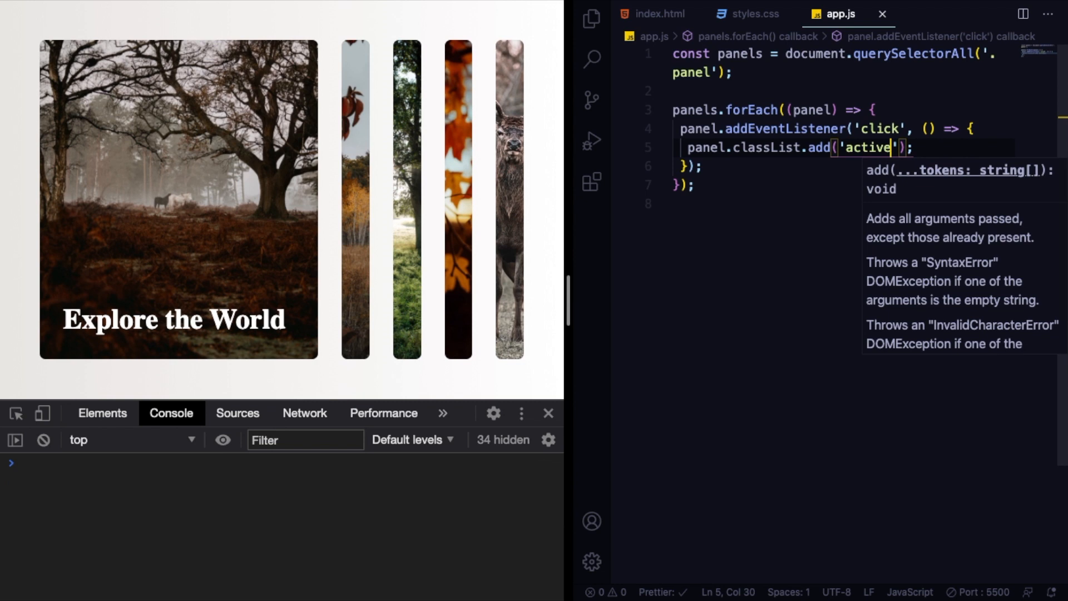
mouse_move(530, 386)
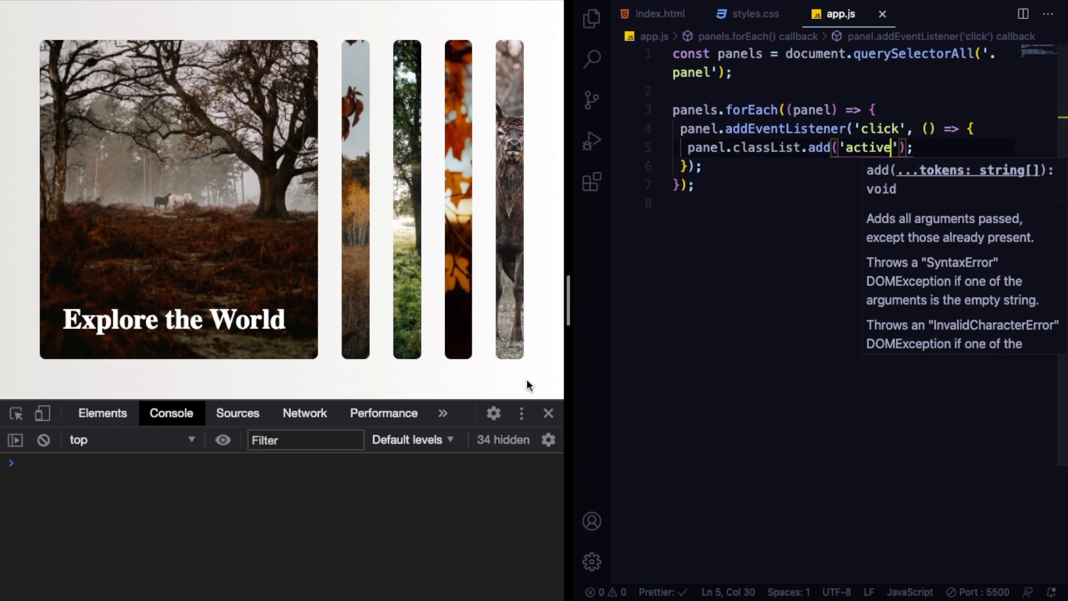
mouse_move(549, 419)
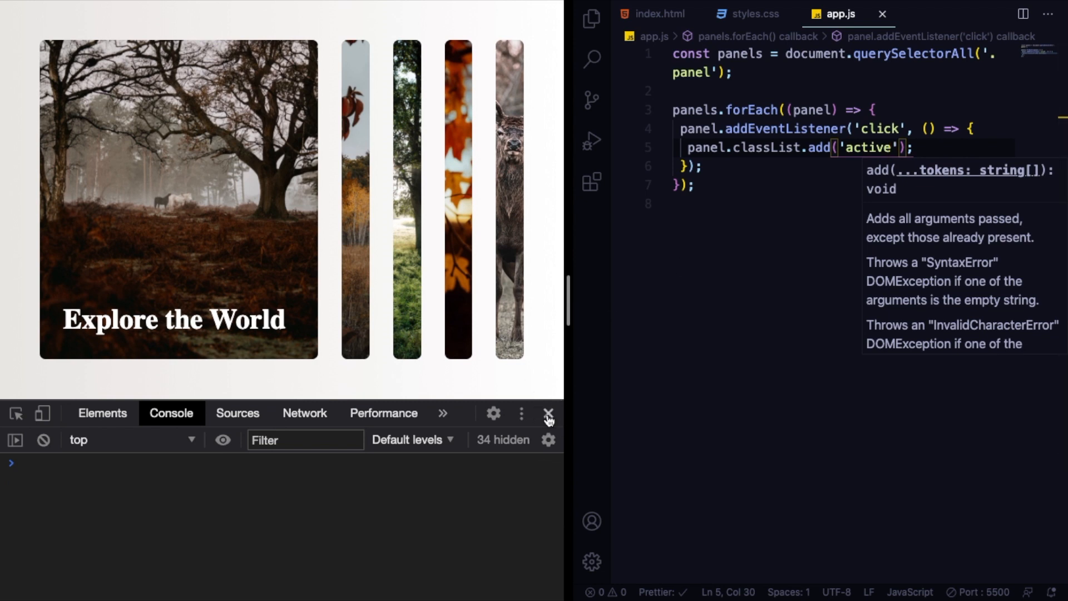
click(549, 414)
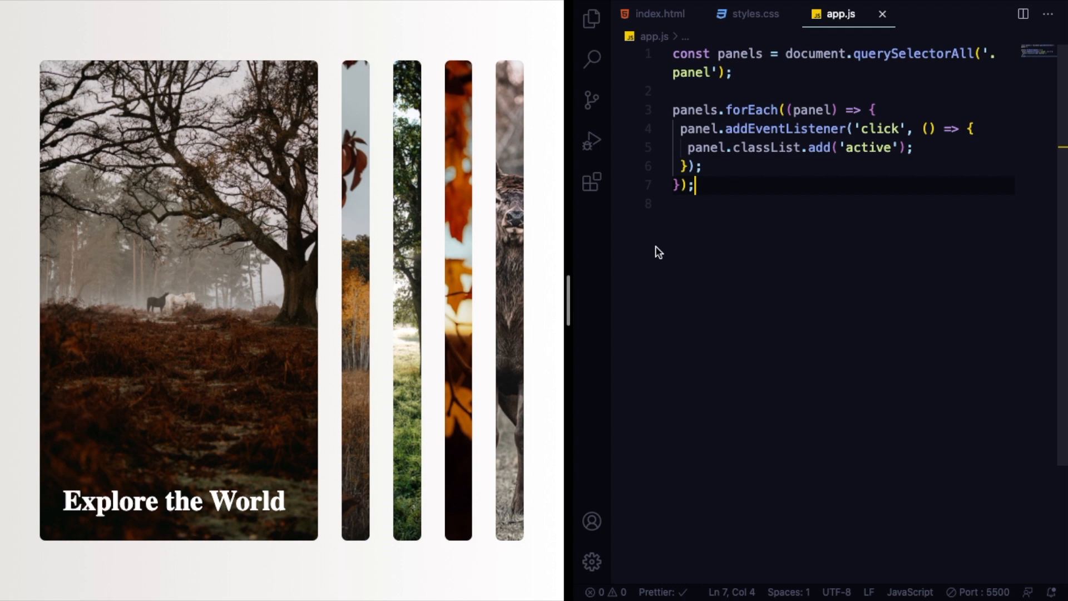
click(352, 307)
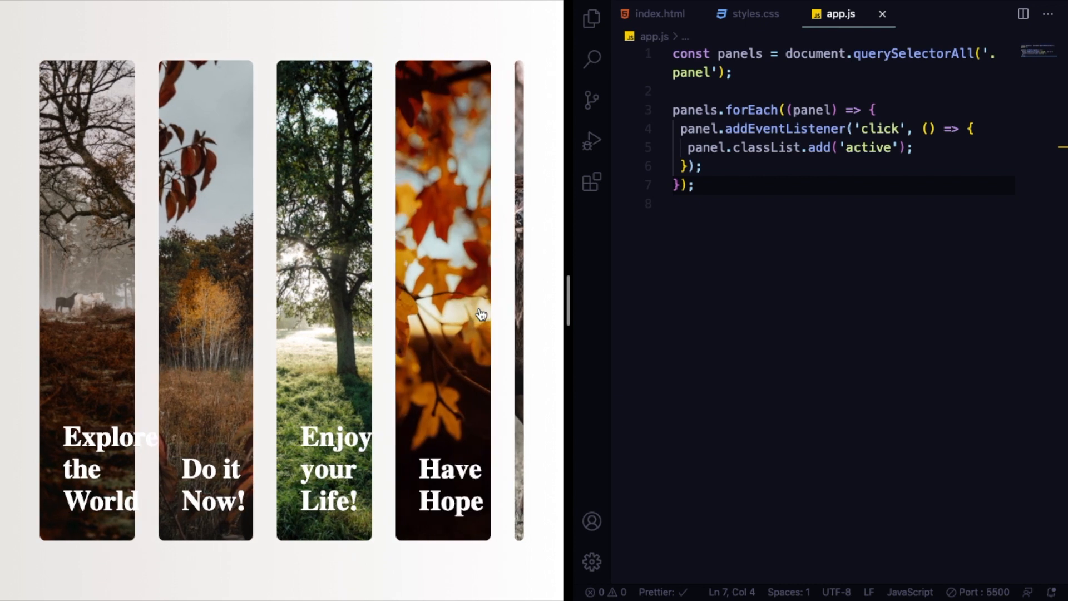
click(695, 185)
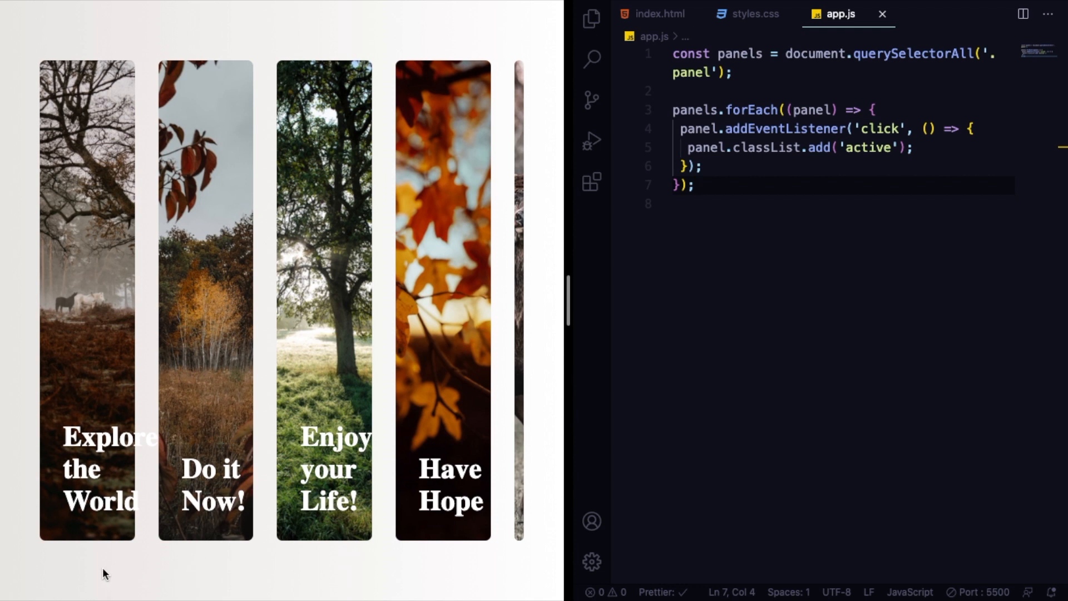
mouse_move(769, 33)
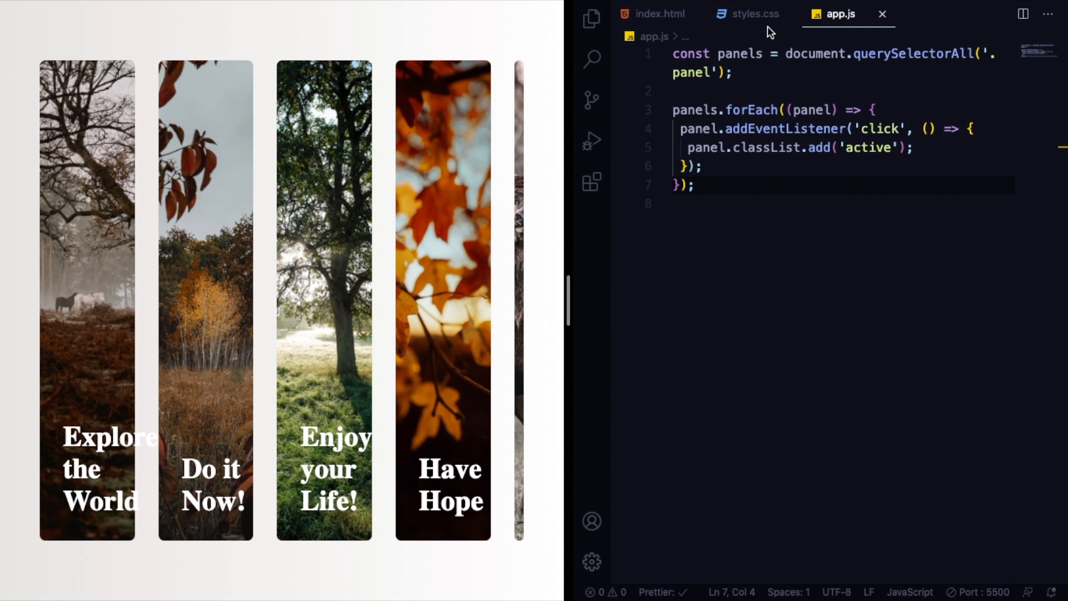
click(746, 14)
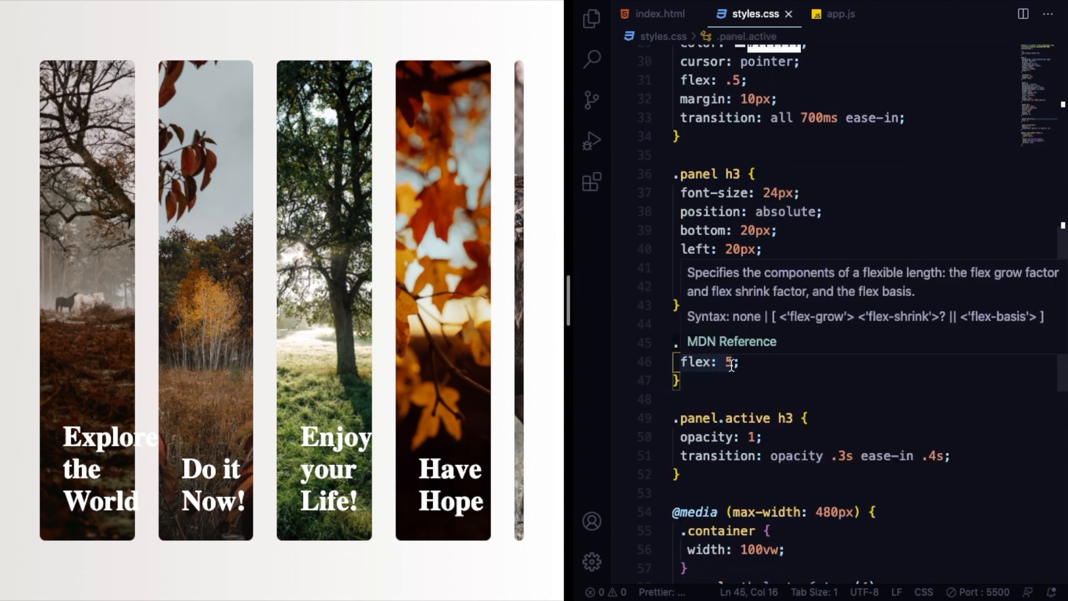
click(839, 13)
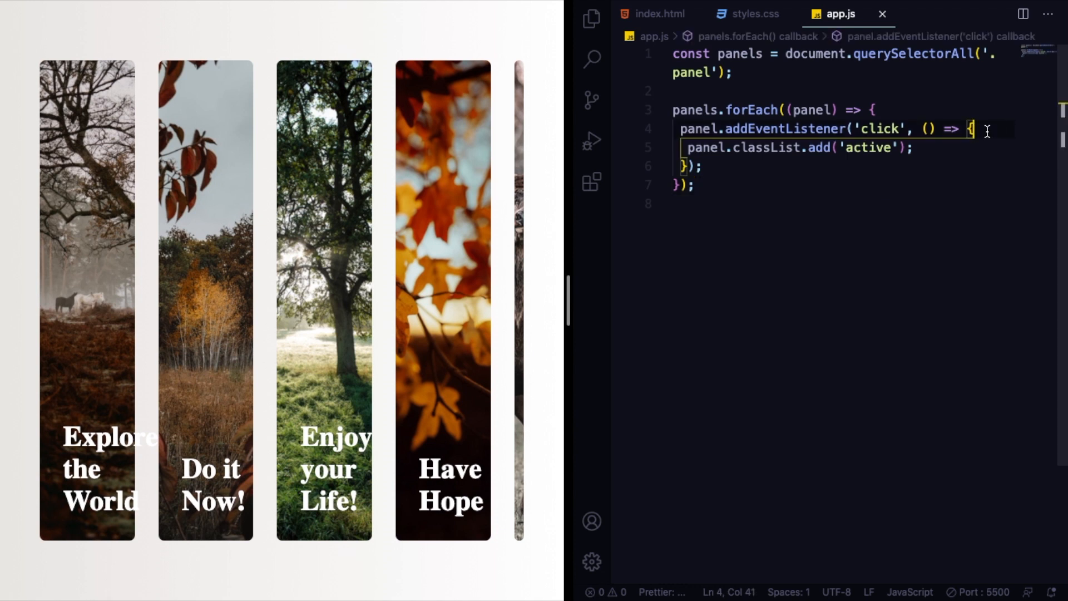
- Call removeActiveClasses() above panel.classList.add('active') and begin a new function declaration below
key(Enter)
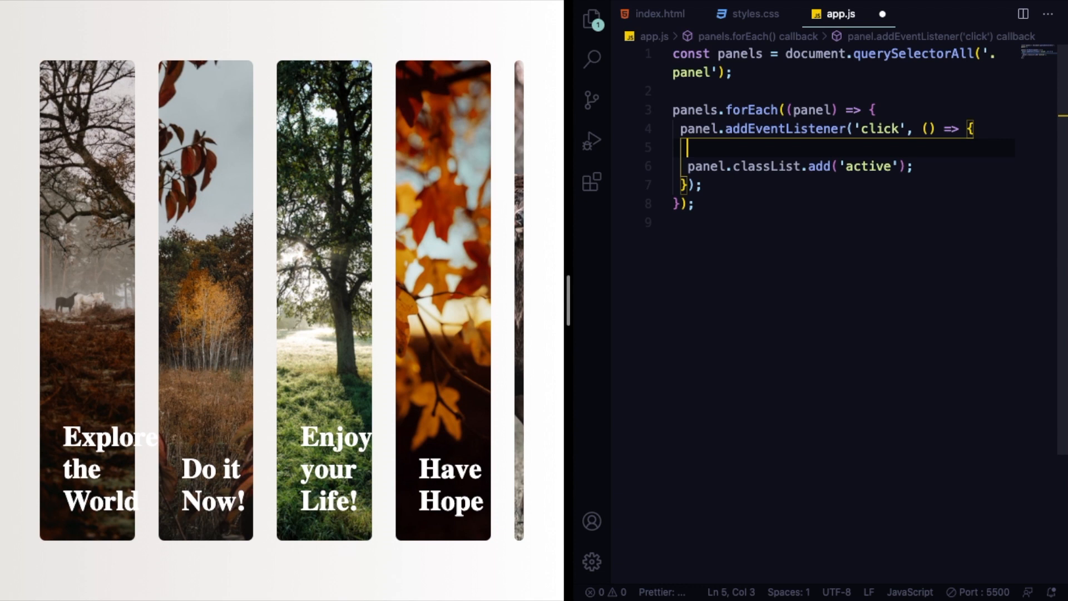
text(removeActive)
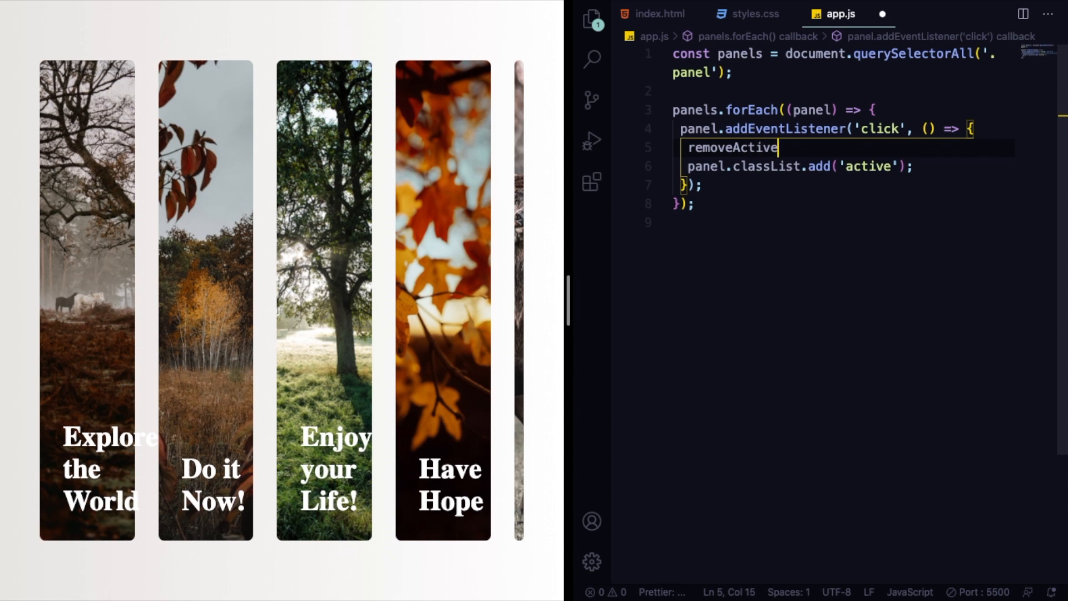
text(Classes();)
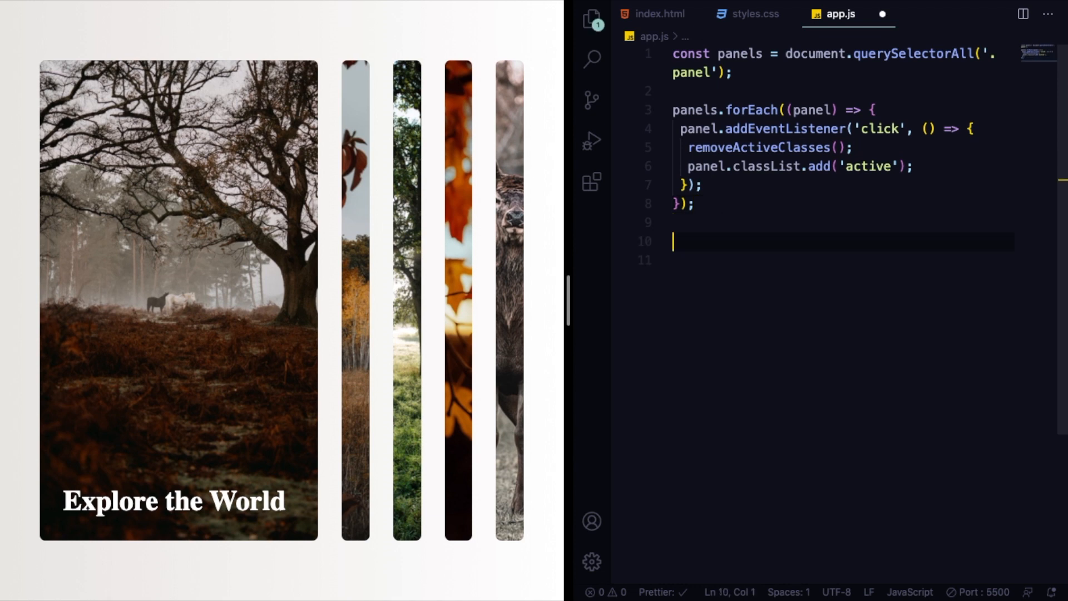
text(function)
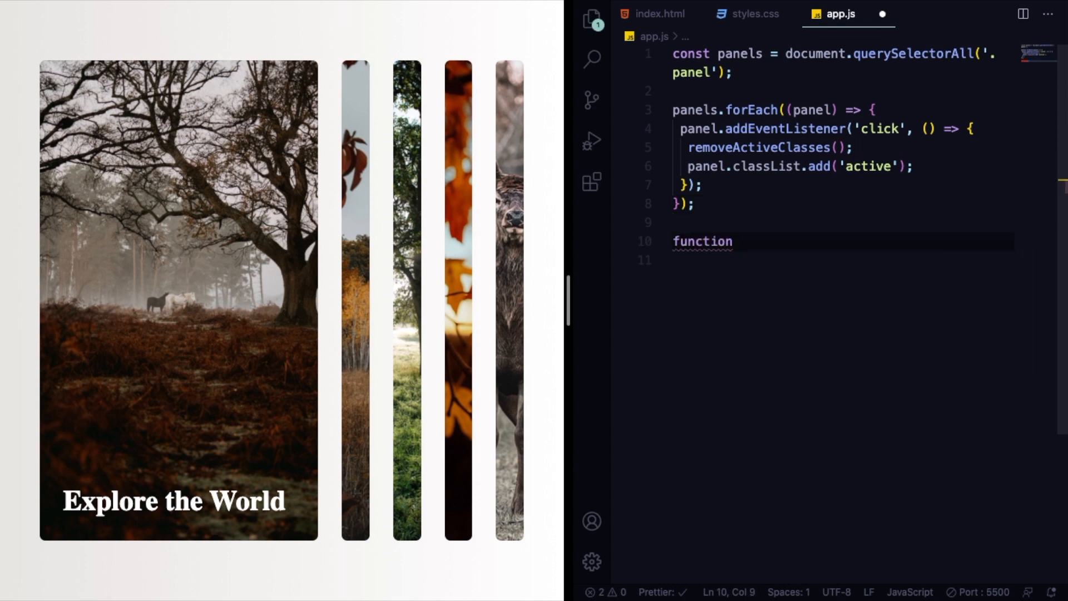
- Declare removeActiveClasses() with a panels.forEach((panel) => ...) loop inside
text(removeActiveClasses)
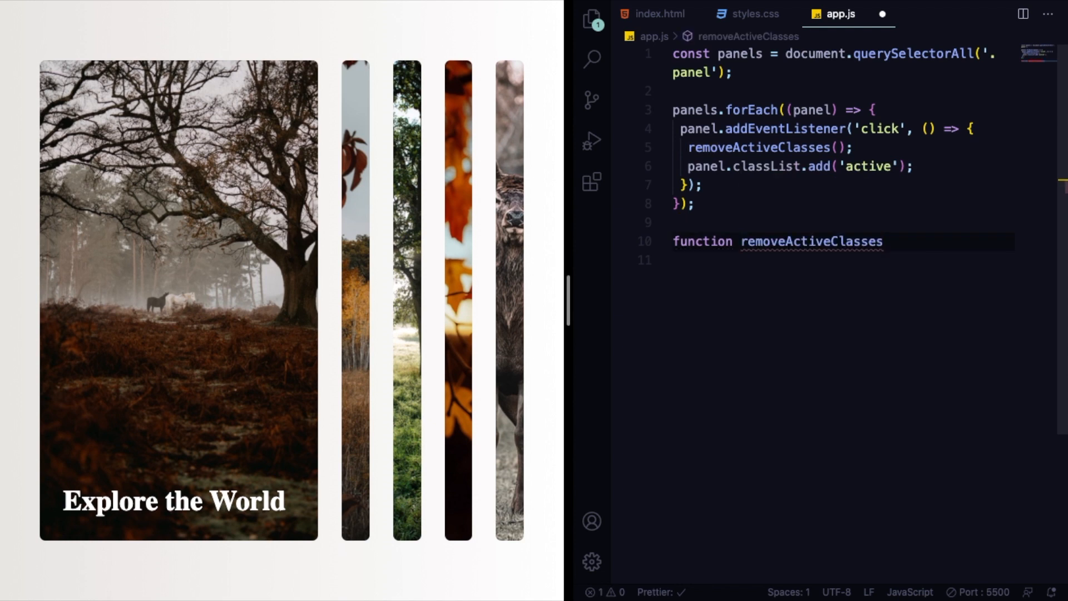
text(())
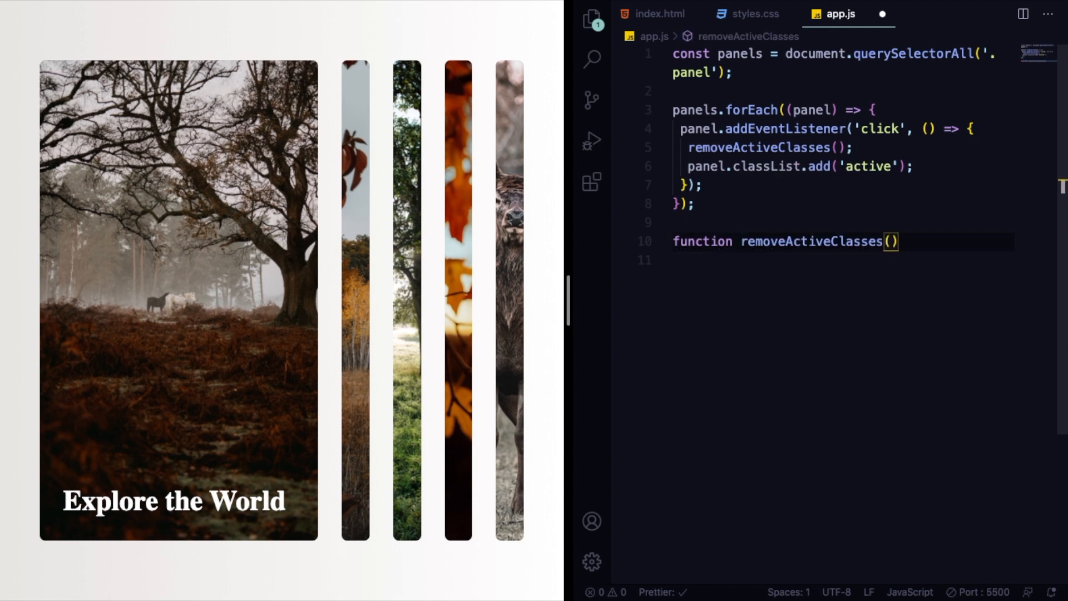
text({)
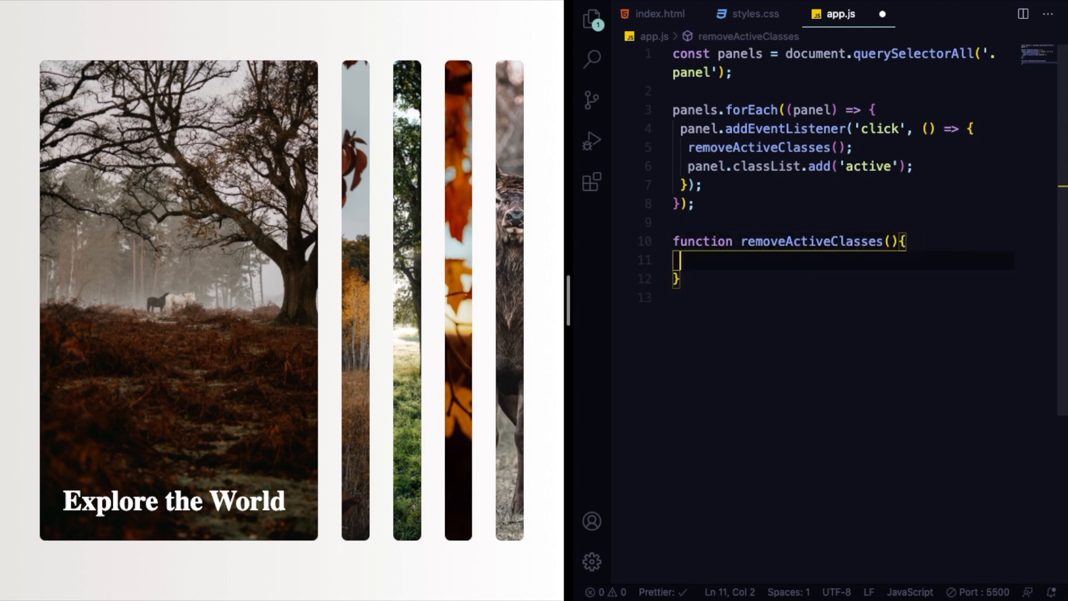
text(panels)
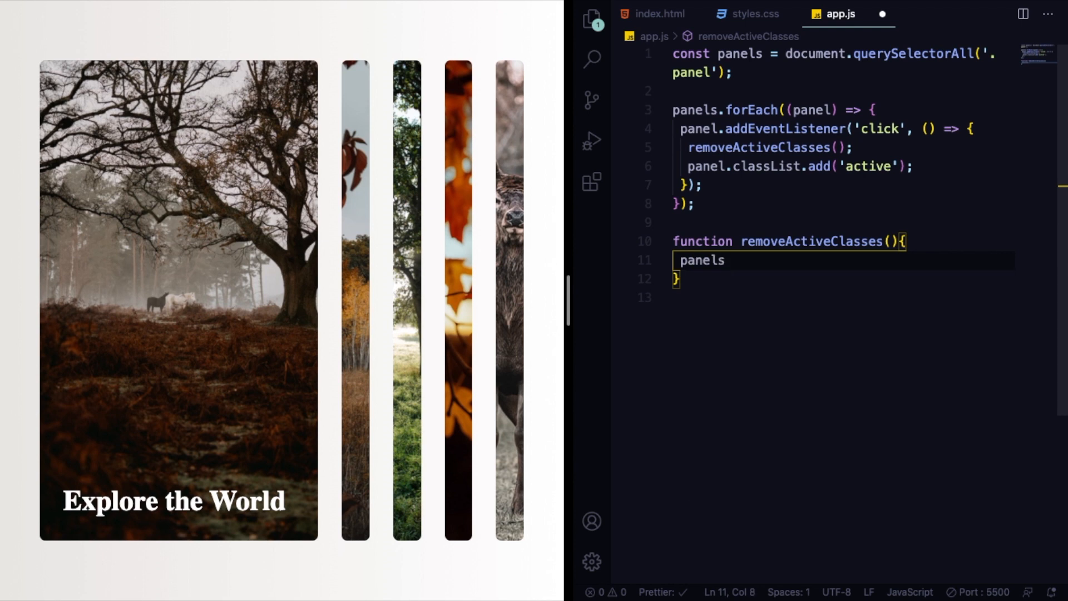
text(.forEach()
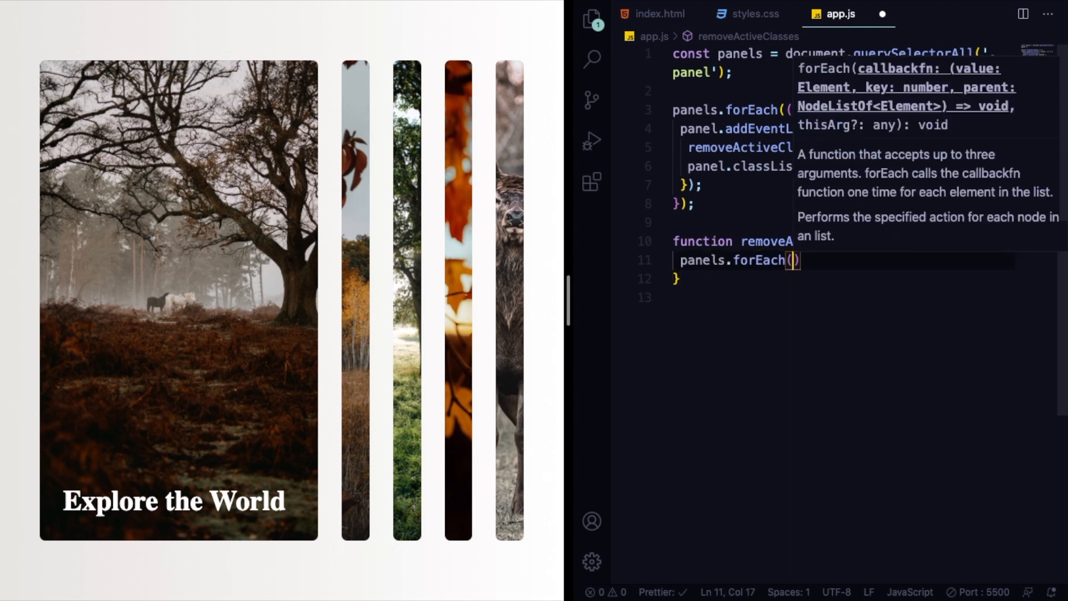
text(panel)
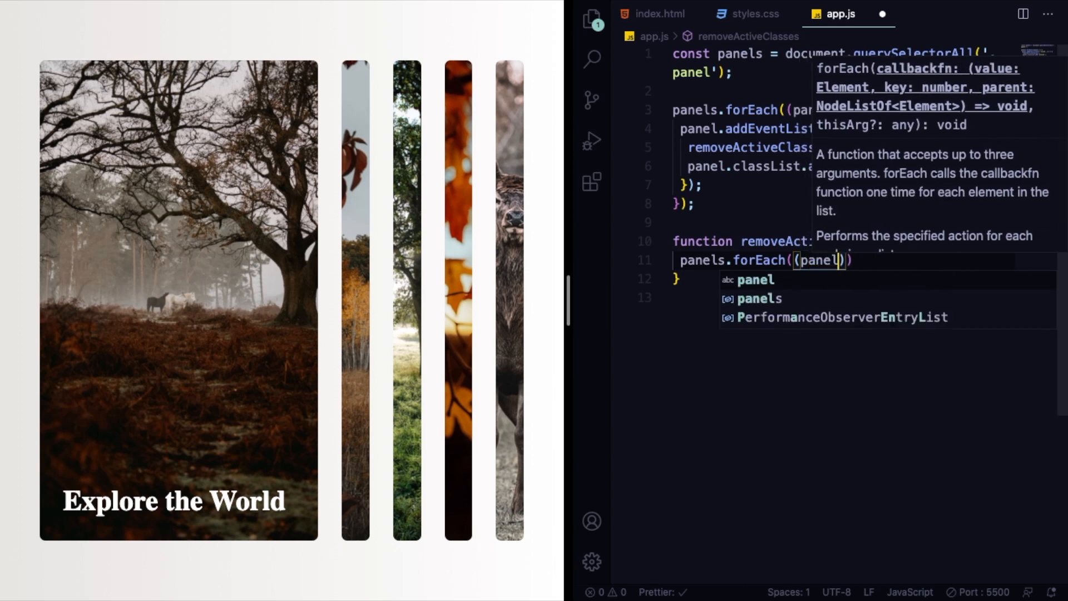
text(=>)
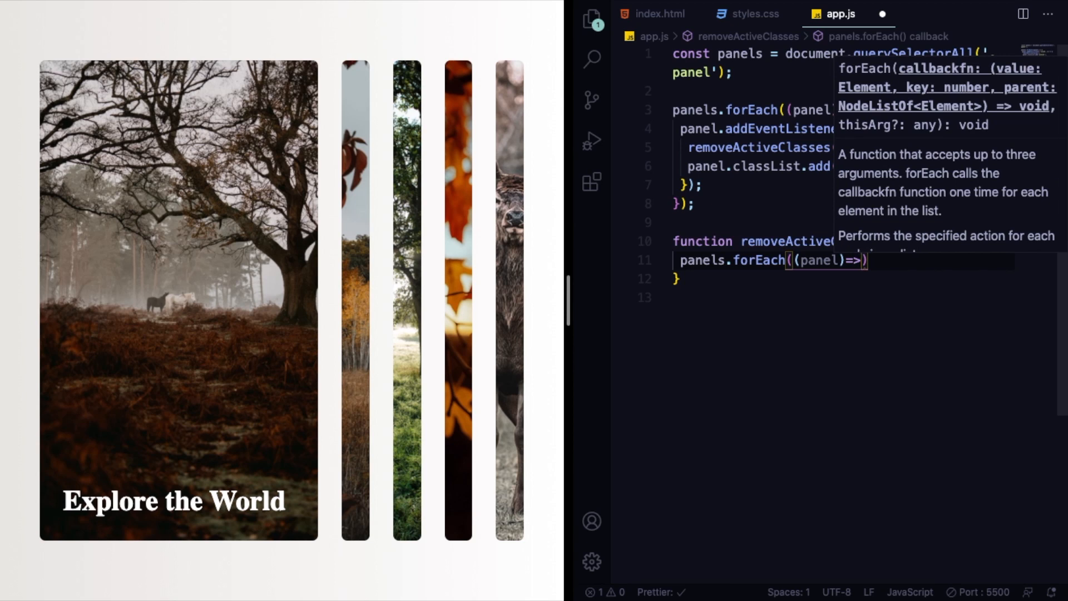
- Inside the loop, remove the 'active' class from each panel via panel.classList.remove('active')
text({)
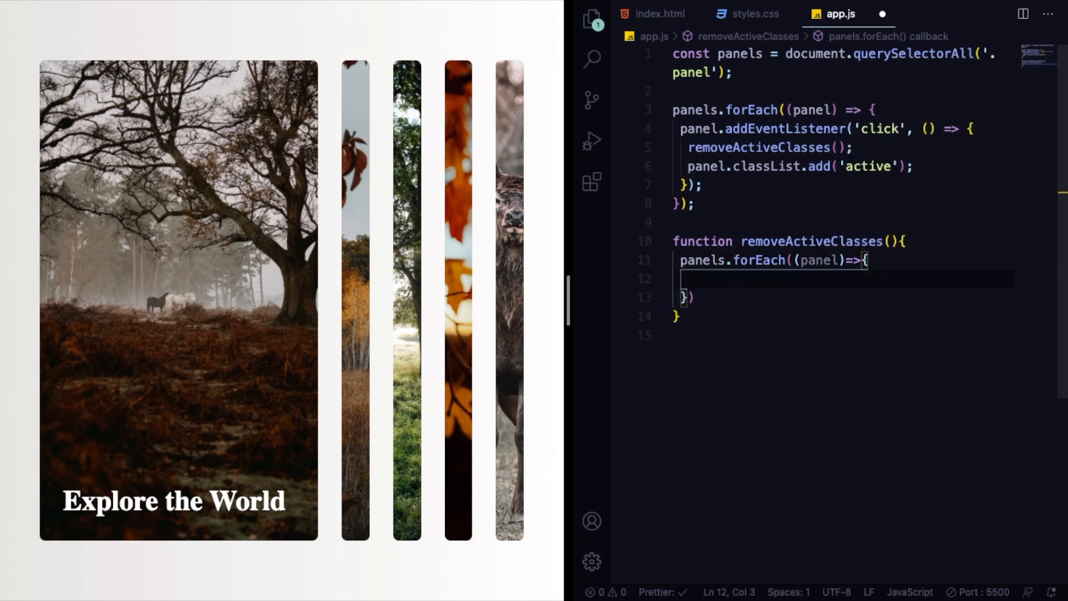
text(panel.cl)
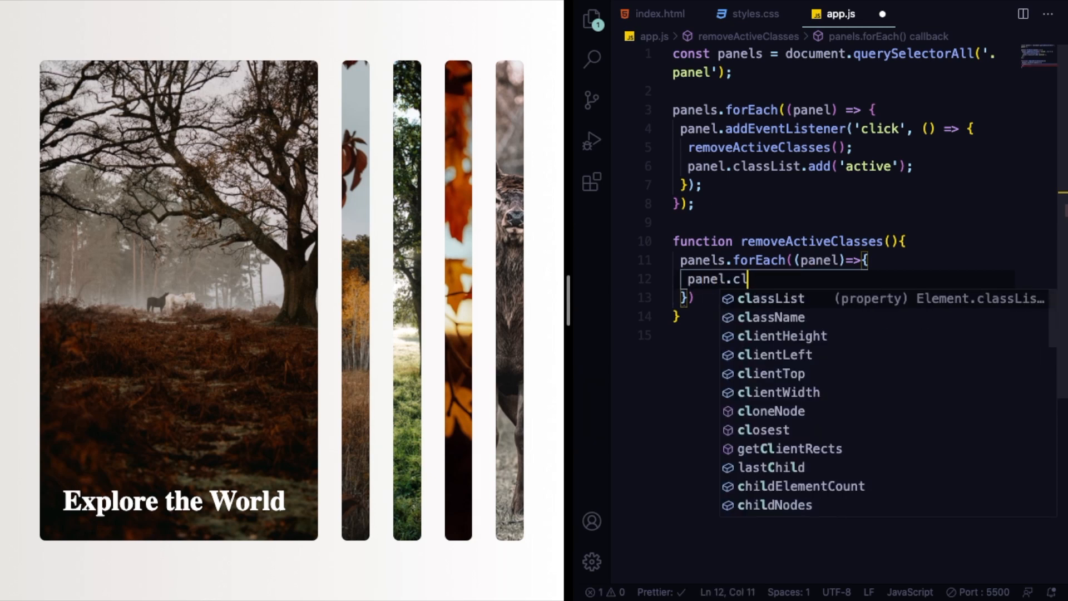
text(assList.remove)
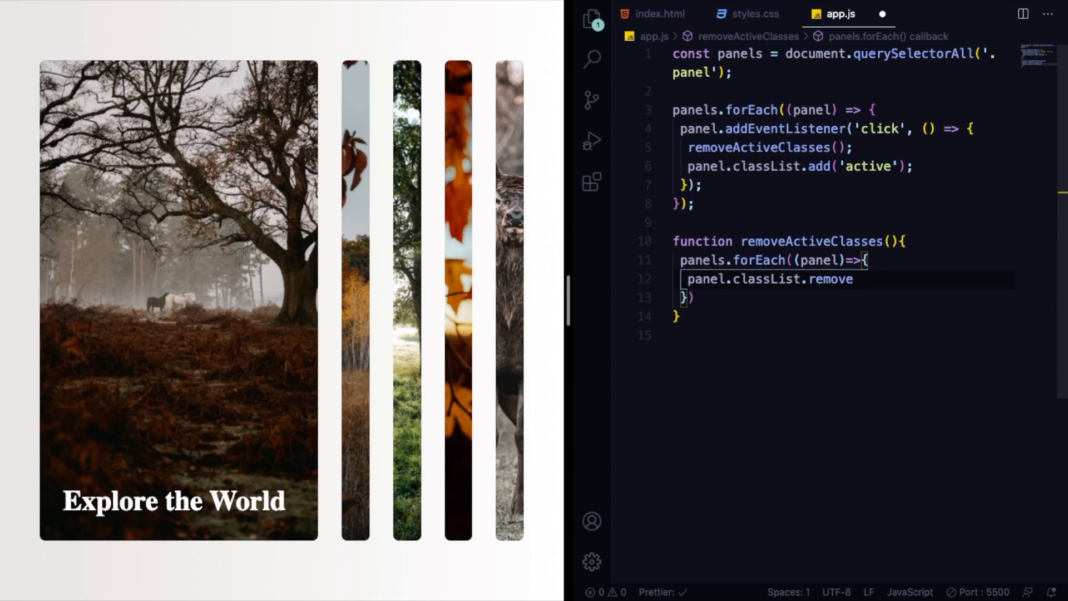
text((''))
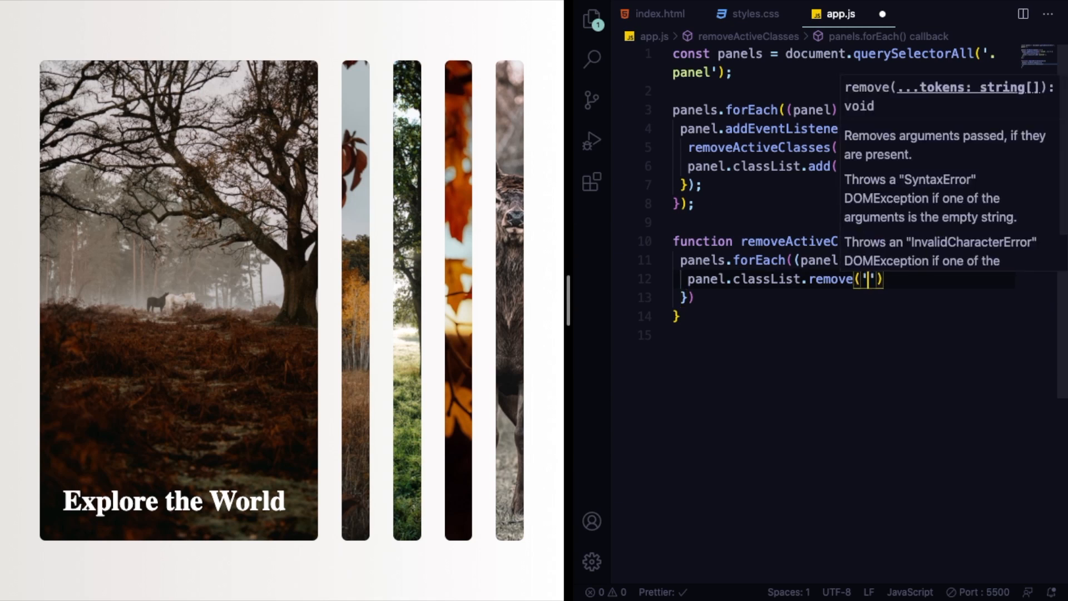
text(active)
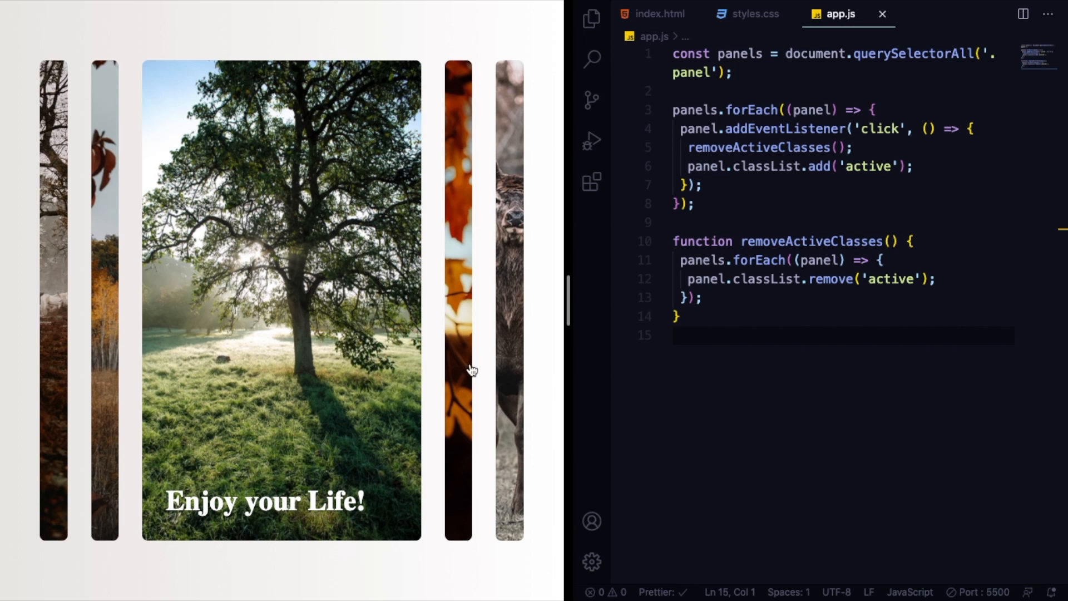
- Expand Have Hope, Be Curious, Enjoy your Life! and Have Hope again, confirming each opens alone
click(459, 272)
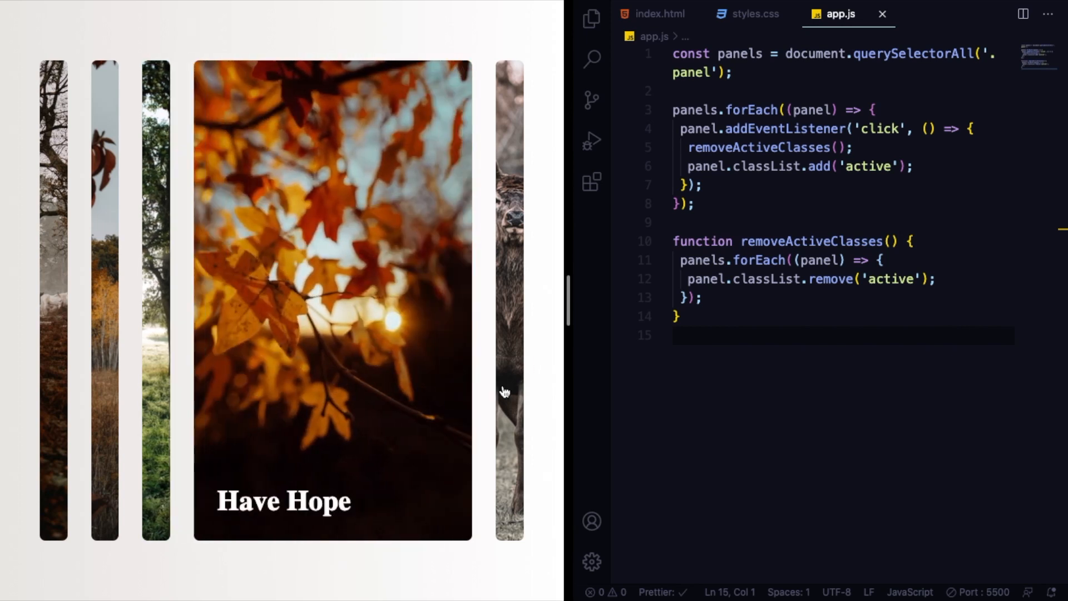
click(507, 300)
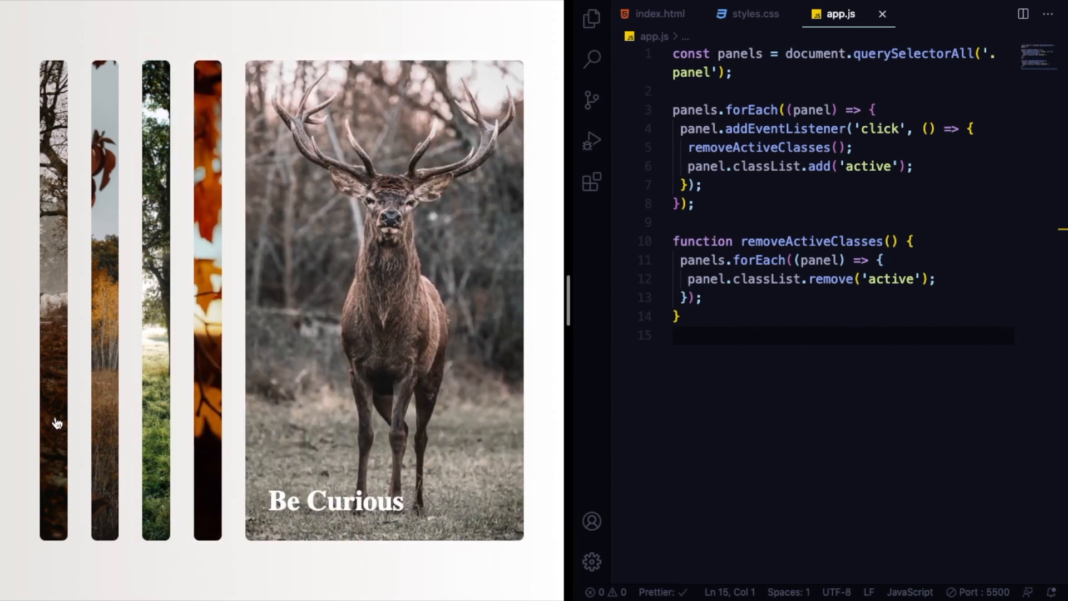
click(55, 299)
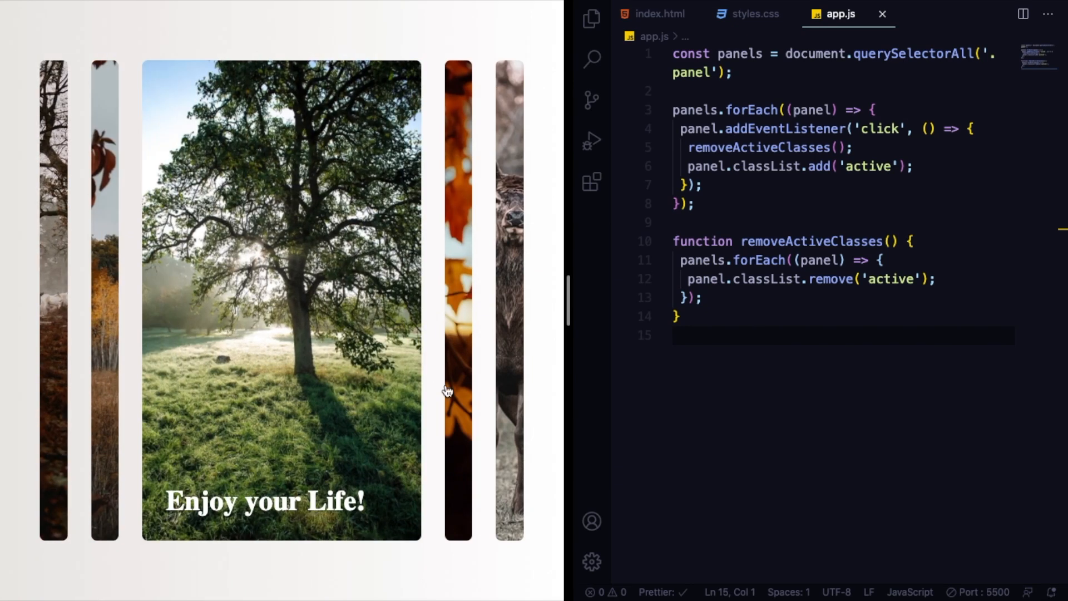
click(501, 388)
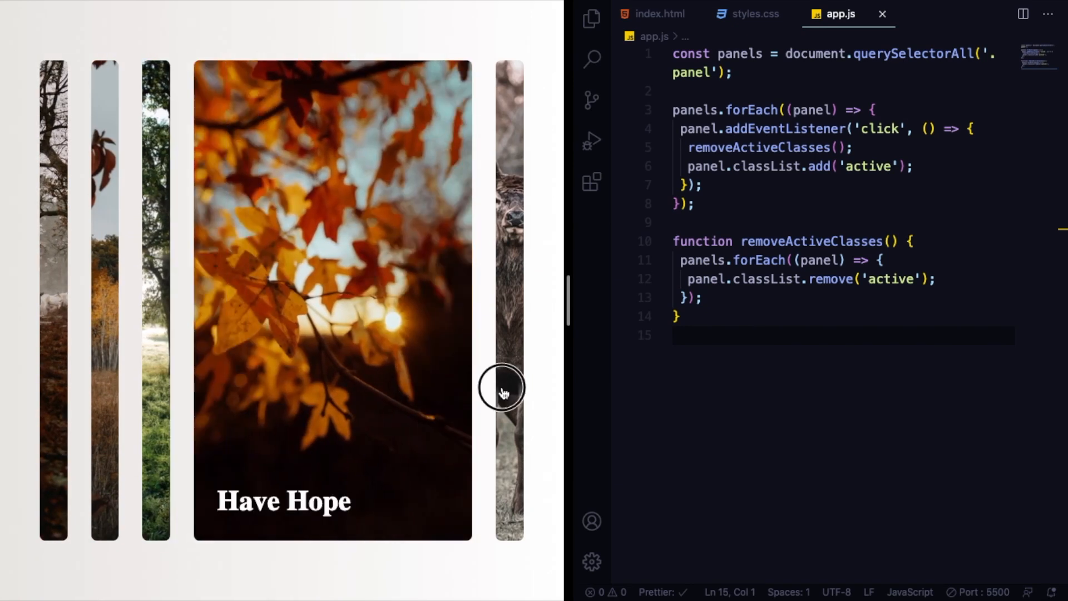